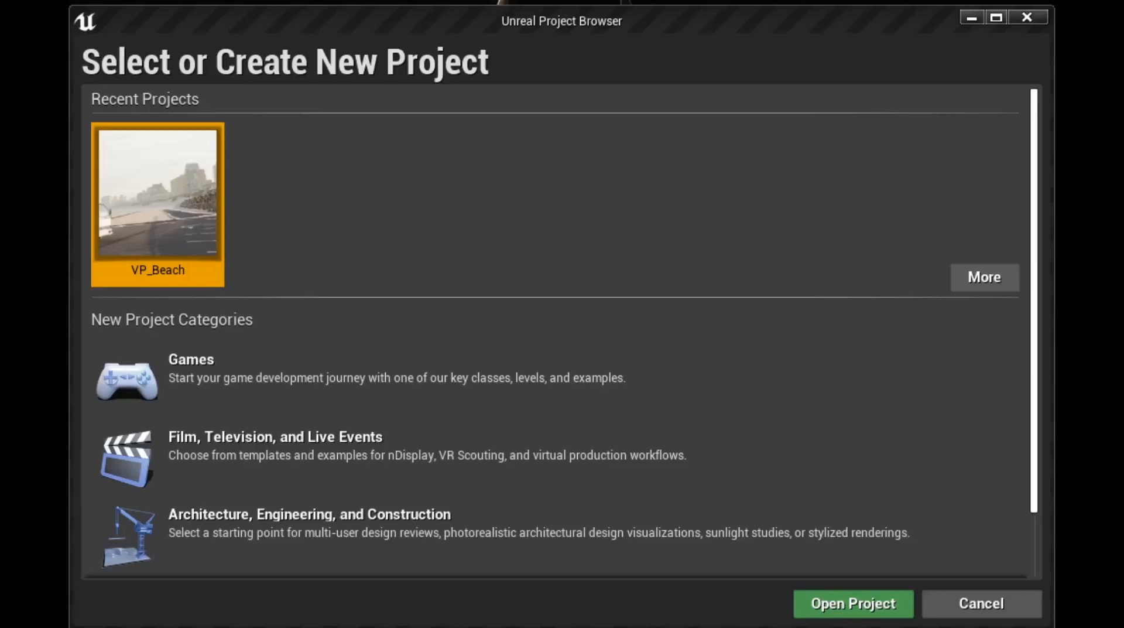
{"action": "mouse_move", "coordinate": [283, 461]}
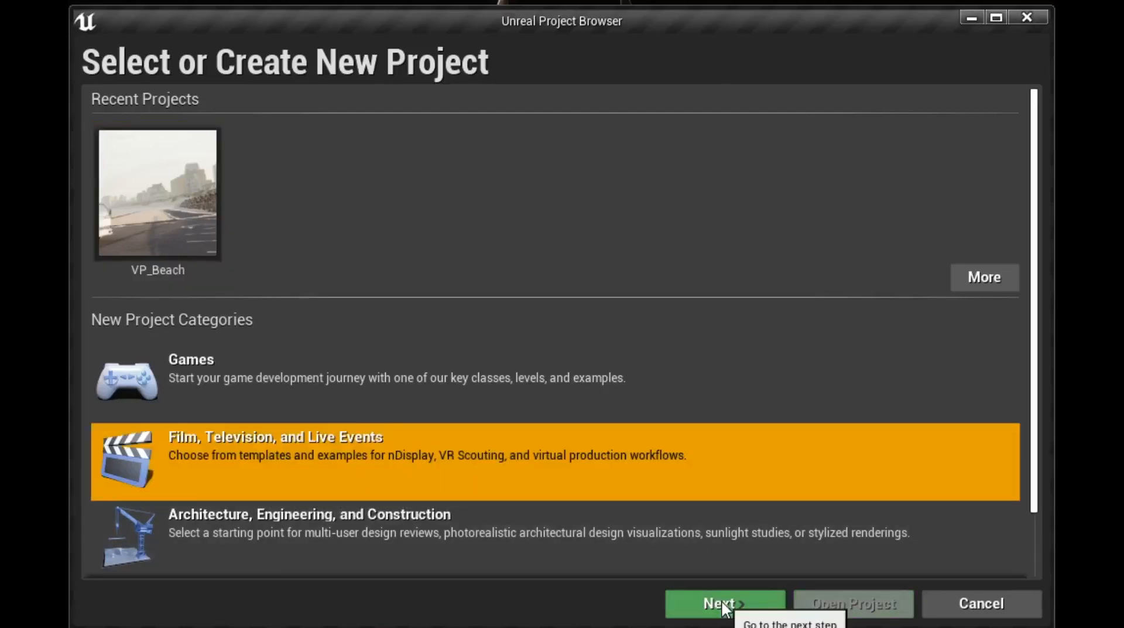
Step: Create a Blank Film, Television and Live Events project named VP_Tutorial
{"action": "left_click", "coordinate": [724, 603]}
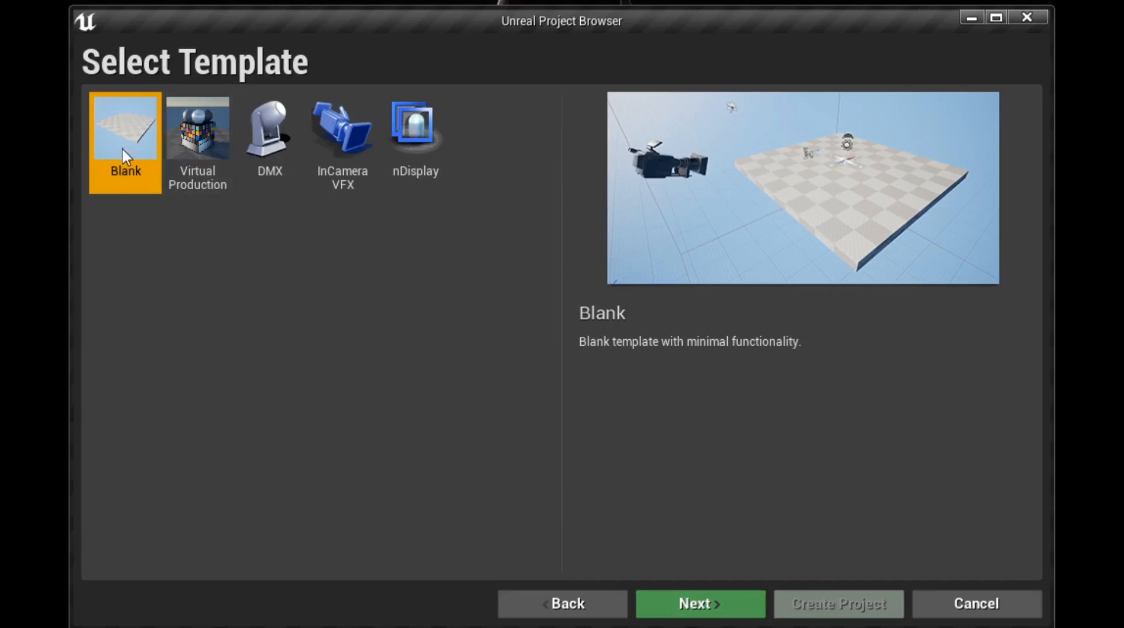
{"action": "mouse_move", "coordinate": [274, 227]}
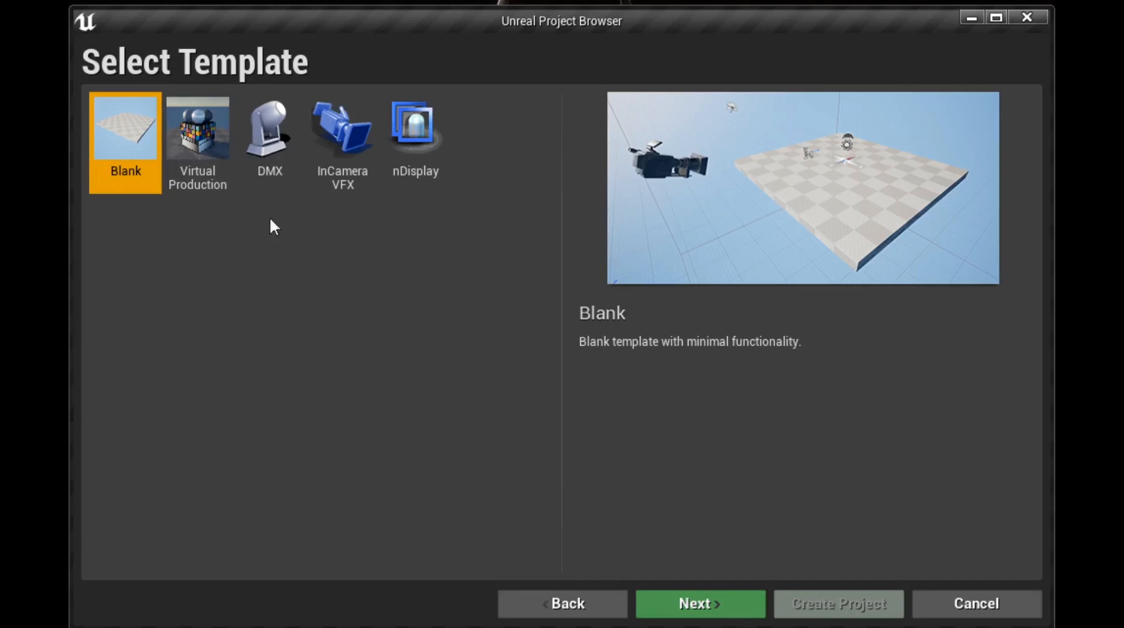
{"action": "left_click", "coordinate": [699, 603]}
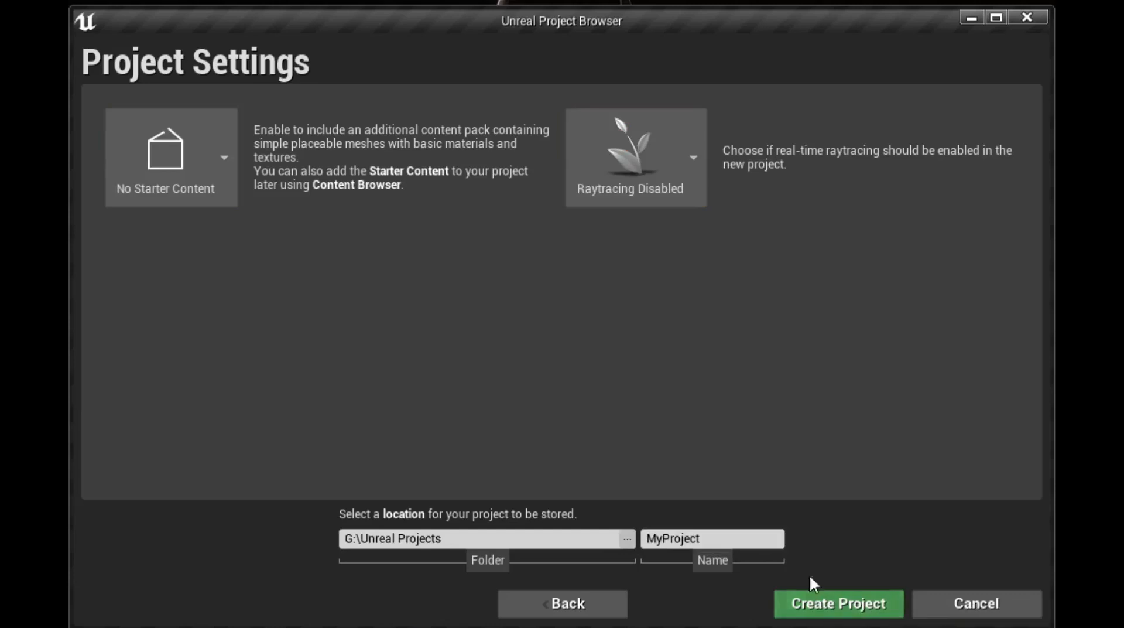
{"action": "mouse_move", "coordinate": [569, 529]}
{"action": "type", "text": "VP_Tut"}
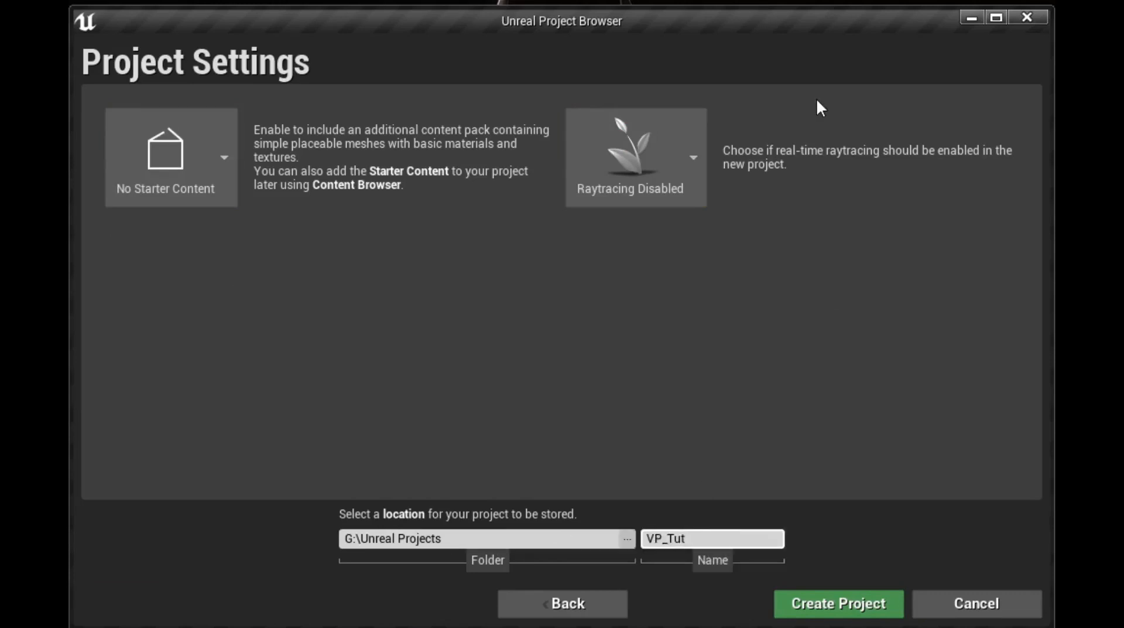
{"action": "type", "text": "orial"}
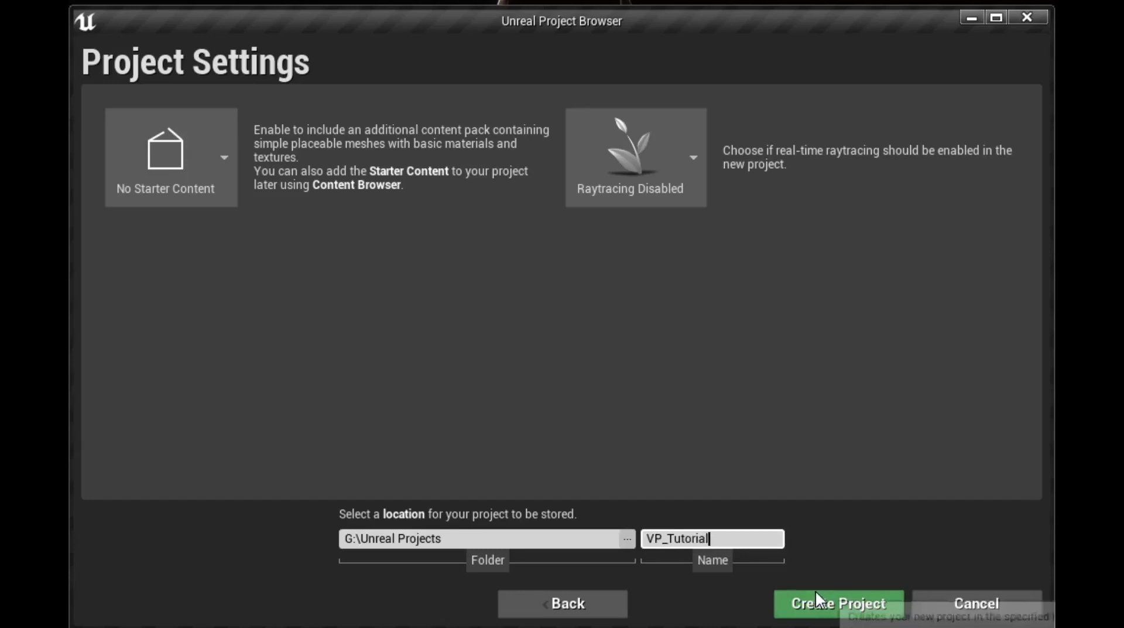
{"action": "left_click", "coordinate": [836, 603]}
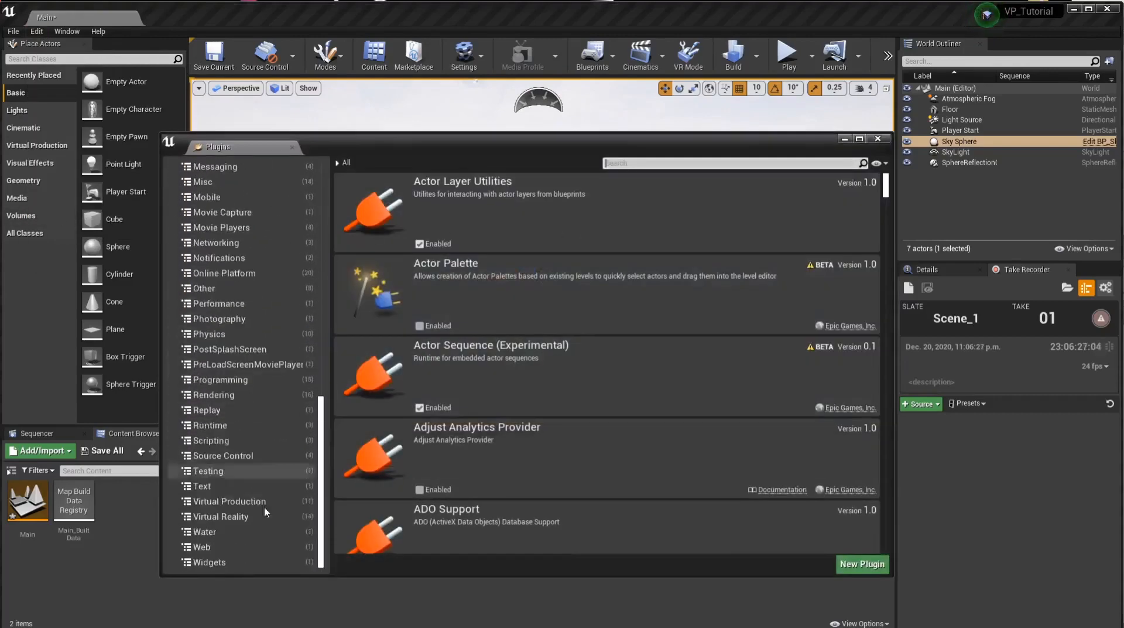
Step: Confirm the Oculus VR and SteamVR plugins are enabled under Virtual Reality, then close Plugins
{"action": "left_click", "coordinate": [222, 517]}
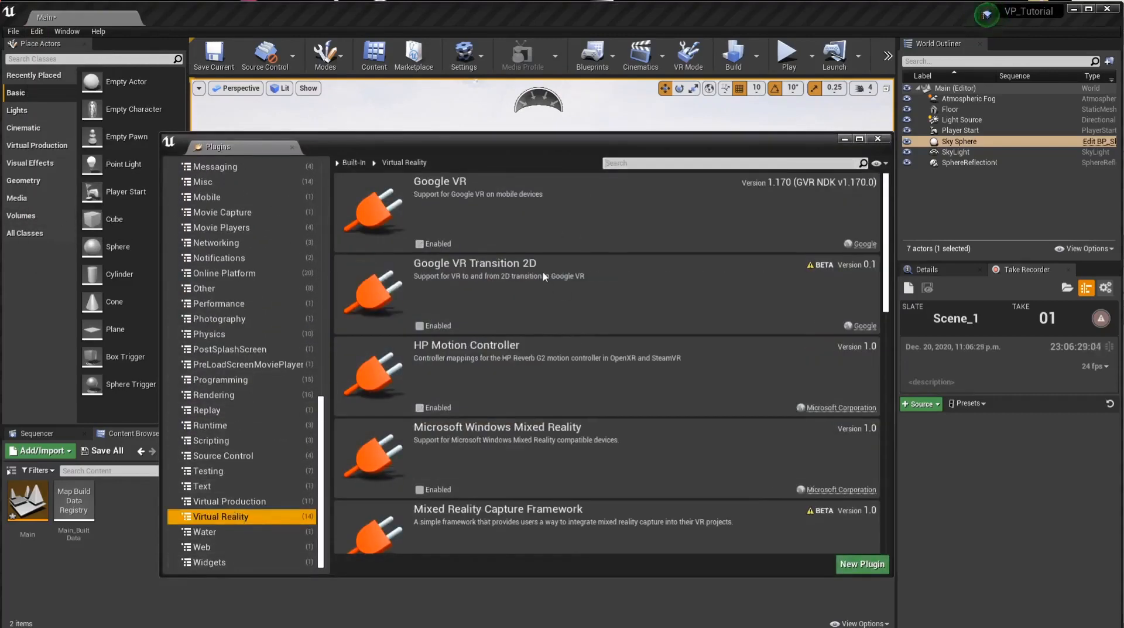
{"action": "scroll", "scroll_direction": "down", "scroll_amount": 3}
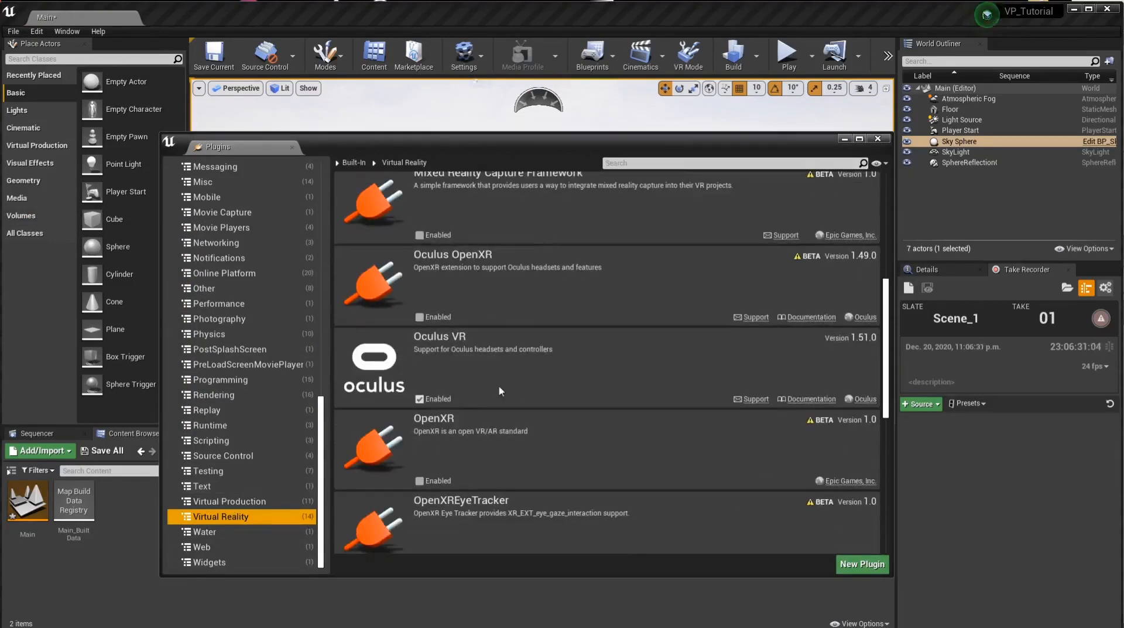
{"action": "scroll", "scroll_direction": "down", "scroll_amount": 3}
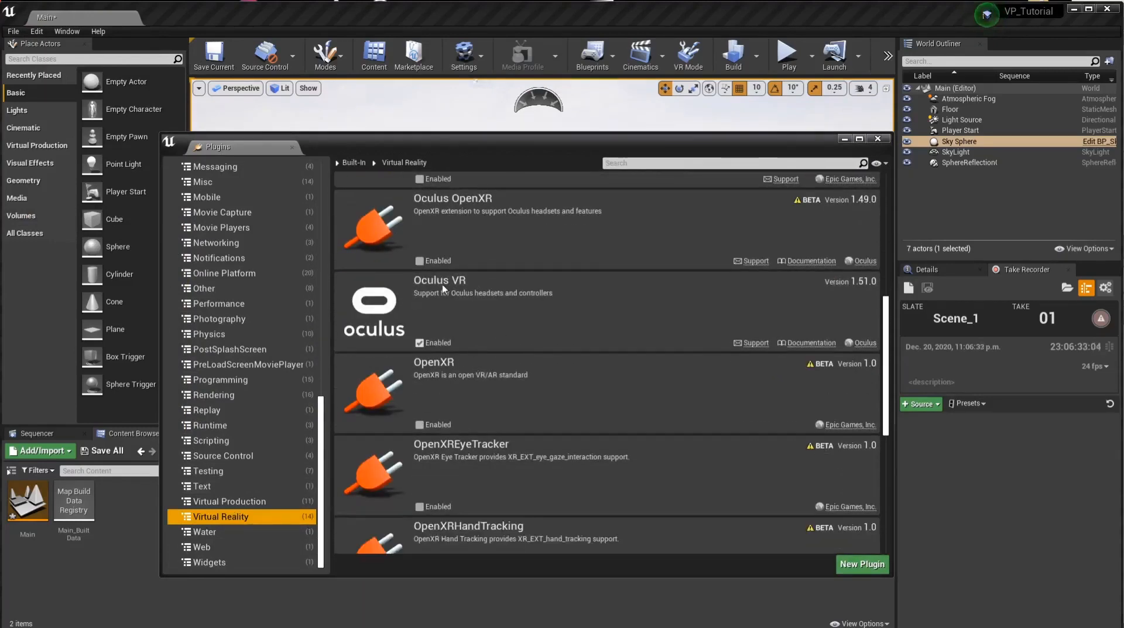
{"action": "mouse_move", "coordinate": [421, 342]}
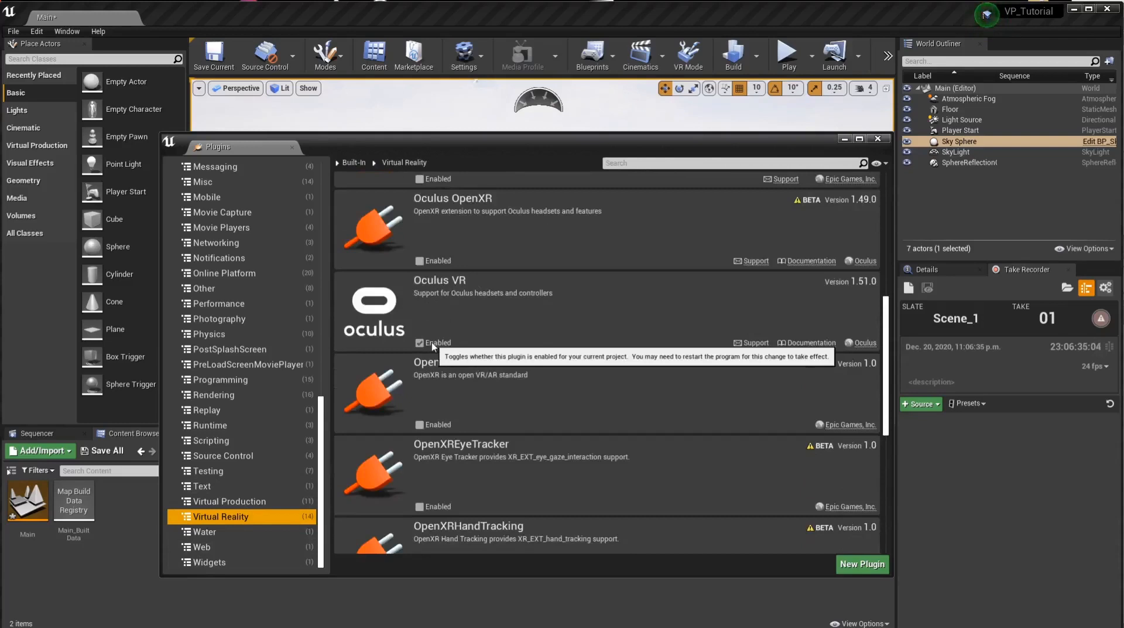
{"action": "mouse_move", "coordinate": [598, 327]}
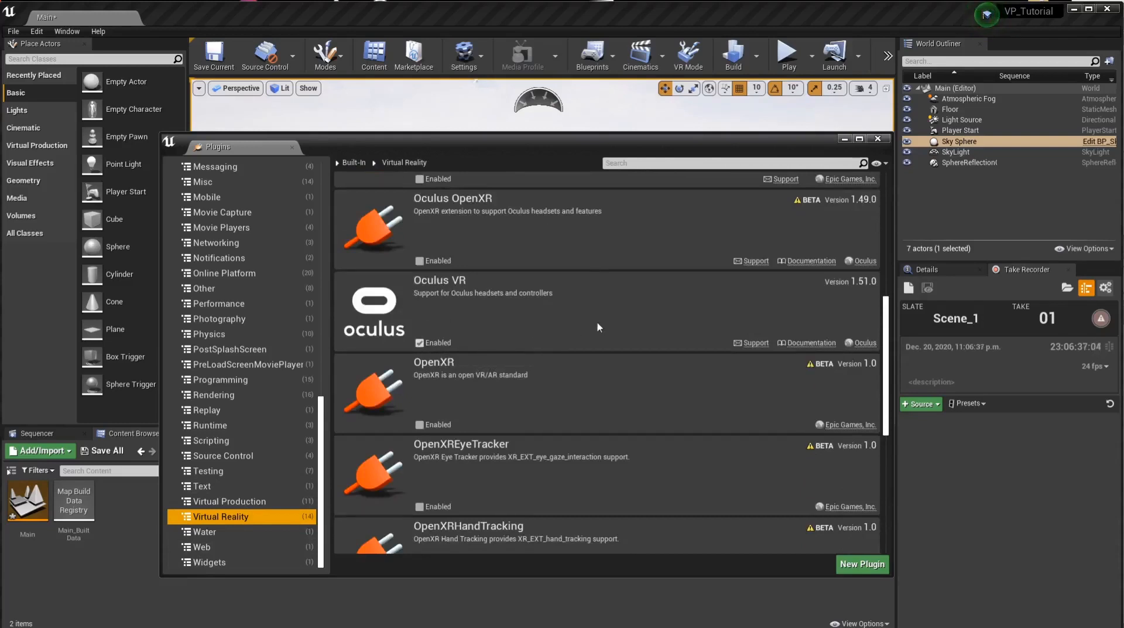
{"action": "mouse_move", "coordinate": [598, 327]}
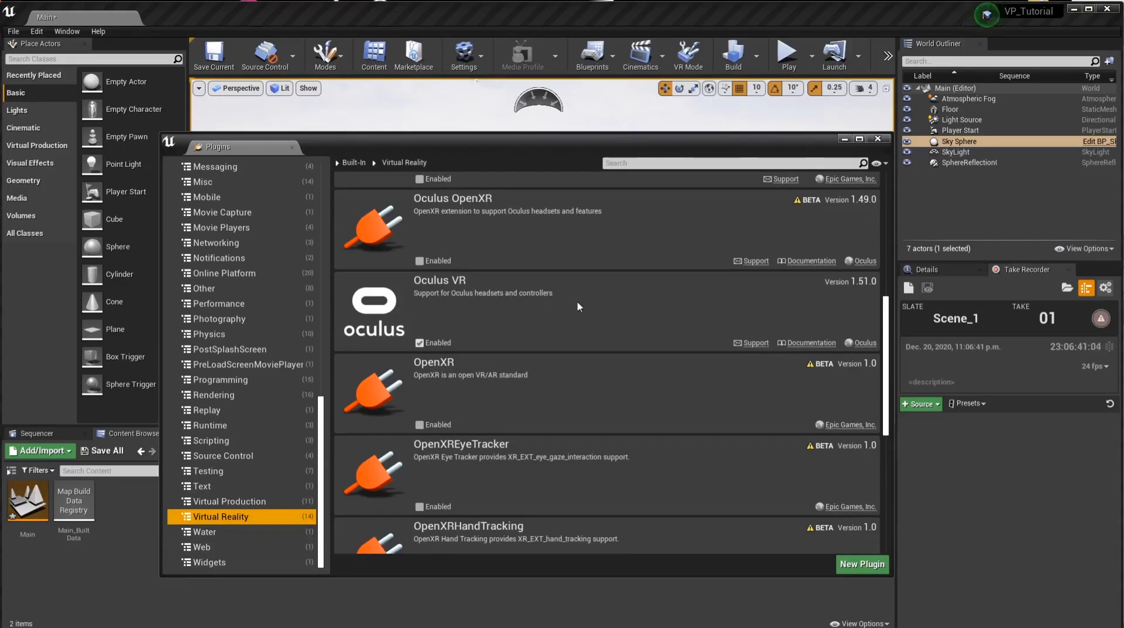
{"action": "scroll", "scroll_direction": "down", "scroll_amount": 3}
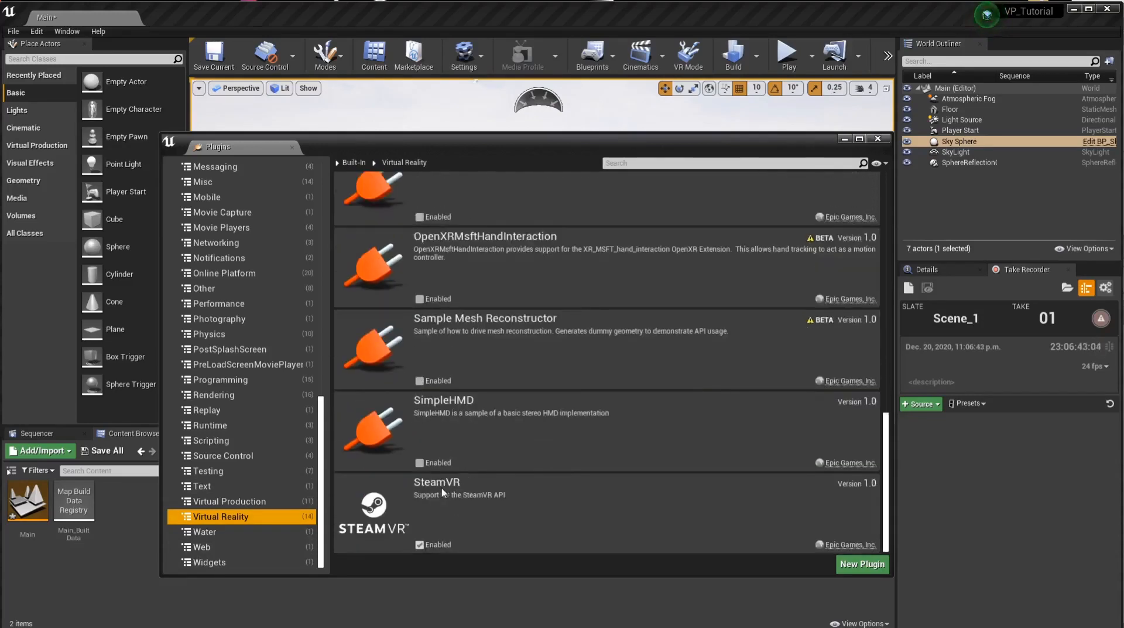
{"action": "mouse_move", "coordinate": [429, 550]}
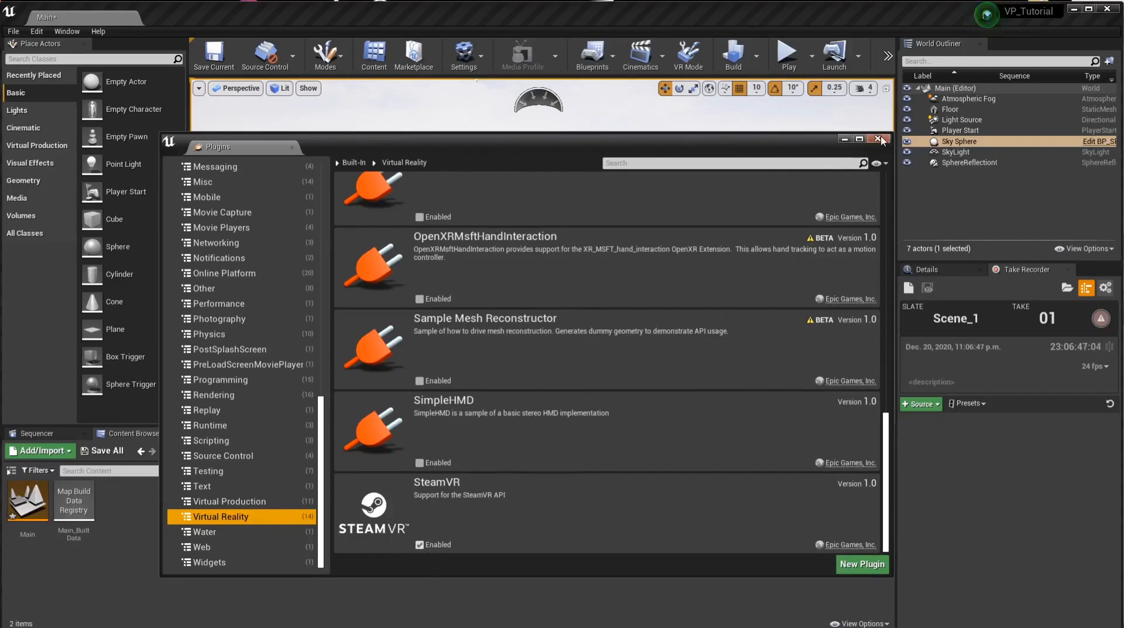
{"action": "left_click", "coordinate": [881, 139]}
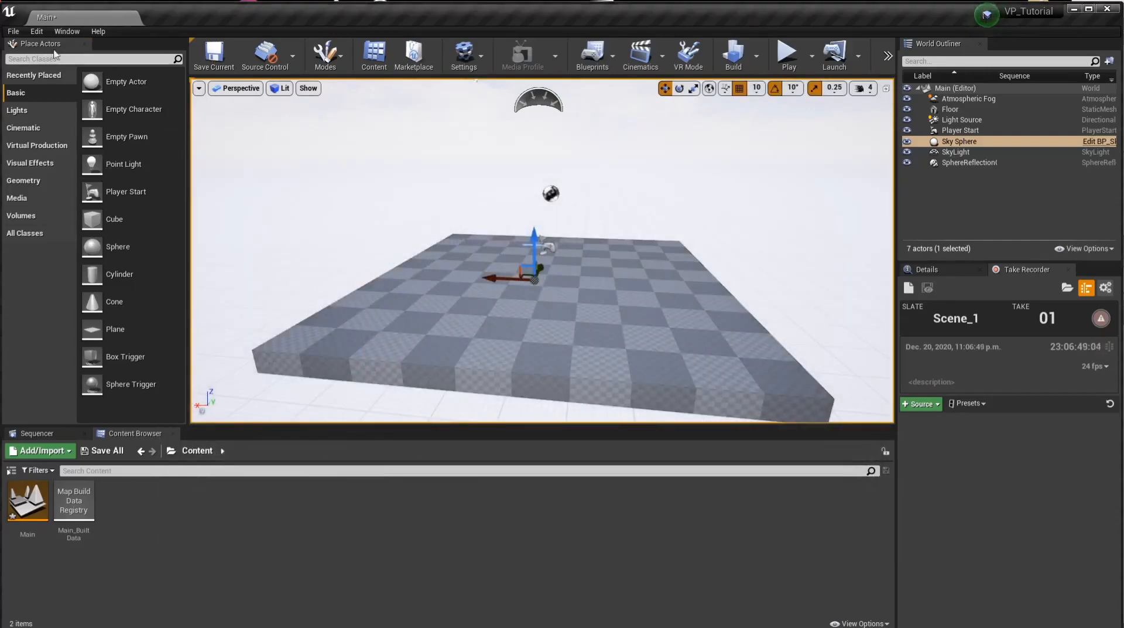
{"action": "mouse_move", "coordinate": [65, 213]}
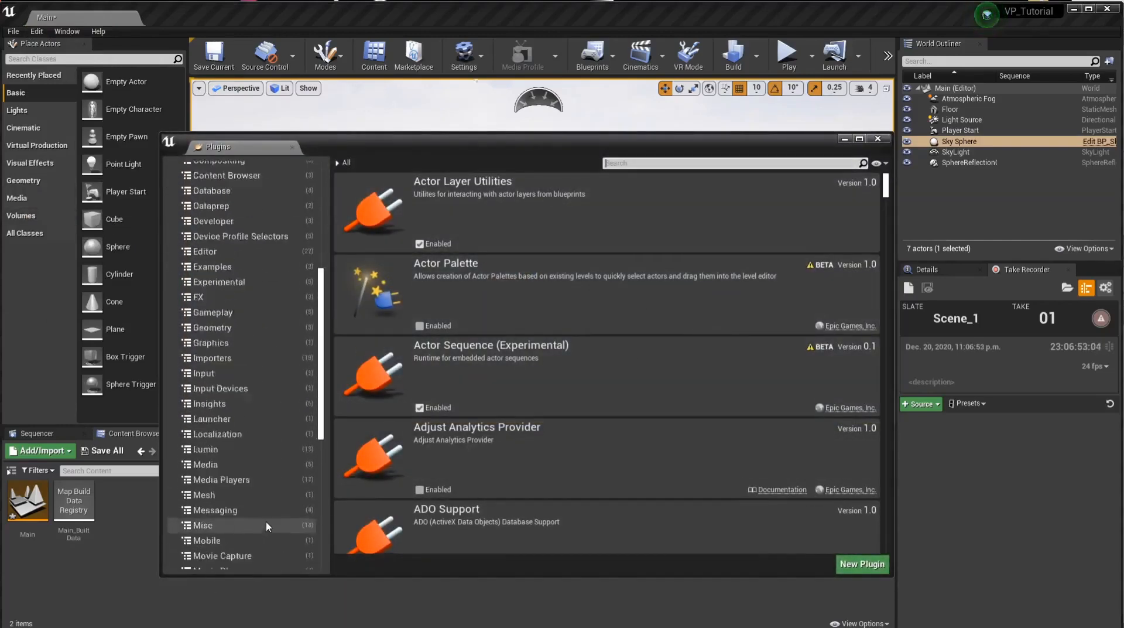
Step: Confirm VirtualCamera and Take Recorder are enabled under Virtual Production, then close Plugins
{"action": "left_click", "coordinate": [229, 501]}
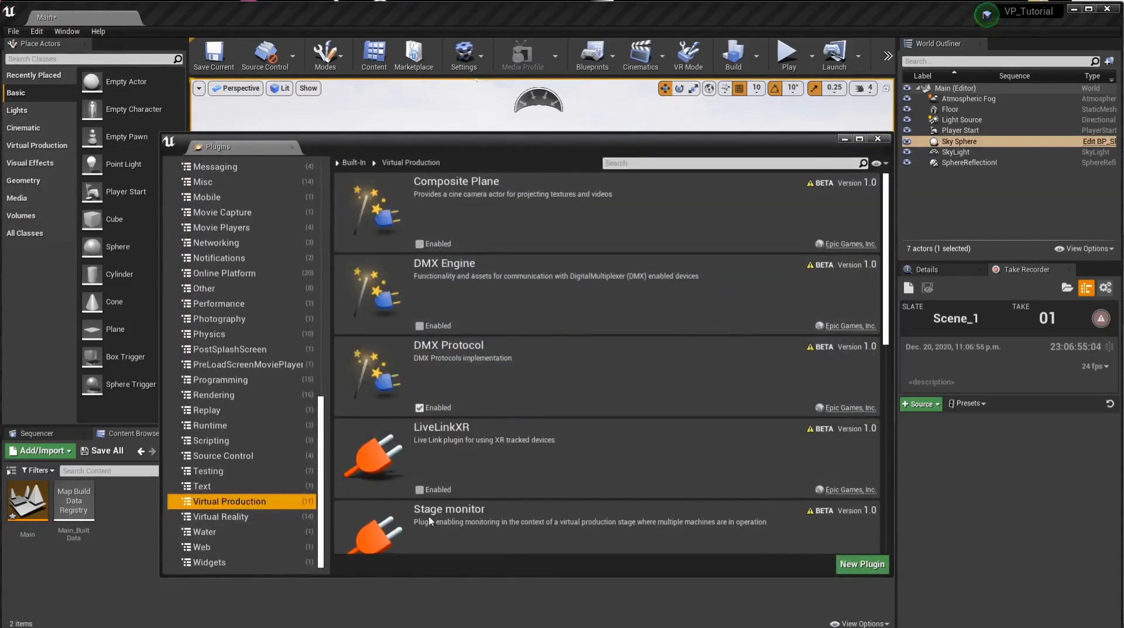
{"action": "scroll", "scroll_direction": "down", "scroll_amount": 3}
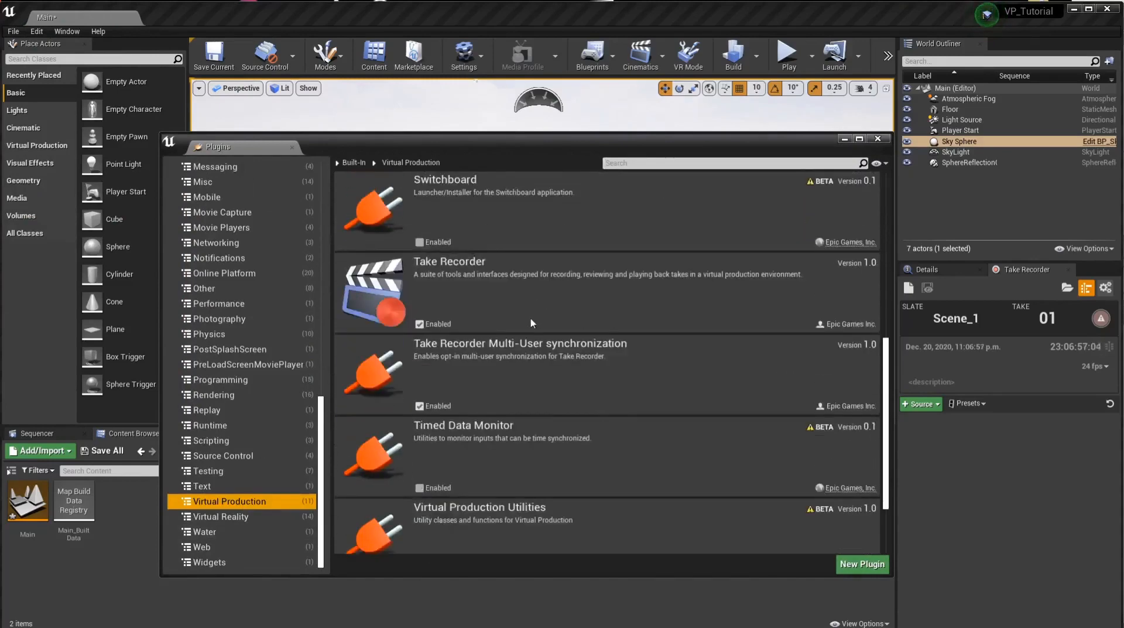
{"action": "scroll", "scroll_direction": "down", "scroll_amount": 3}
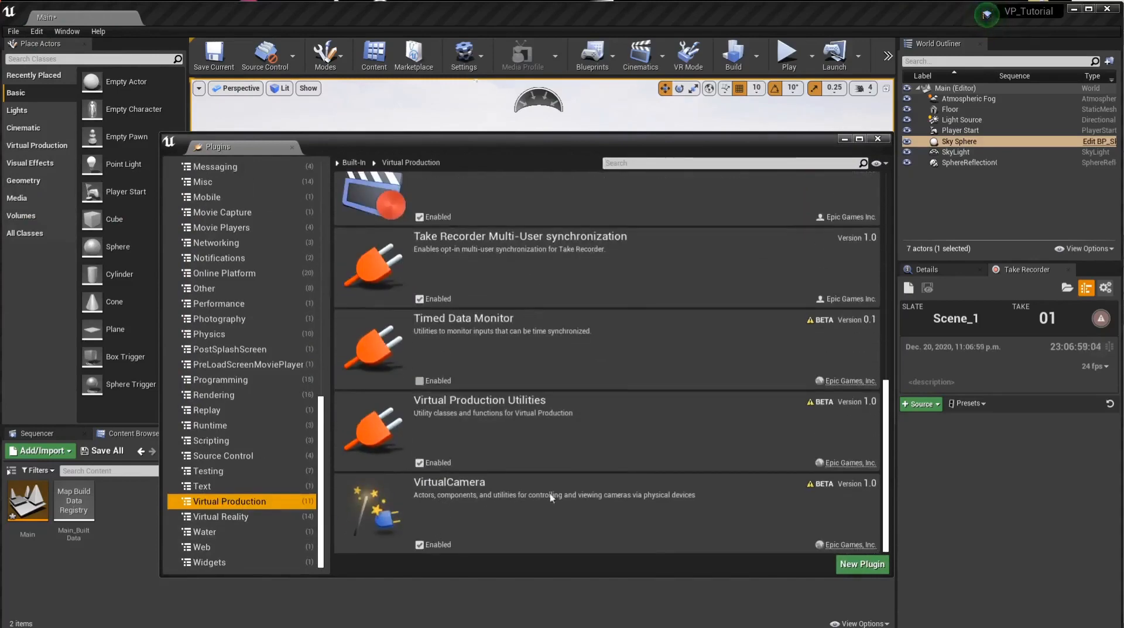
{"action": "mouse_move", "coordinate": [749, 566]}
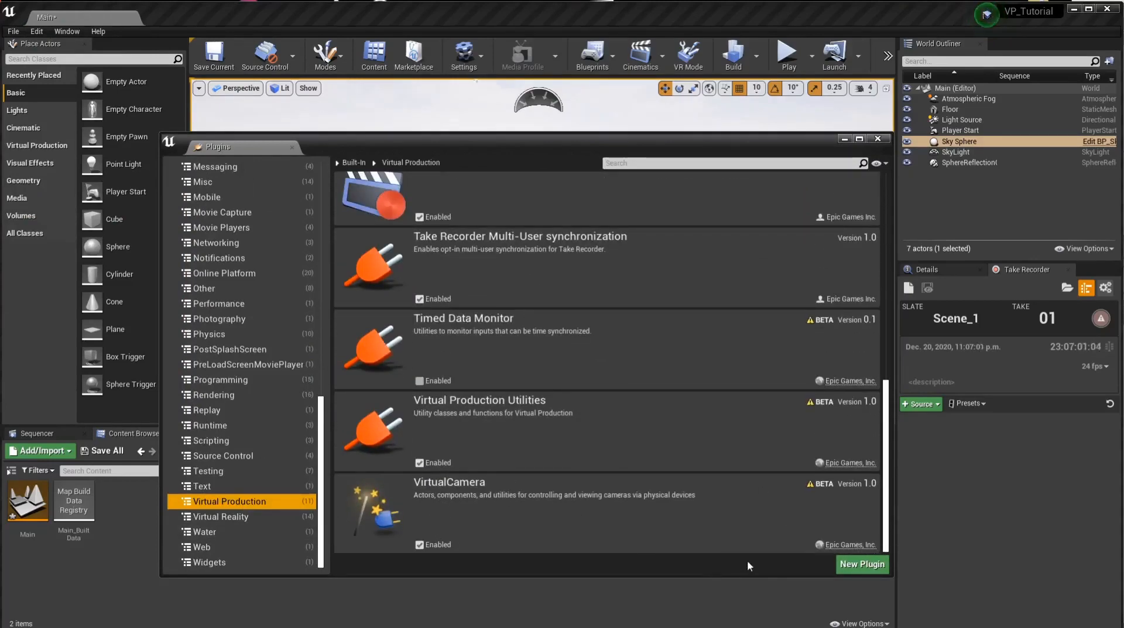
{"action": "mouse_move", "coordinate": [721, 555]}
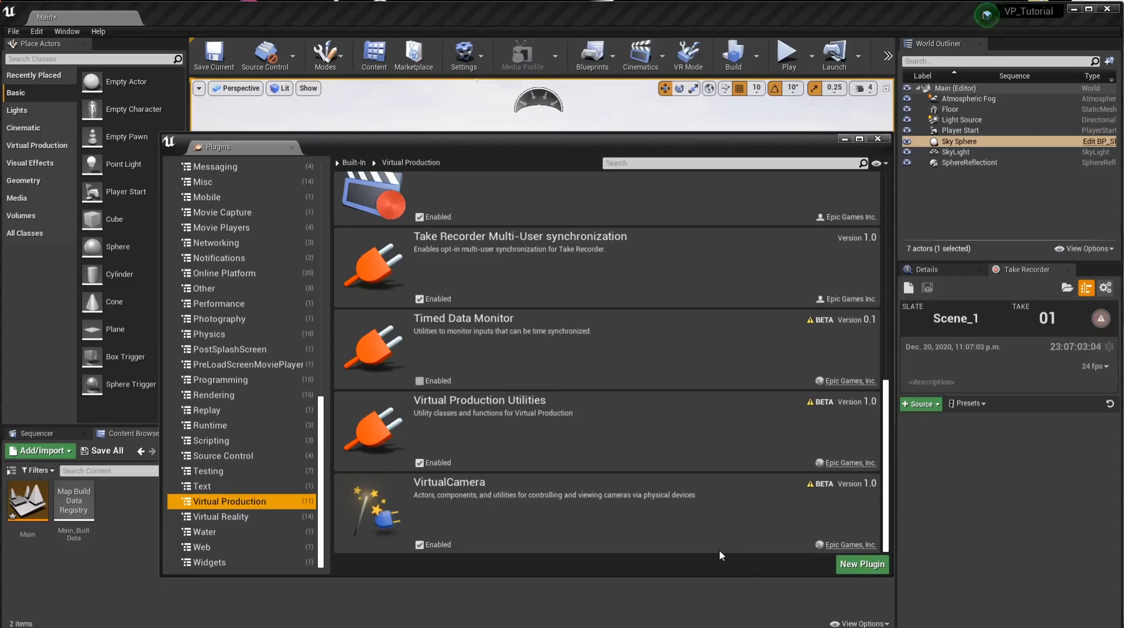
{"action": "mouse_move", "coordinate": [402, 552]}
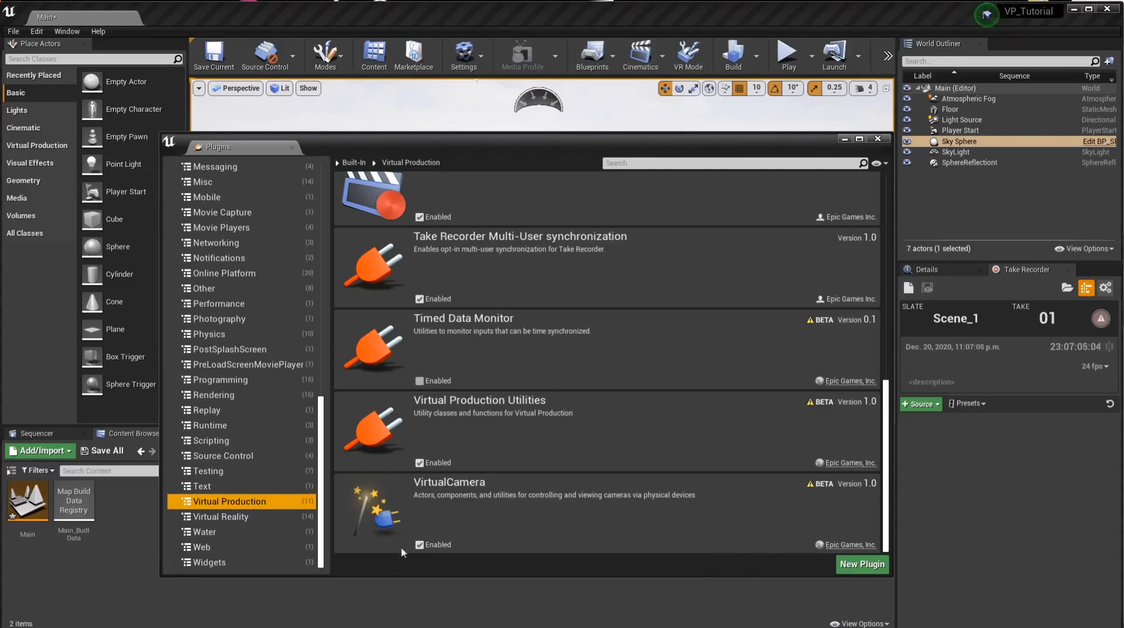
{"action": "mouse_move", "coordinate": [936, 111]}
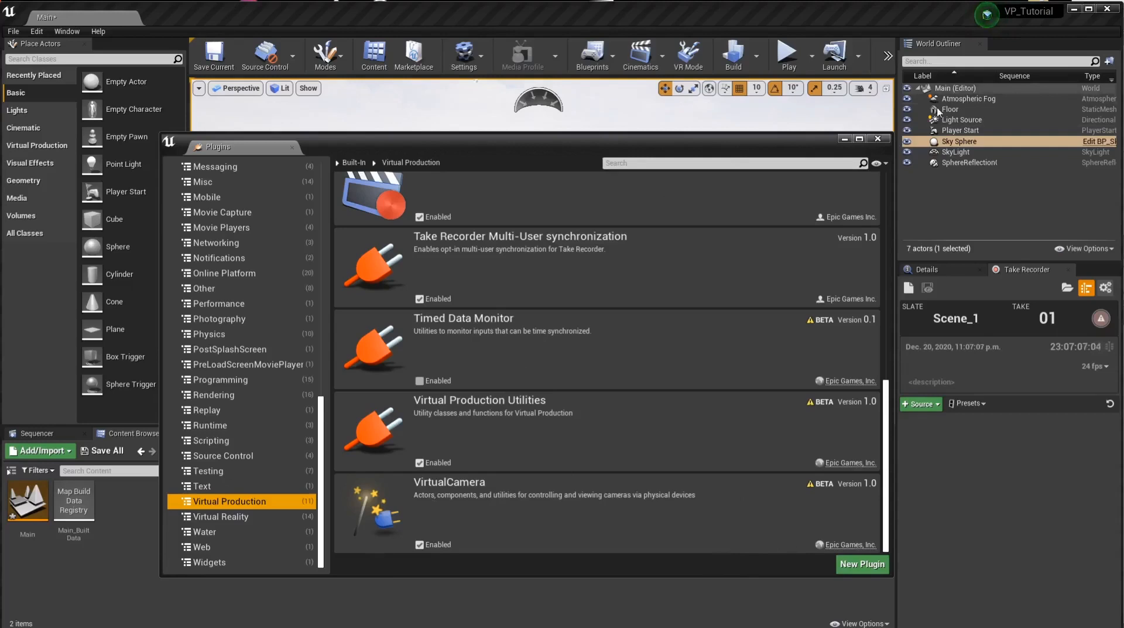
{"action": "left_click", "coordinate": [877, 138]}
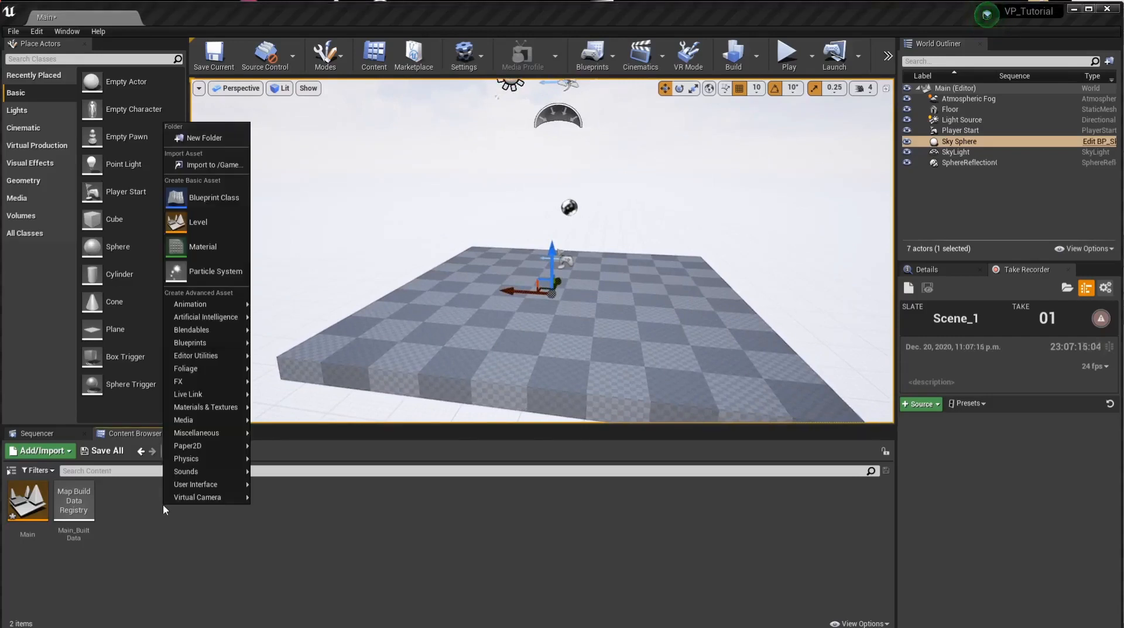
{"action": "mouse_move", "coordinate": [214, 209]}
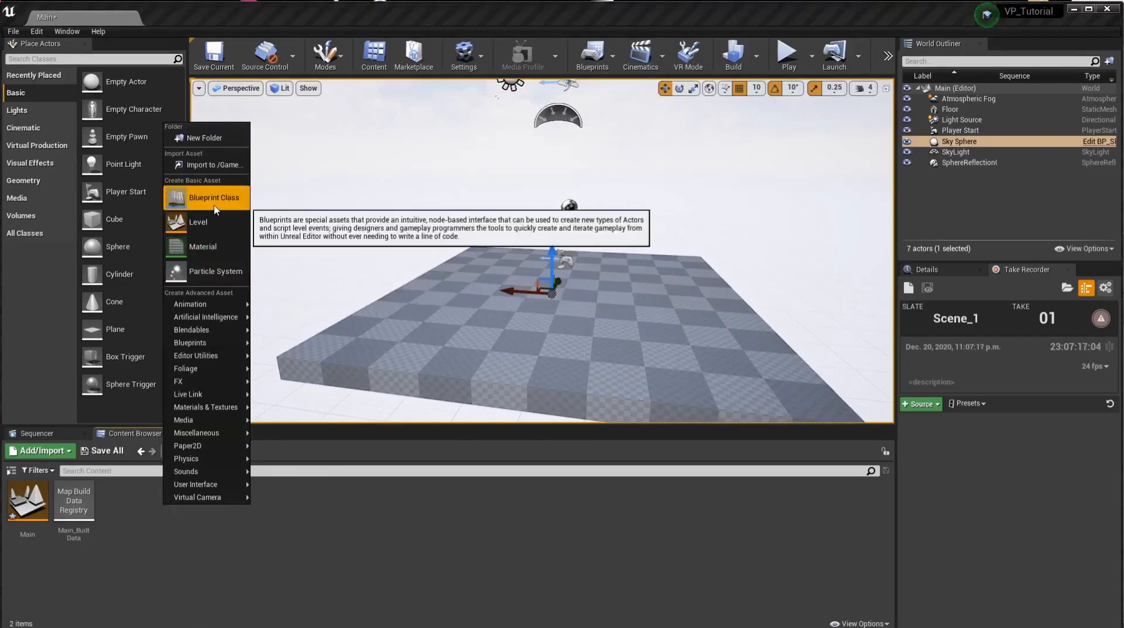
Step: Create an Actor Blueprint class named VirtualCamera in Content and open it for editing
{"action": "left_click", "coordinate": [213, 197]}
{"action": "type", "text": "VirtualCamera"}
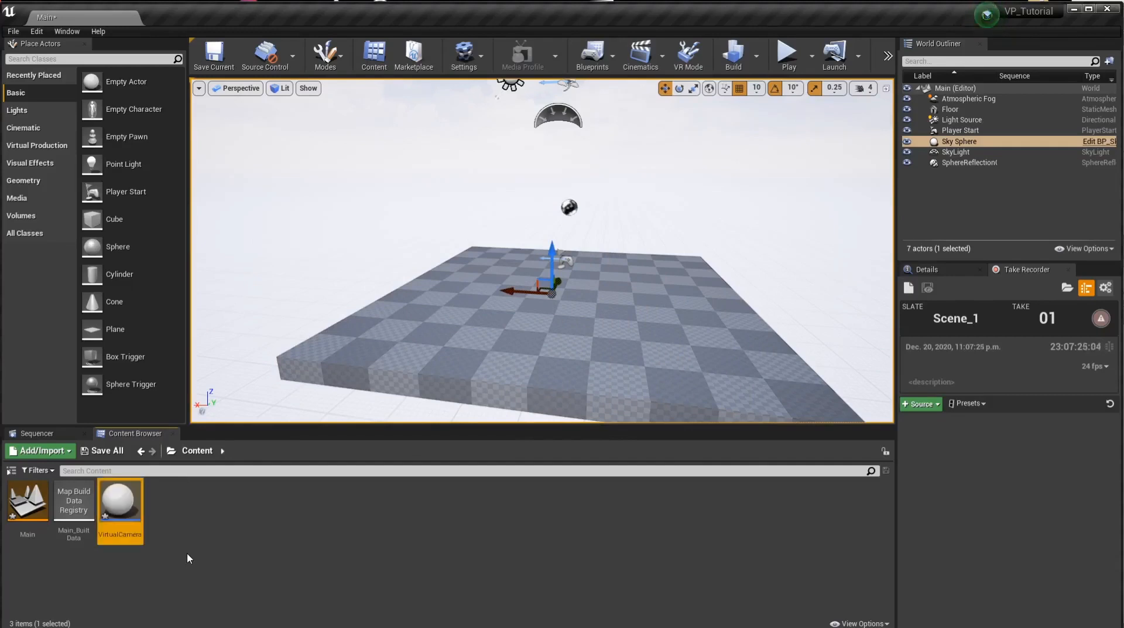
{"action": "mouse_move", "coordinate": [364, 294]}
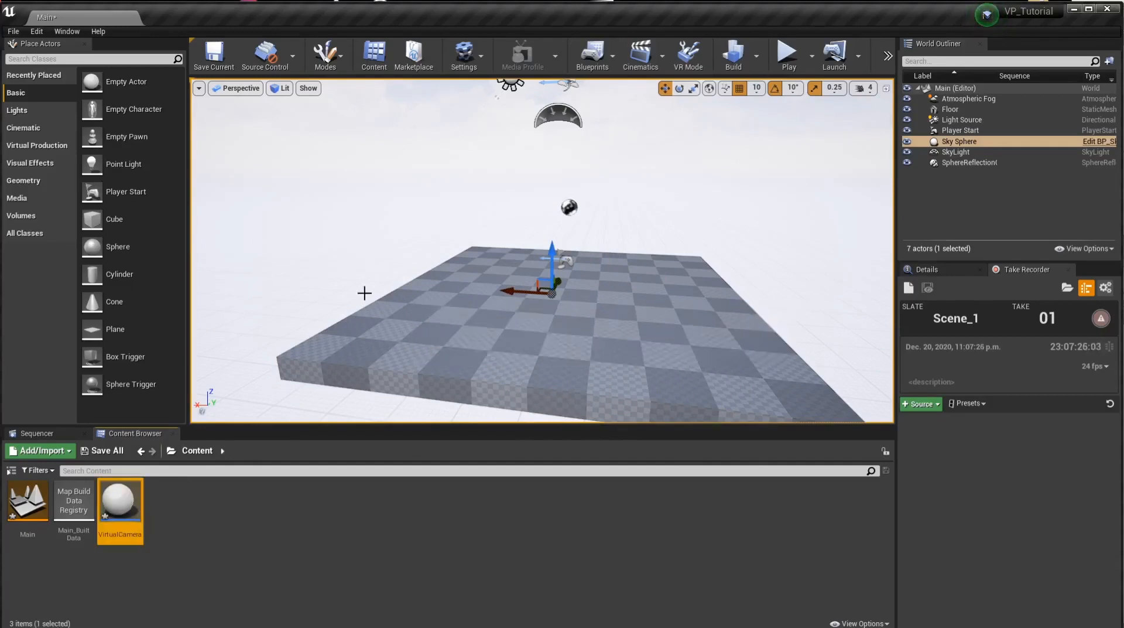
{"action": "double_click", "coordinate": [120, 499]}
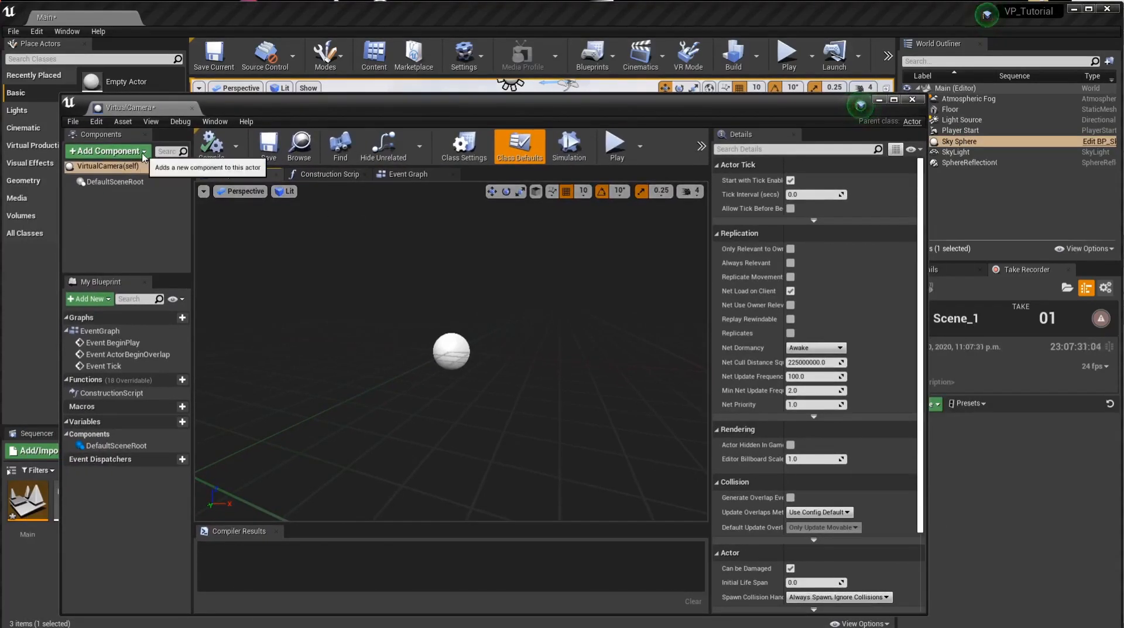
Step: Add a CineCamera and a Cube component, with the CineCamera nested under the Cube
{"action": "type", "text": "cine"}
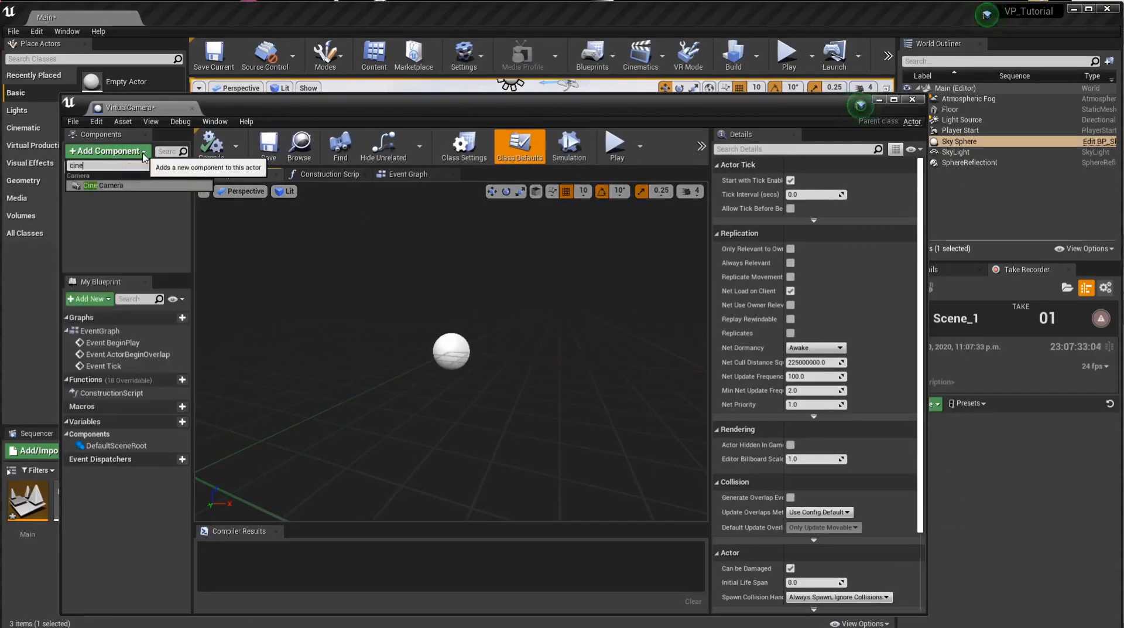
{"action": "left_click", "coordinate": [108, 185]}
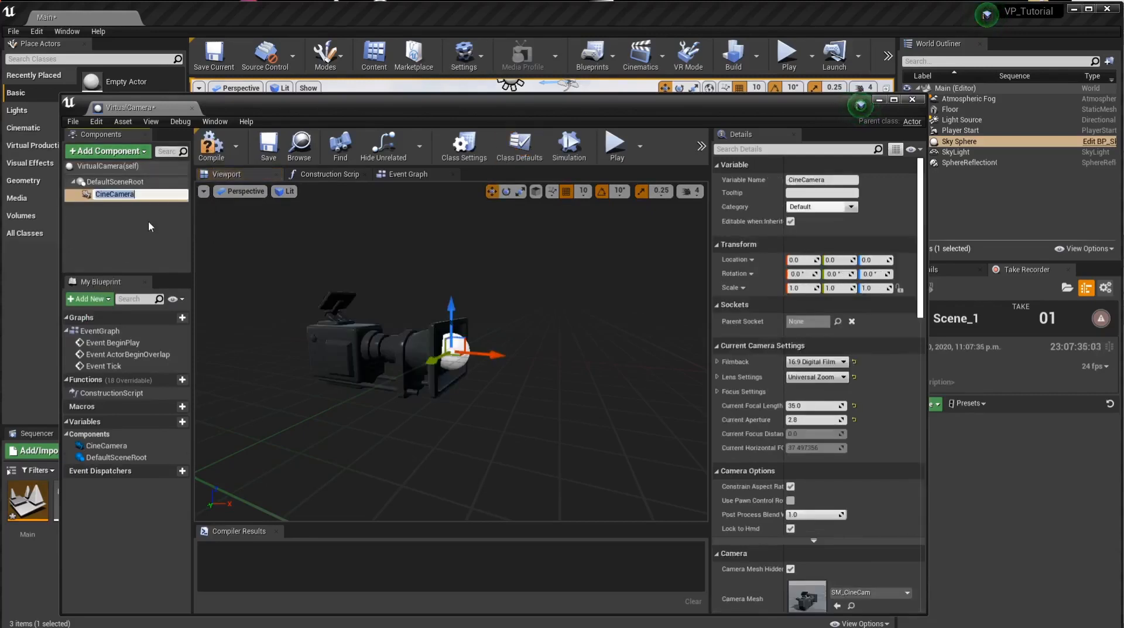
{"action": "left_click", "coordinate": [107, 151]}
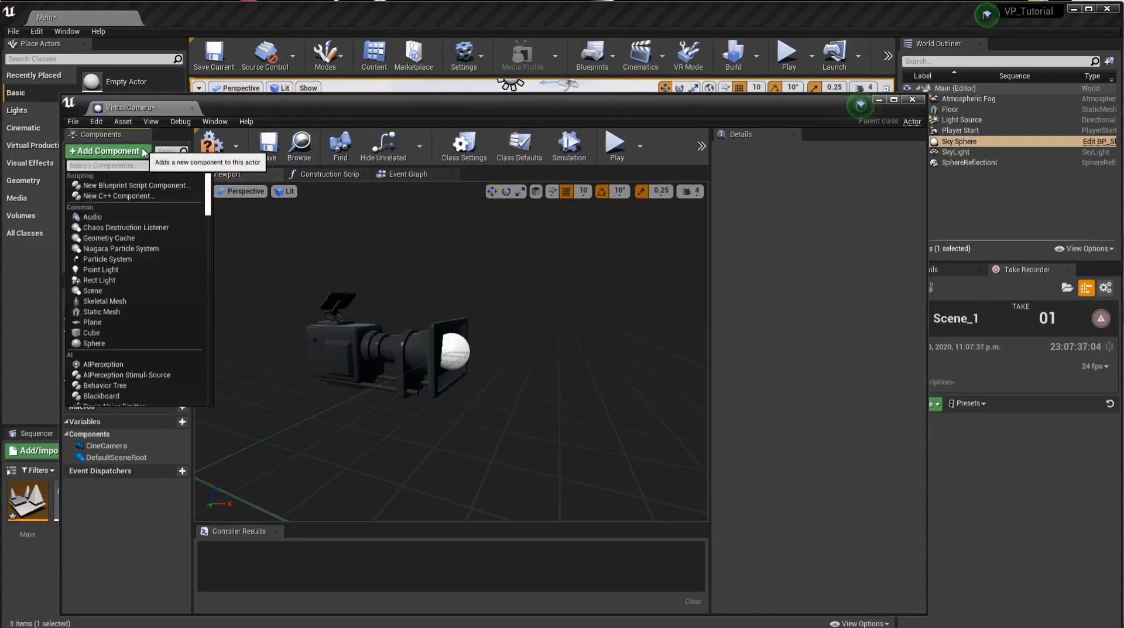
{"action": "left_click", "coordinate": [91, 333]}
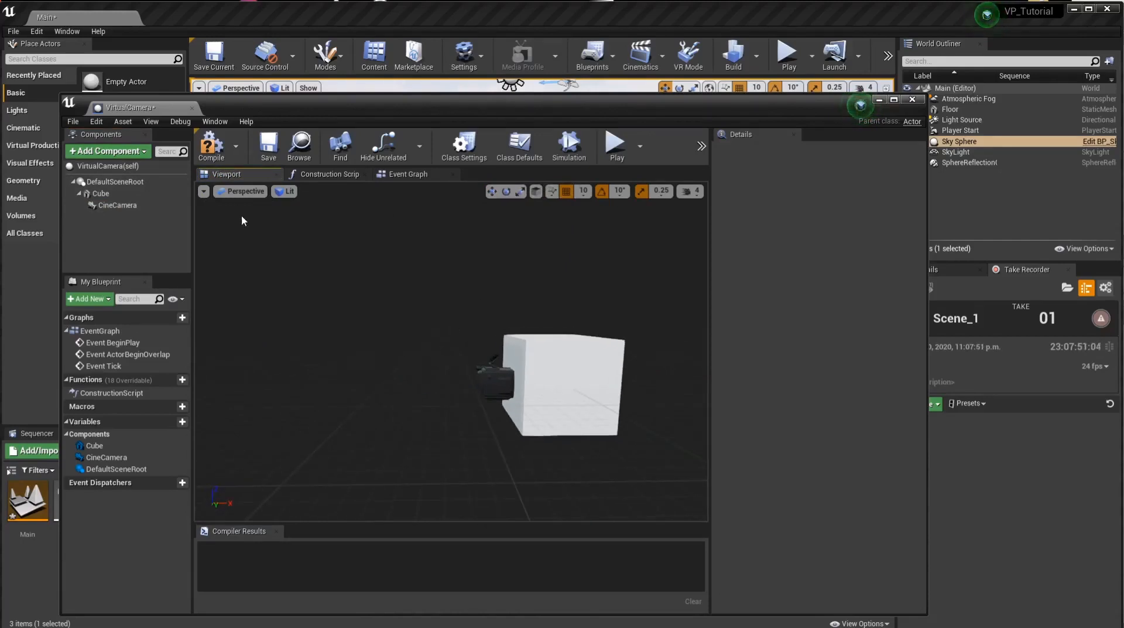
{"action": "mouse_move", "coordinate": [520, 445]}
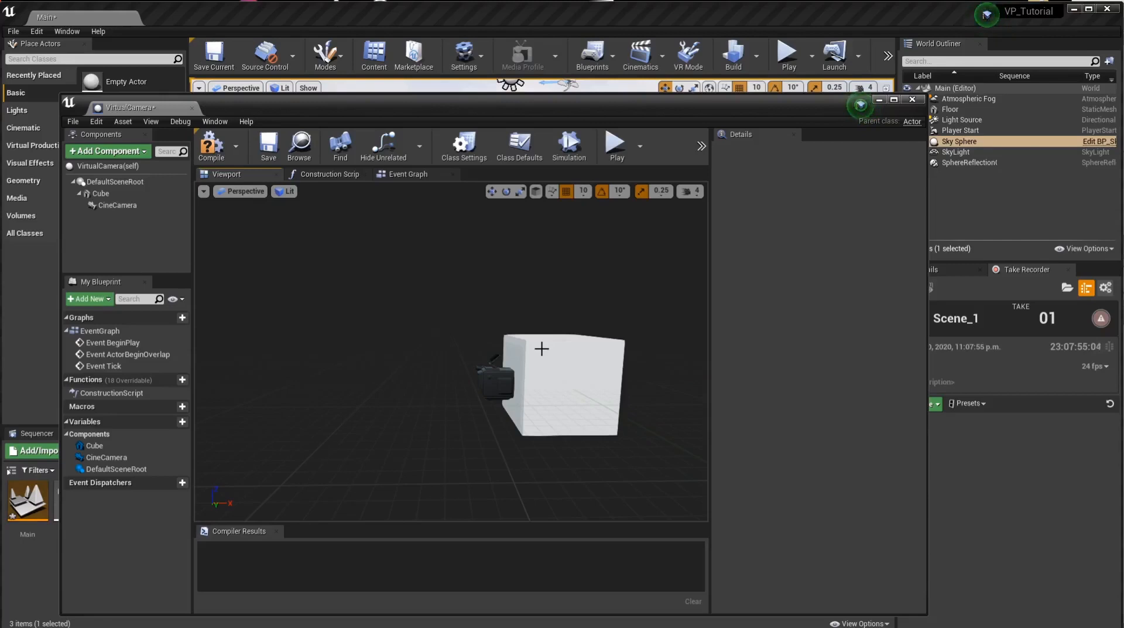
{"action": "mouse_move", "coordinate": [633, 395]}
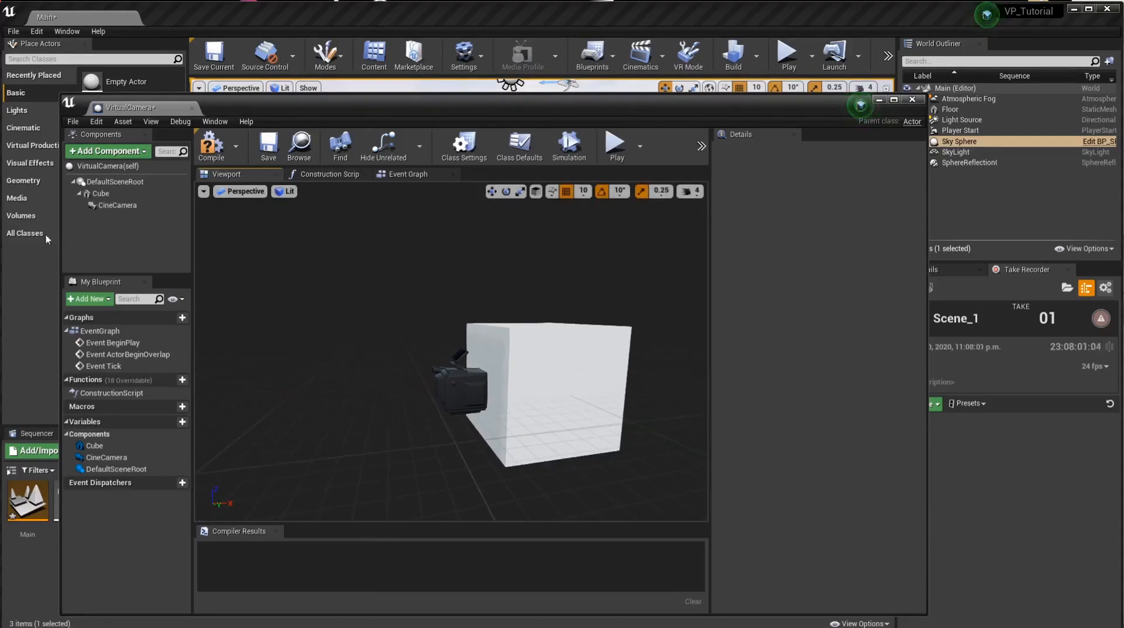
{"action": "left_click", "coordinate": [406, 173]}
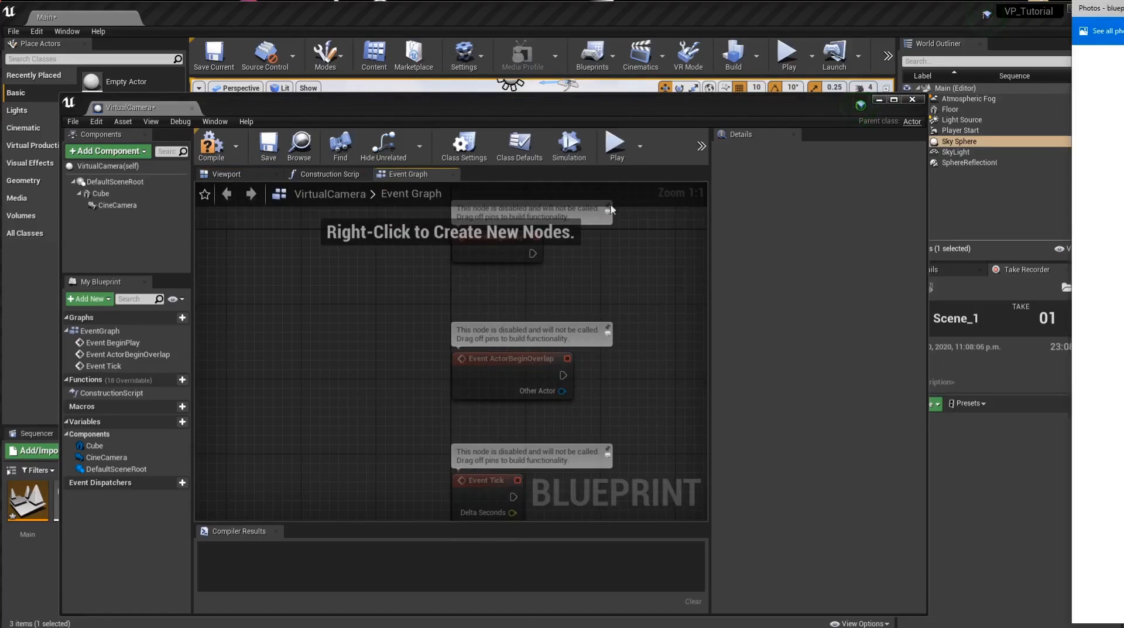
{"action": "mouse_move", "coordinate": [484, 479]}
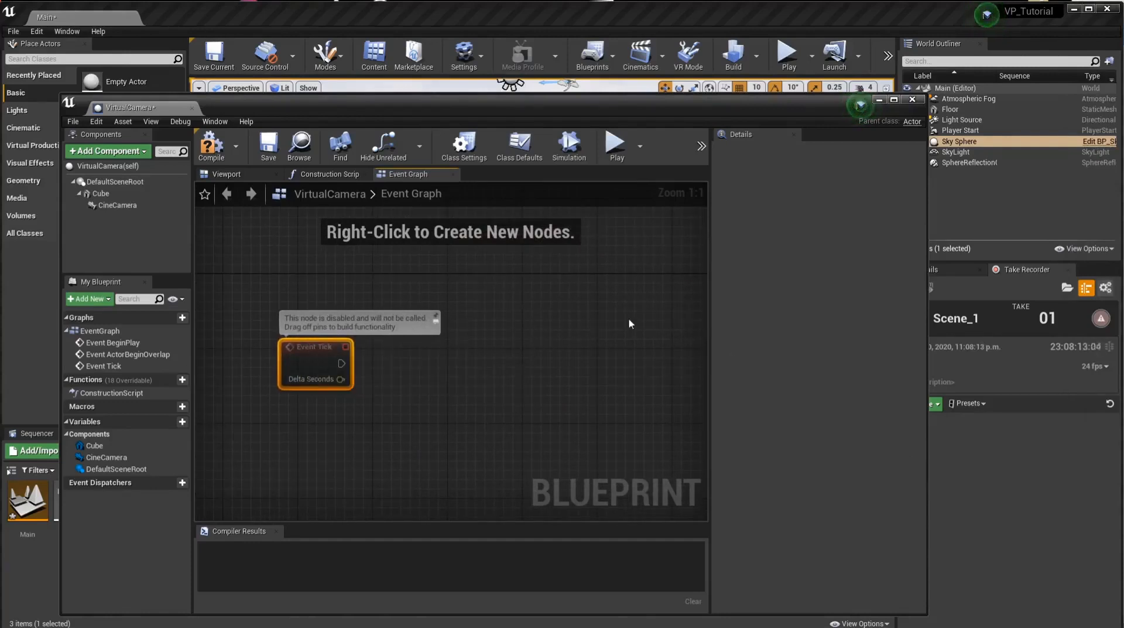
{"action": "mouse_move", "coordinate": [118, 205]}
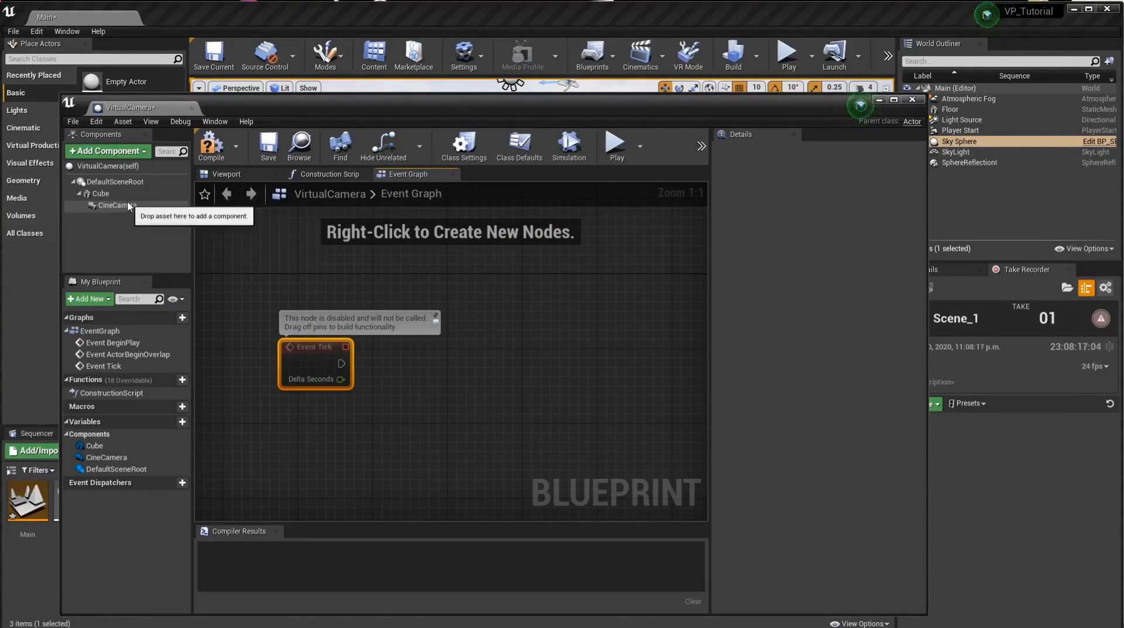
Step: Bring up the add-node menu on the Event Graph cleared down to Event Tick
{"action": "right_click", "coordinate": [293, 435]}
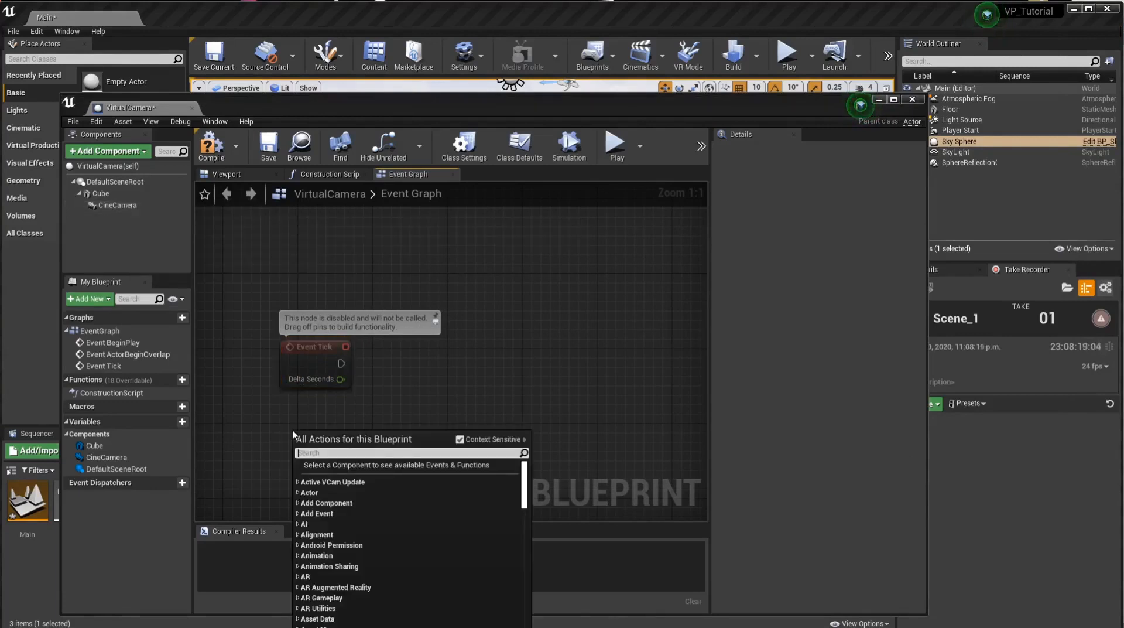
Step: Add a Get Tracked Device Position and Orientation node below Event Tick
{"action": "type", "text": "gettracked"}
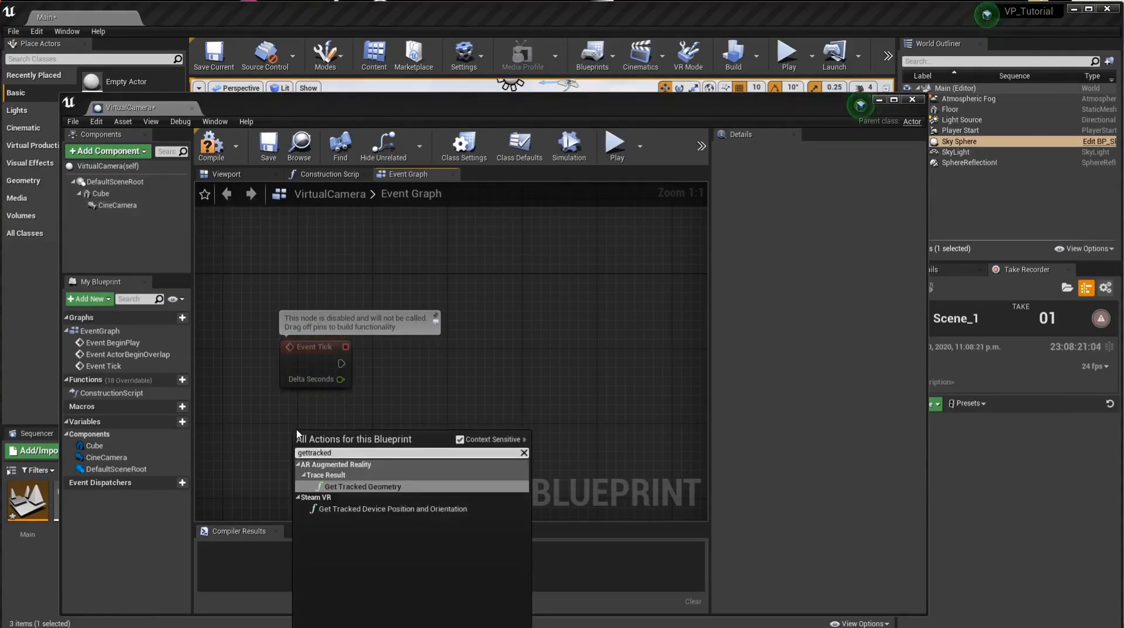
{"action": "left_click", "coordinate": [394, 508]}
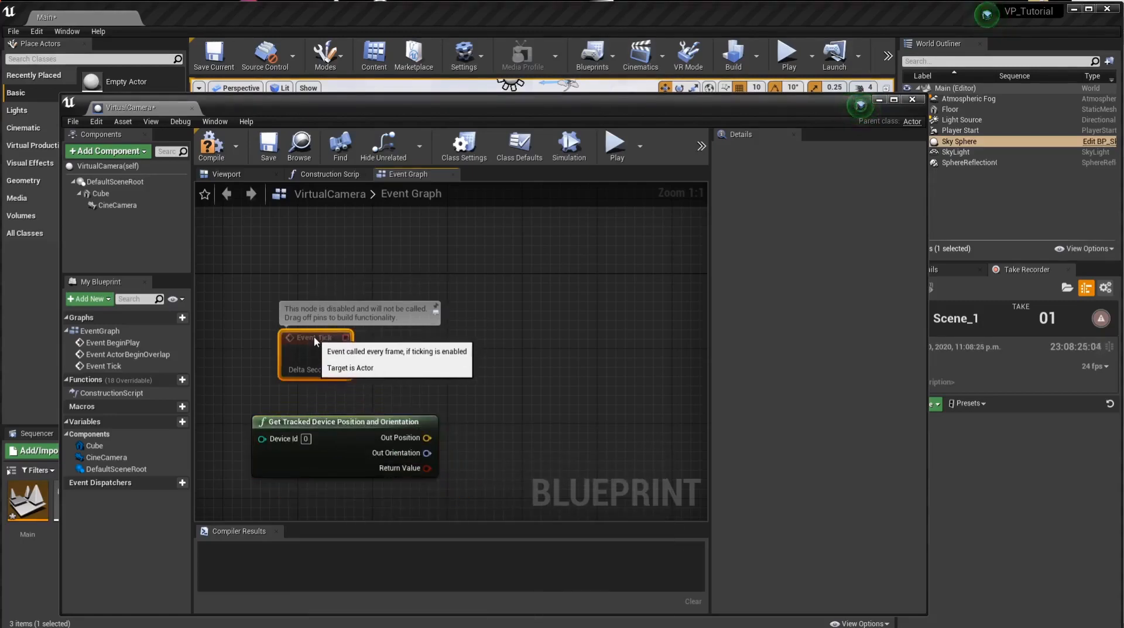
{"action": "mouse_move", "coordinate": [326, 339]}
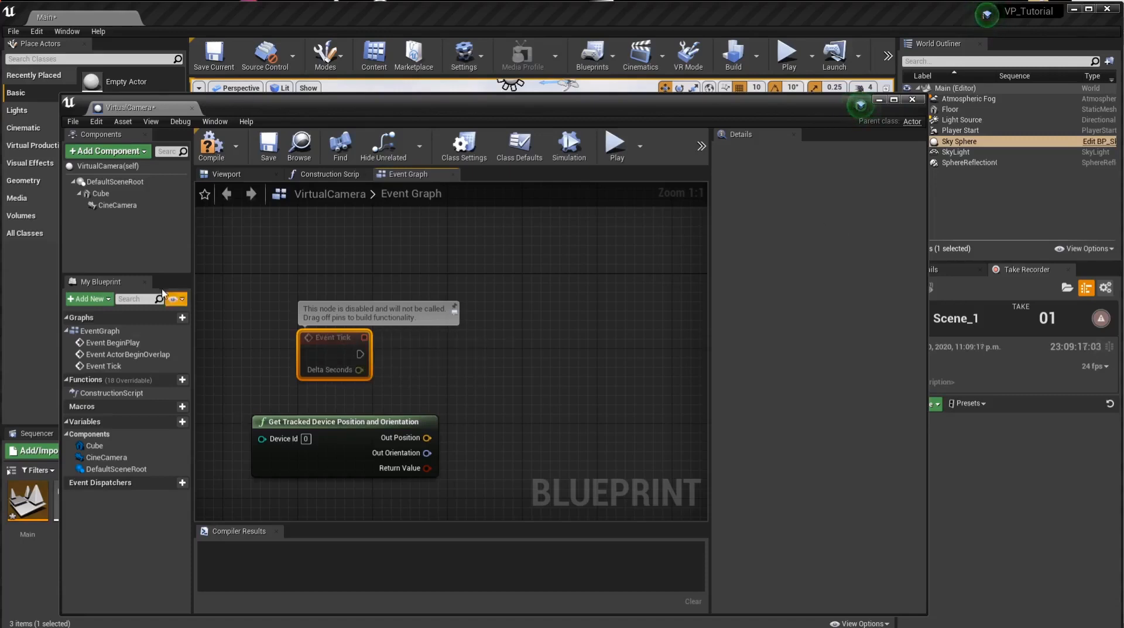
{"action": "mouse_move", "coordinate": [116, 205]}
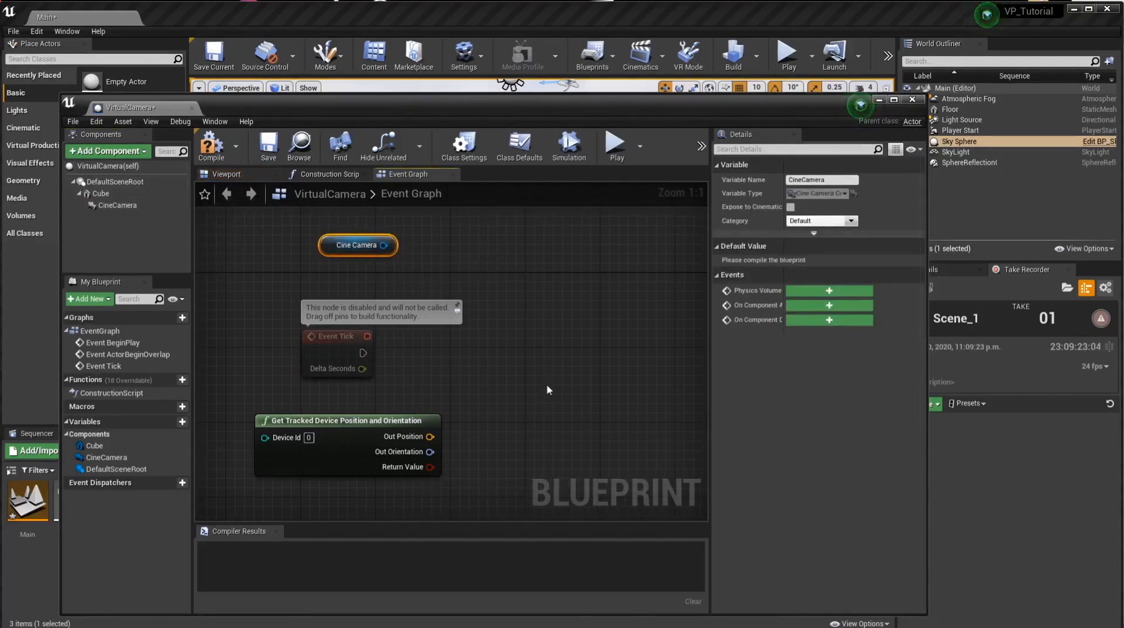
{"action": "mouse_move", "coordinate": [539, 352]}
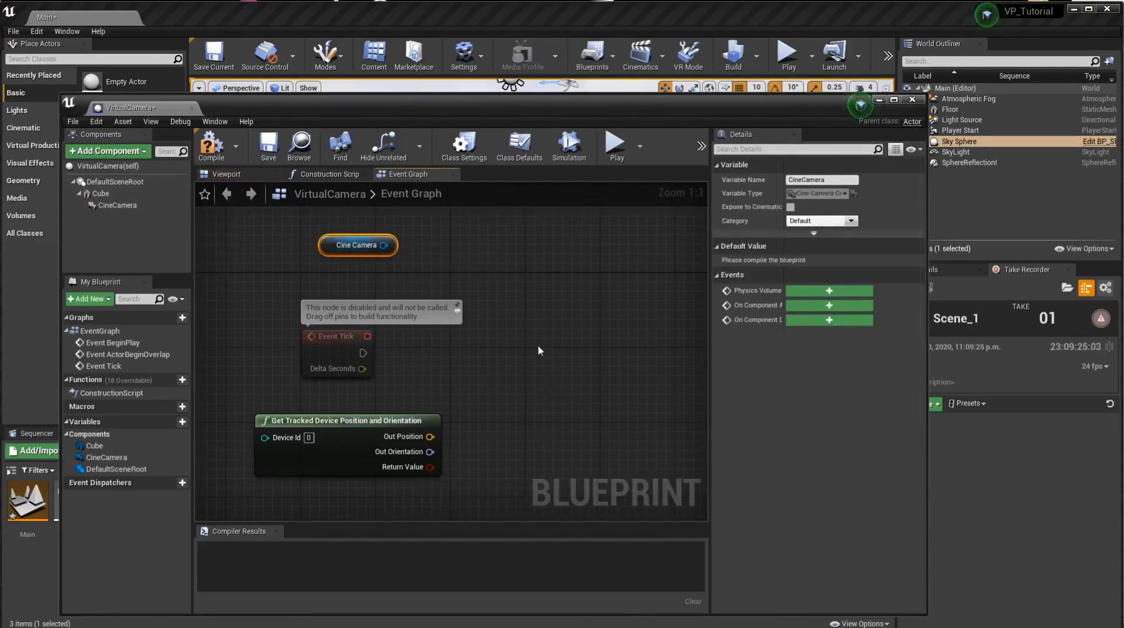
Step: Add a SetRelativeTransform node targeting the Cube and remove the Cine Camera getter
{"action": "right_click", "coordinate": [539, 351]}
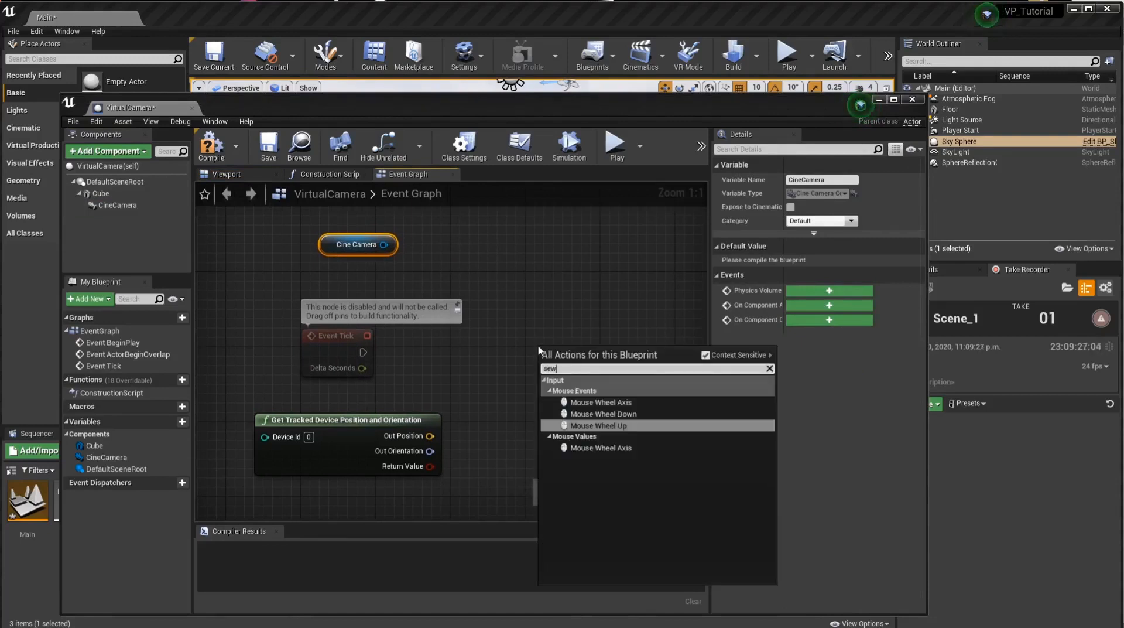
{"action": "type", "text": "setrelative"}
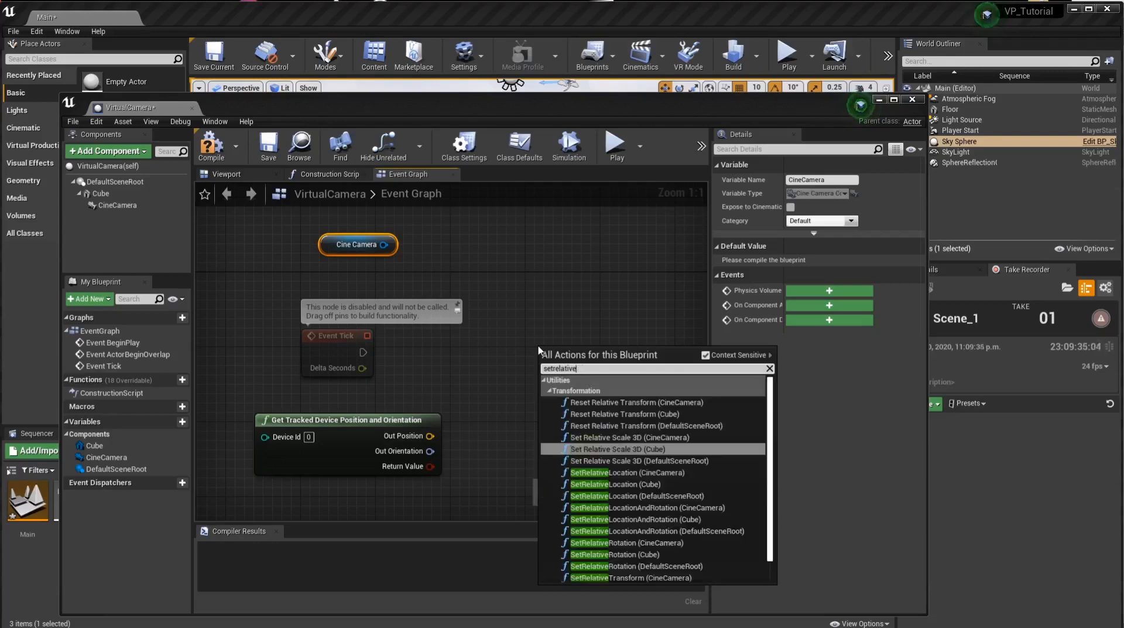
{"action": "type", "text": "tran"}
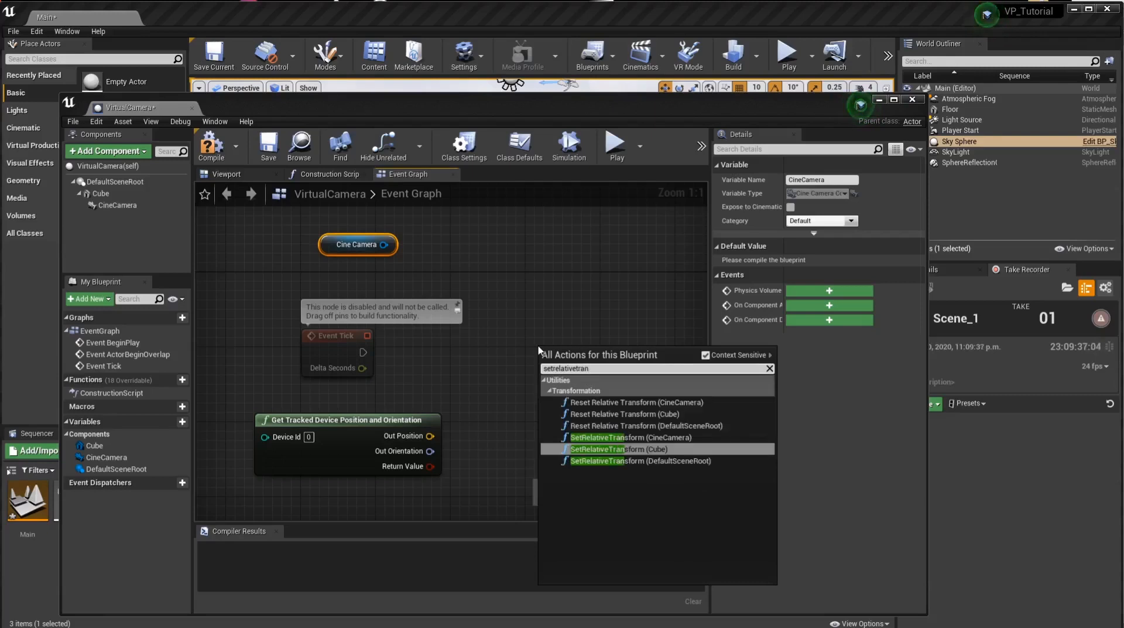
{"action": "mouse_move", "coordinate": [652, 454]}
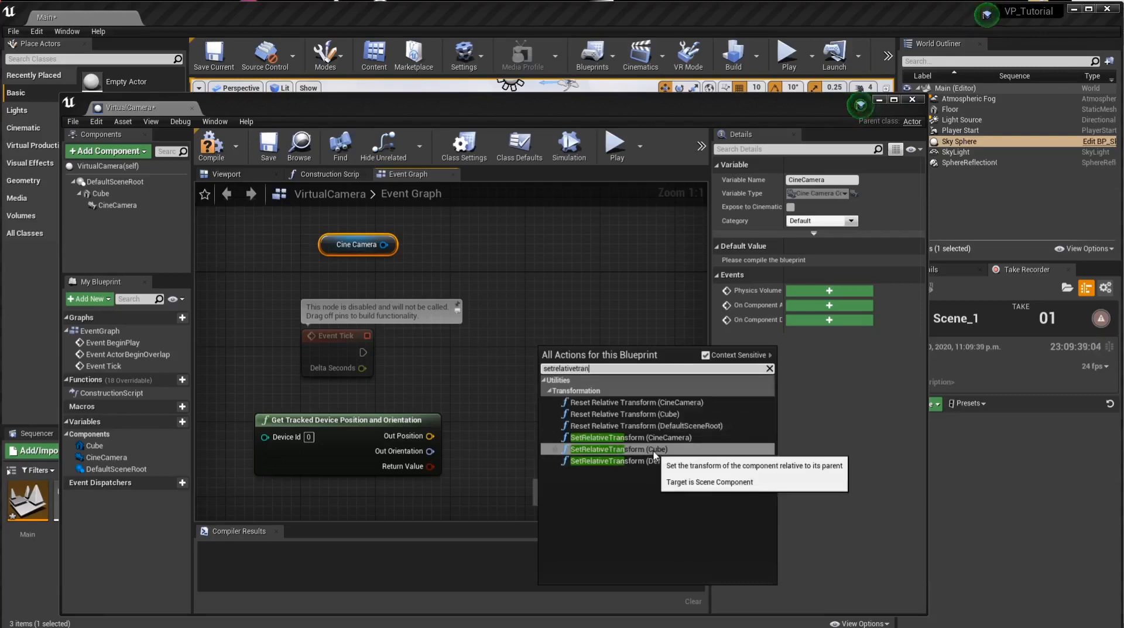
{"action": "left_click", "coordinate": [611, 448]}
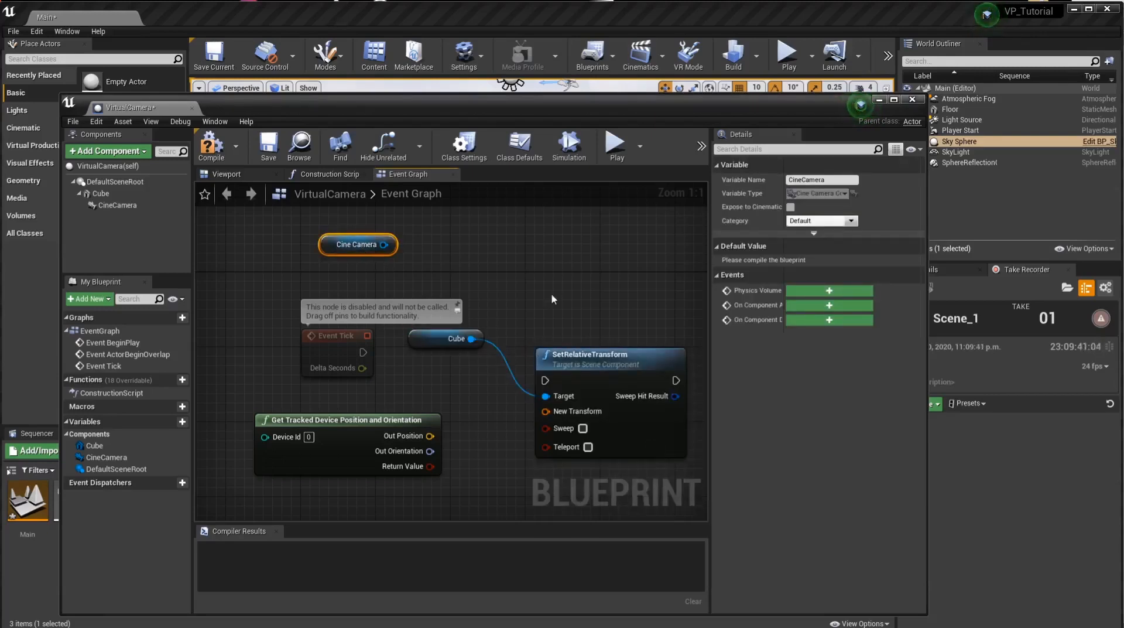
{"action": "left_click", "coordinate": [456, 339]}
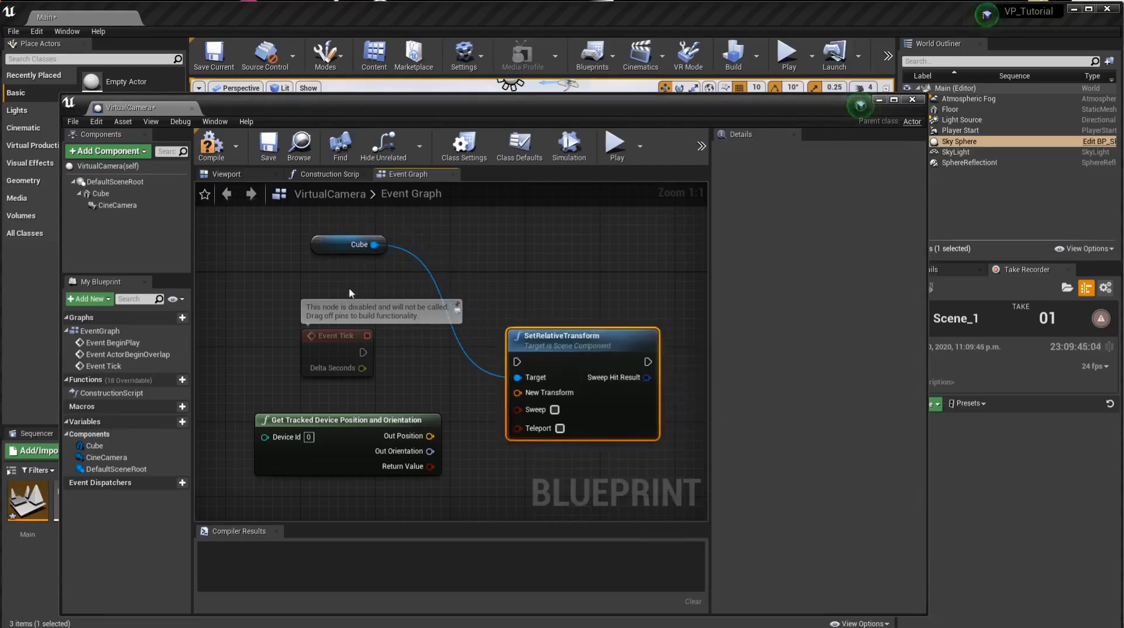
{"action": "mouse_move", "coordinate": [345, 251]}
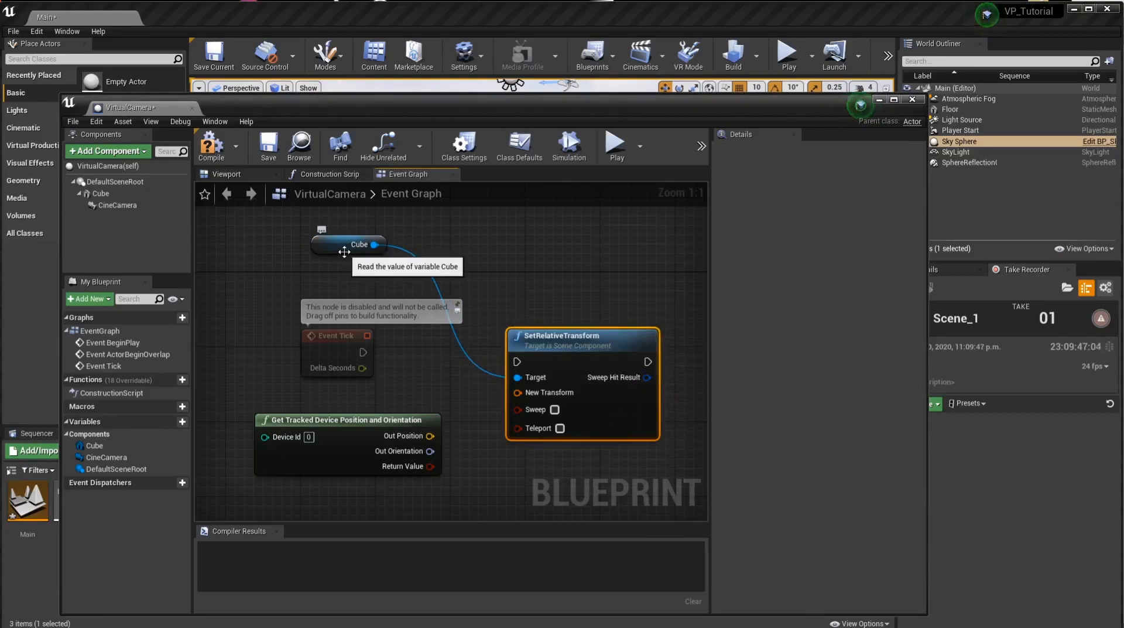
{"action": "mouse_move", "coordinate": [337, 335]}
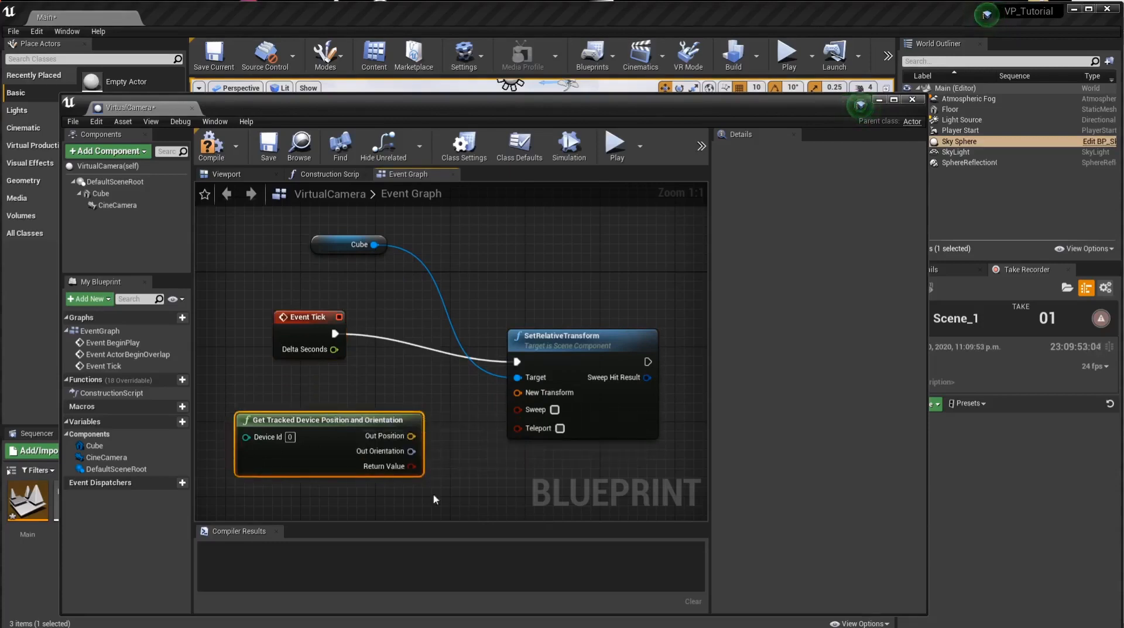
{"action": "mouse_move", "coordinate": [531, 392]}
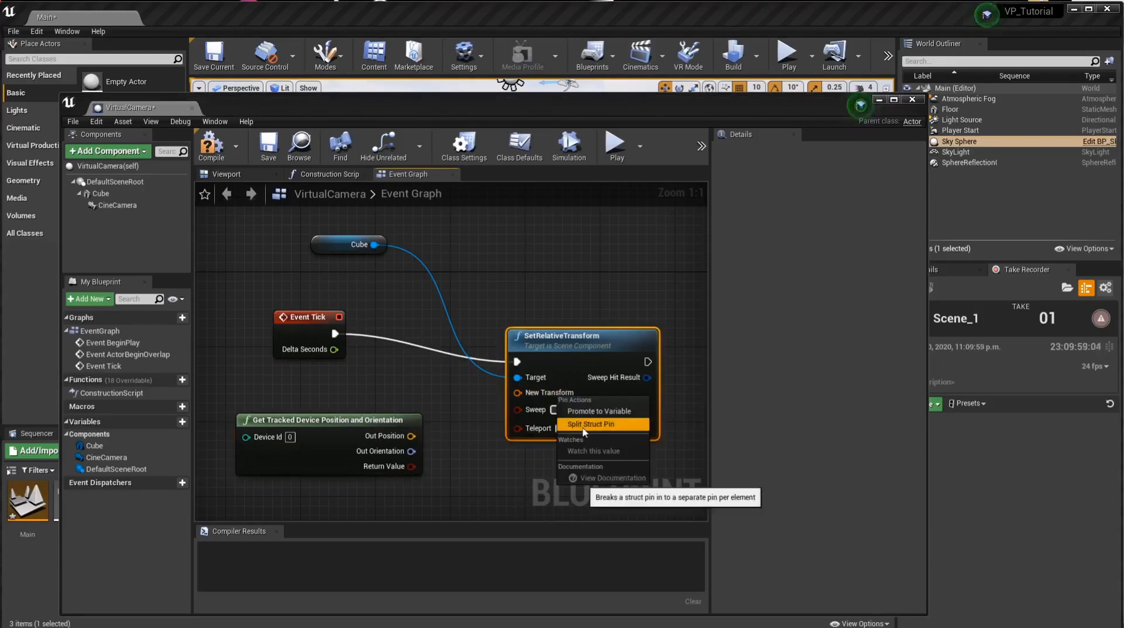
Step: Split New Transform and feed tracked position to Location and orientation to Rotation
{"action": "left_click", "coordinate": [590, 423]}
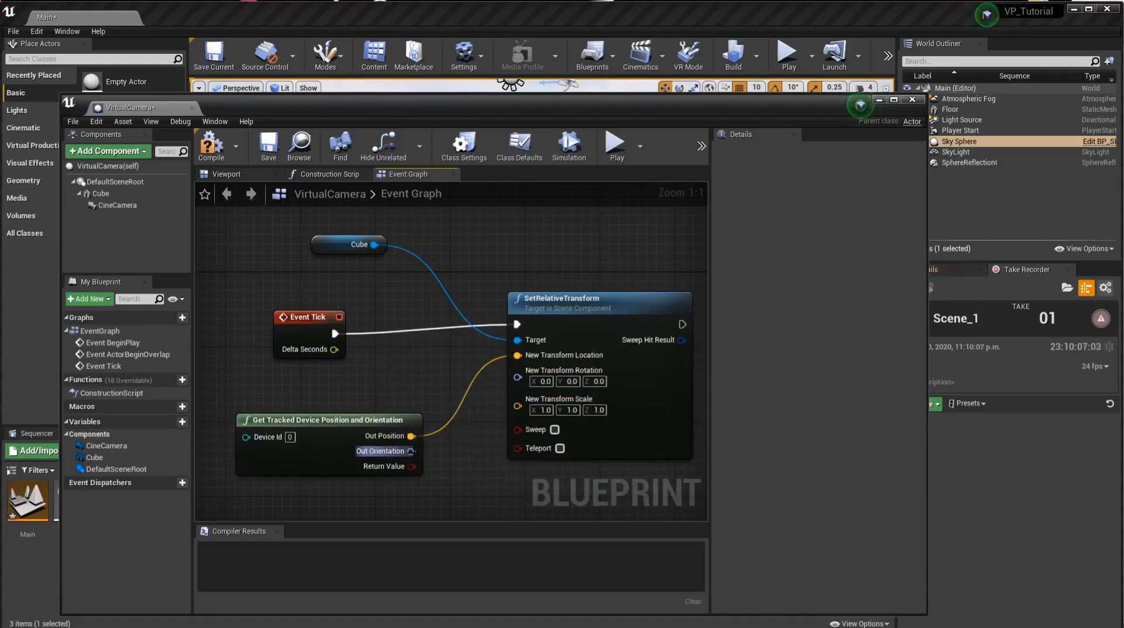
{"action": "mouse_move", "coordinate": [601, 313]}
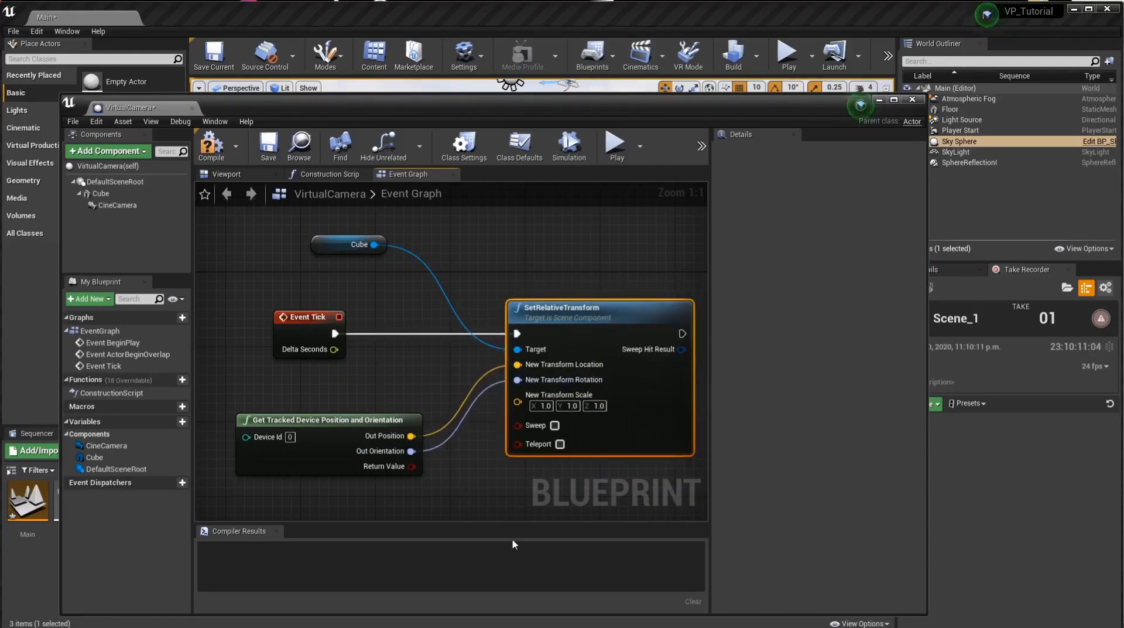
{"action": "mouse_move", "coordinate": [549, 483]}
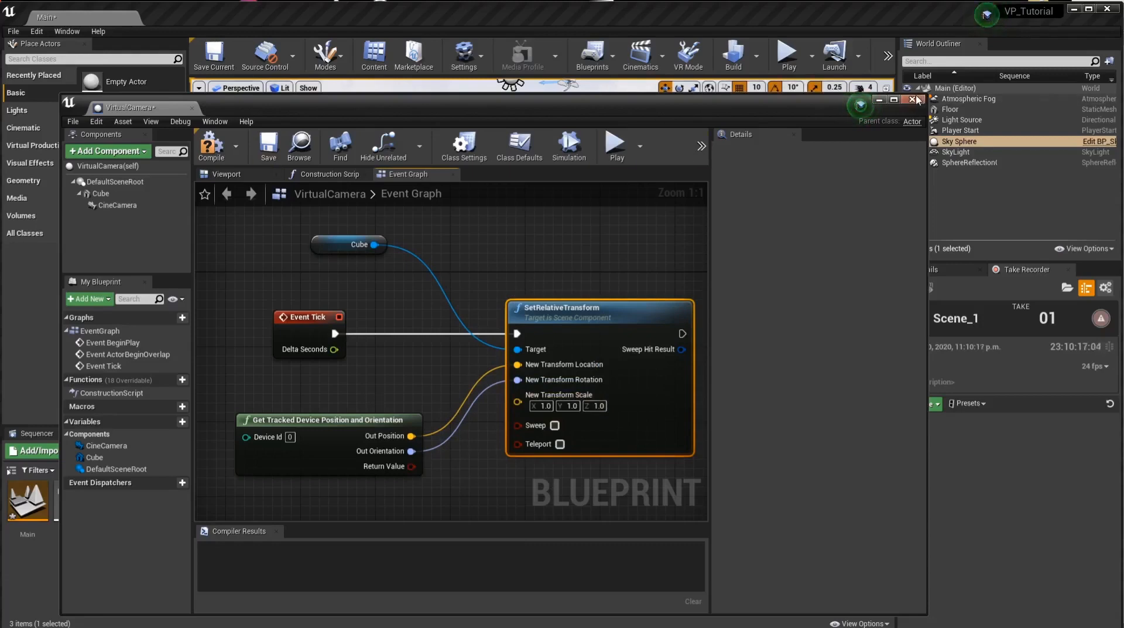
{"action": "left_click", "coordinate": [916, 99]}
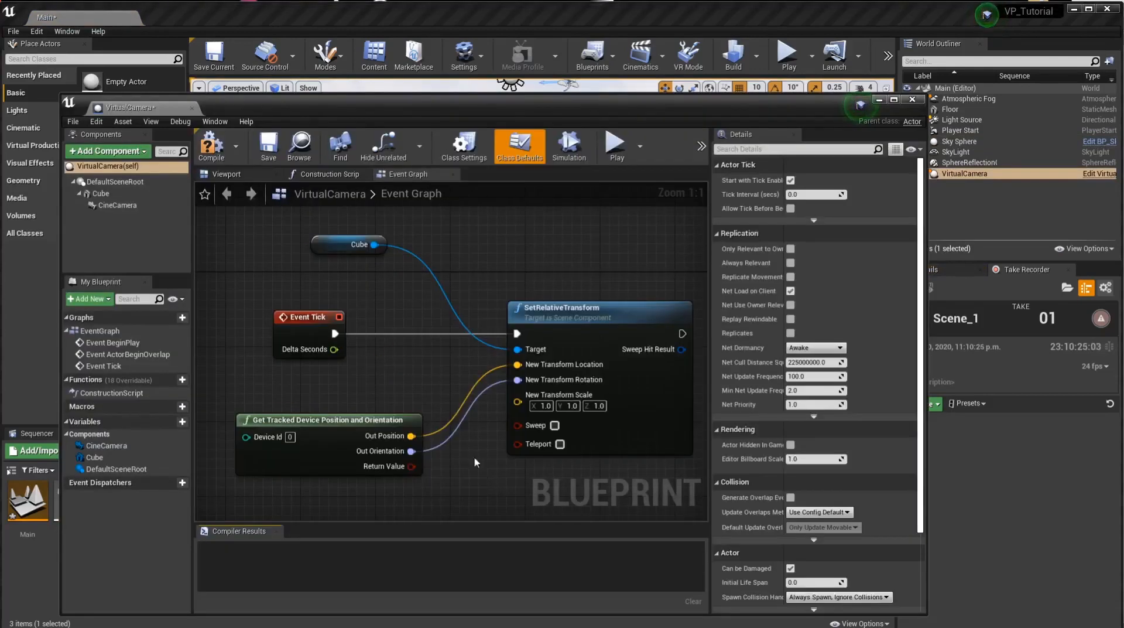
{"action": "mouse_move", "coordinate": [300, 446]}
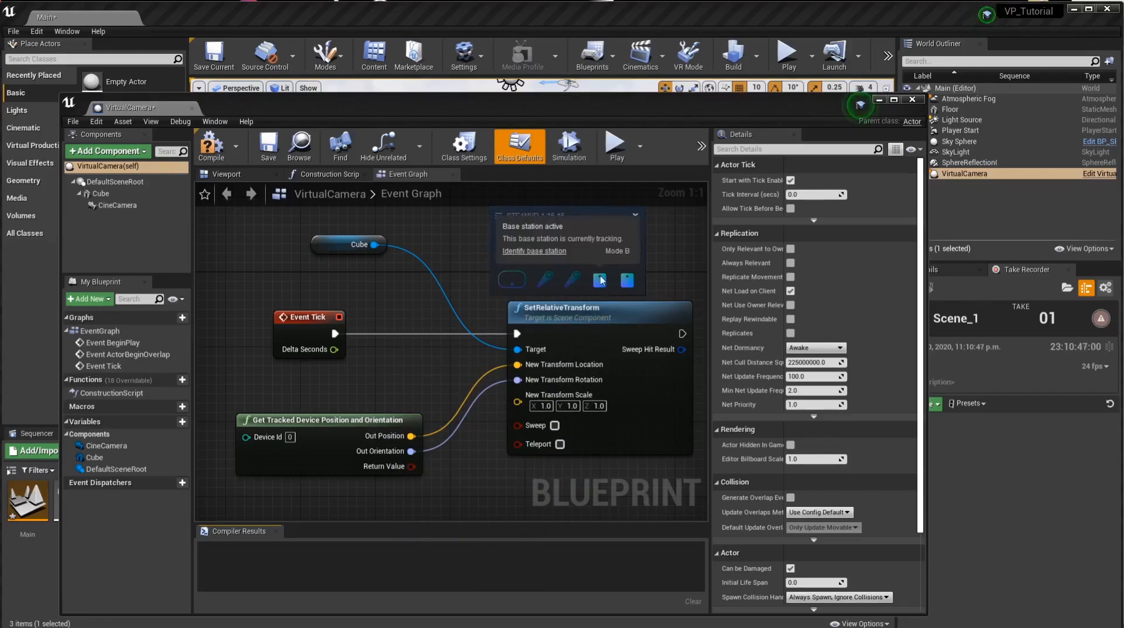
Step: Check the SteamVR base station's tracking status for the VirtualCamera's device
{"action": "left_click", "coordinate": [625, 280]}
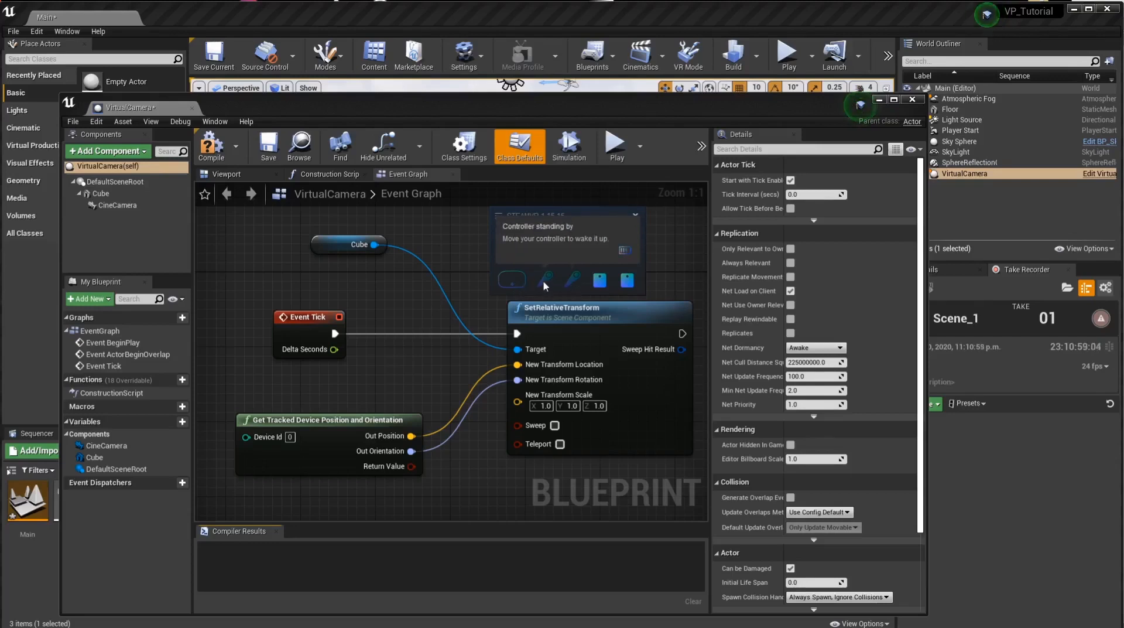
{"action": "mouse_move", "coordinate": [578, 294]}
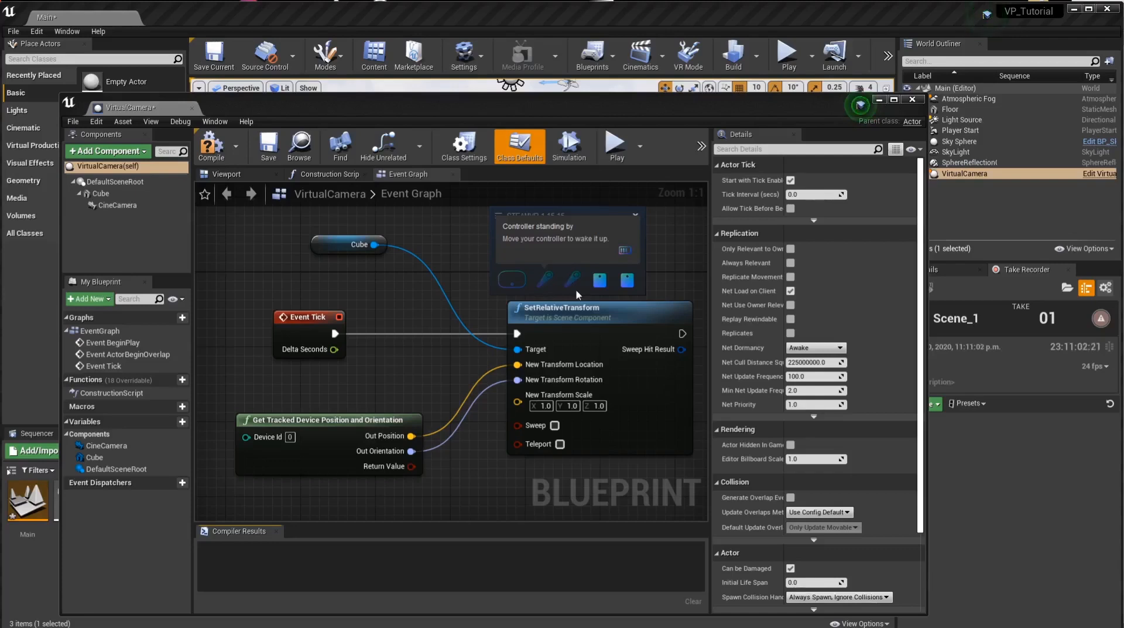
{"action": "mouse_move", "coordinate": [547, 285]}
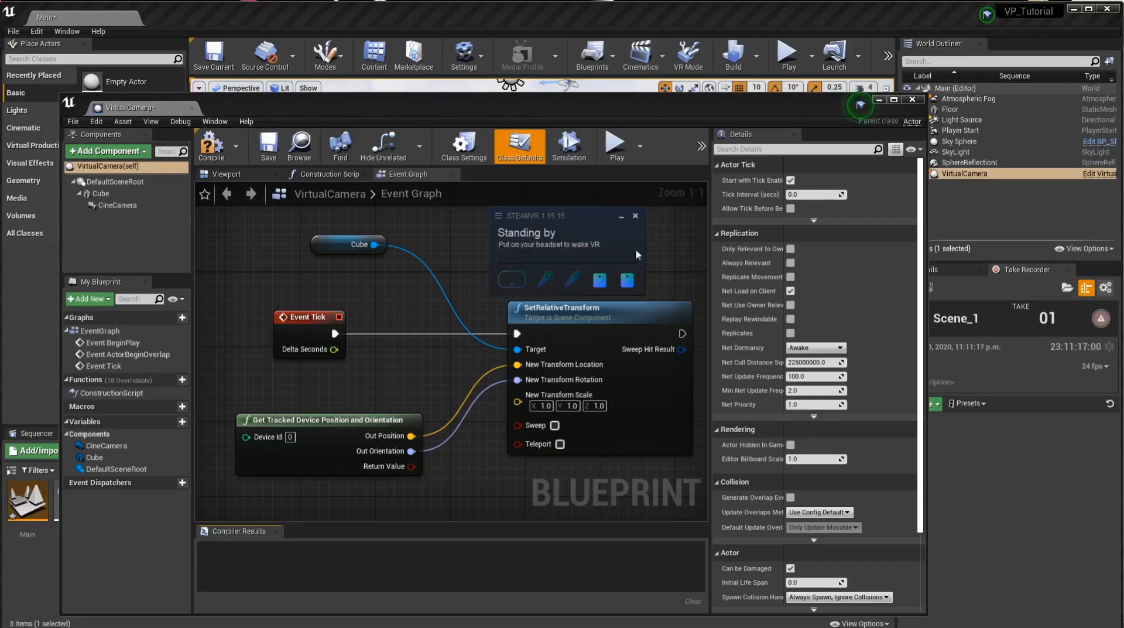
{"action": "mouse_move", "coordinate": [544, 329]}
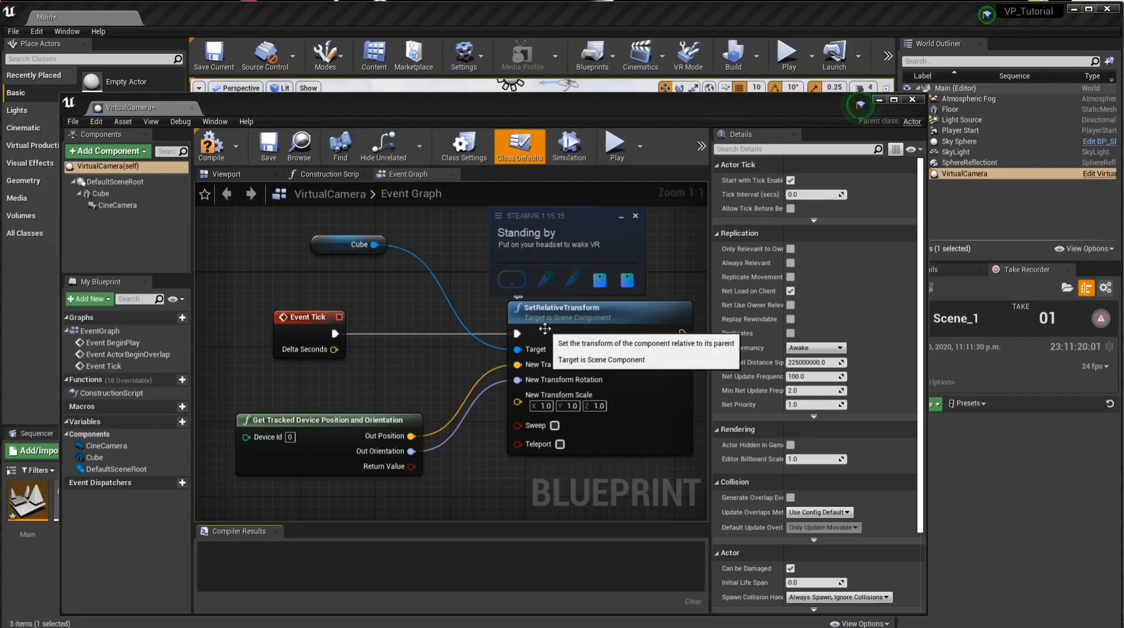
{"action": "mouse_move", "coordinate": [299, 445]}
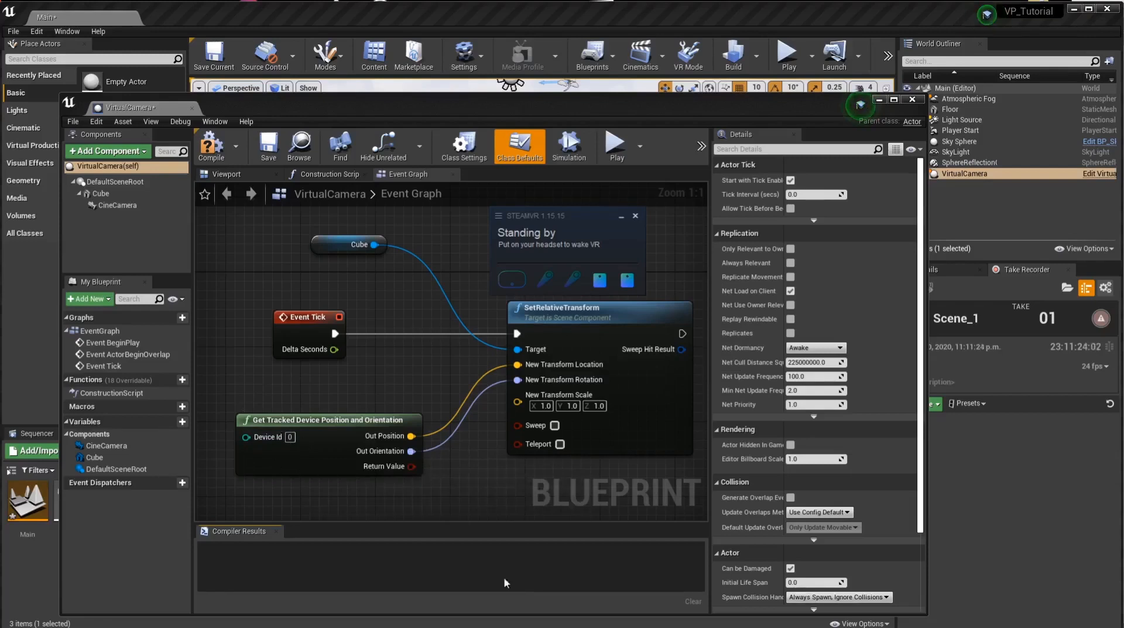
{"action": "mouse_move", "coordinate": [644, 444]}
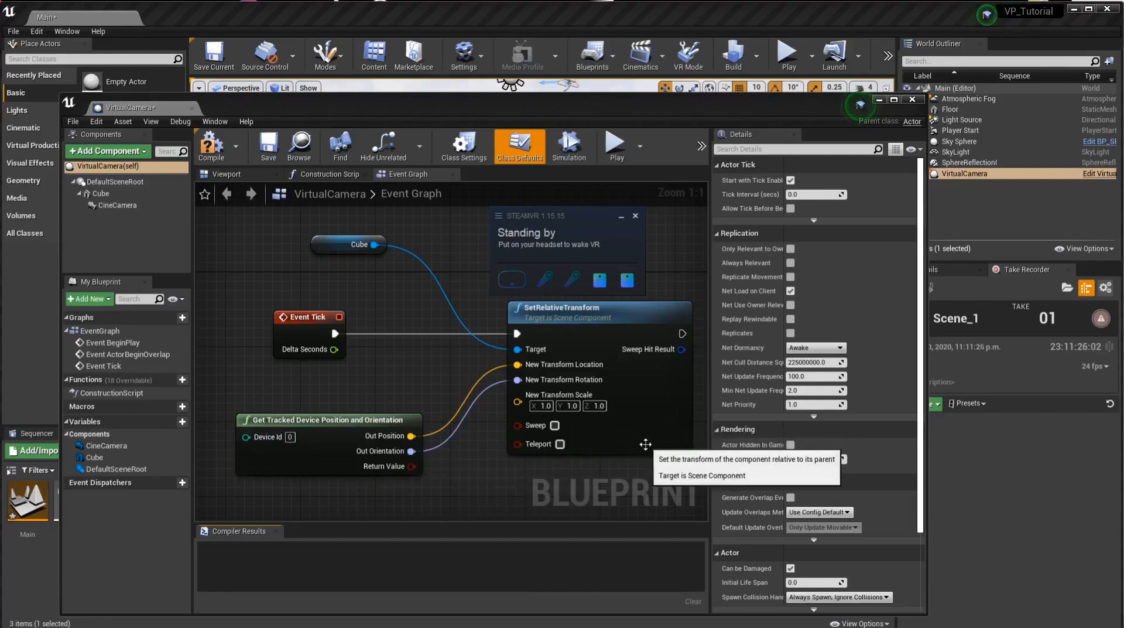
{"action": "mouse_move", "coordinate": [413, 435]}
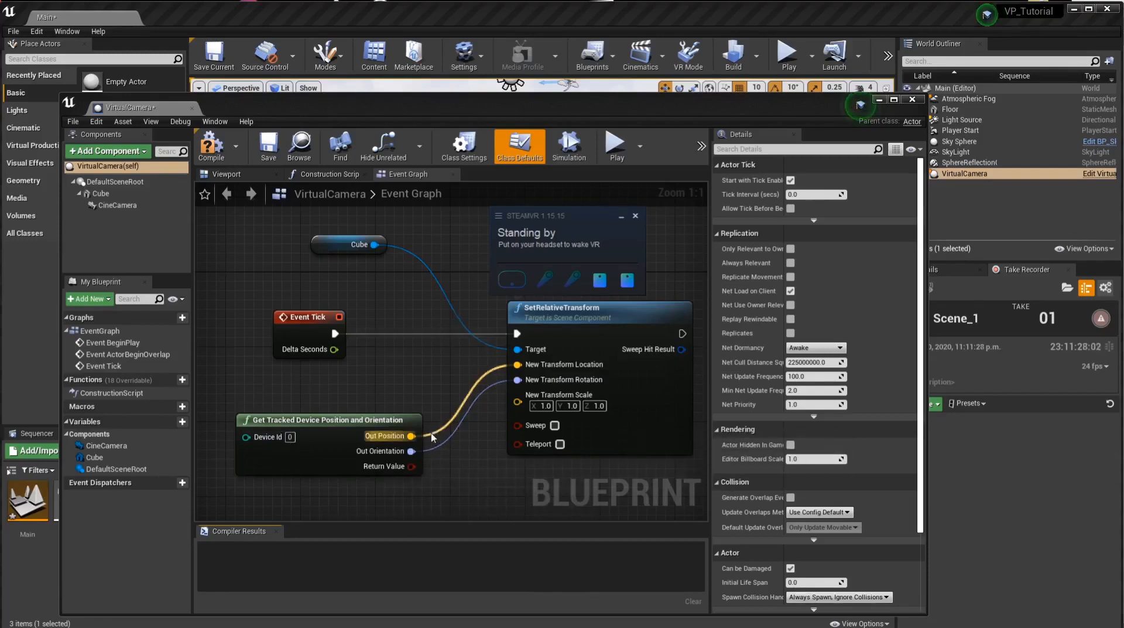
{"action": "mouse_move", "coordinate": [453, 468]}
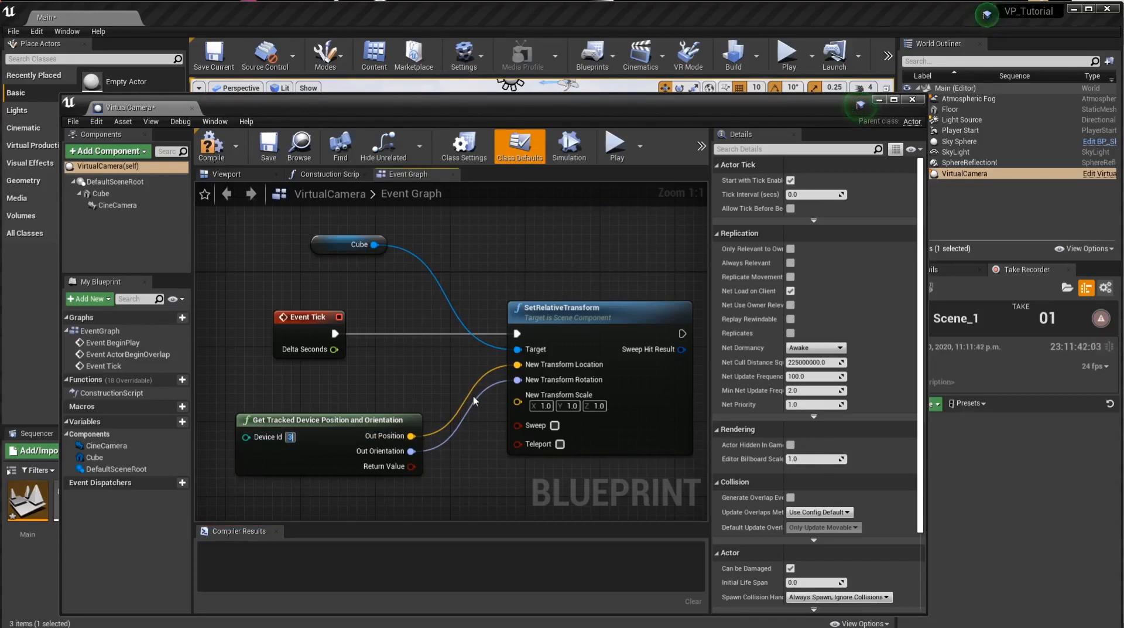
{"action": "mouse_move", "coordinate": [771, 146]}
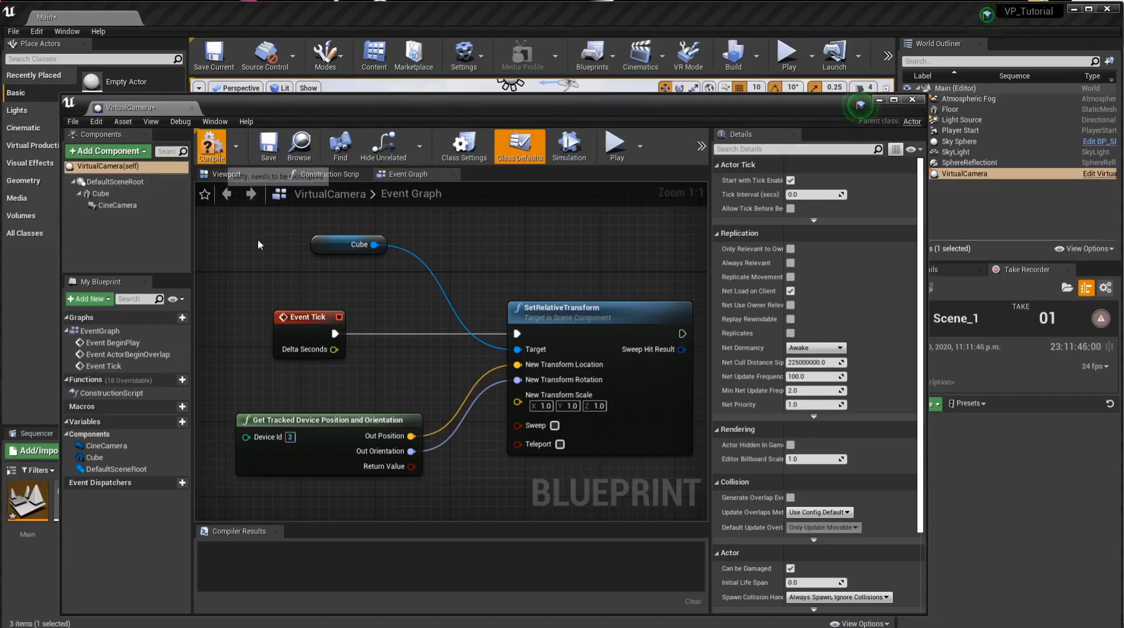
Step: Compile the VirtualCamera blueprint and start Play-In-Editor in the selected viewport
{"action": "left_click", "coordinate": [911, 99]}
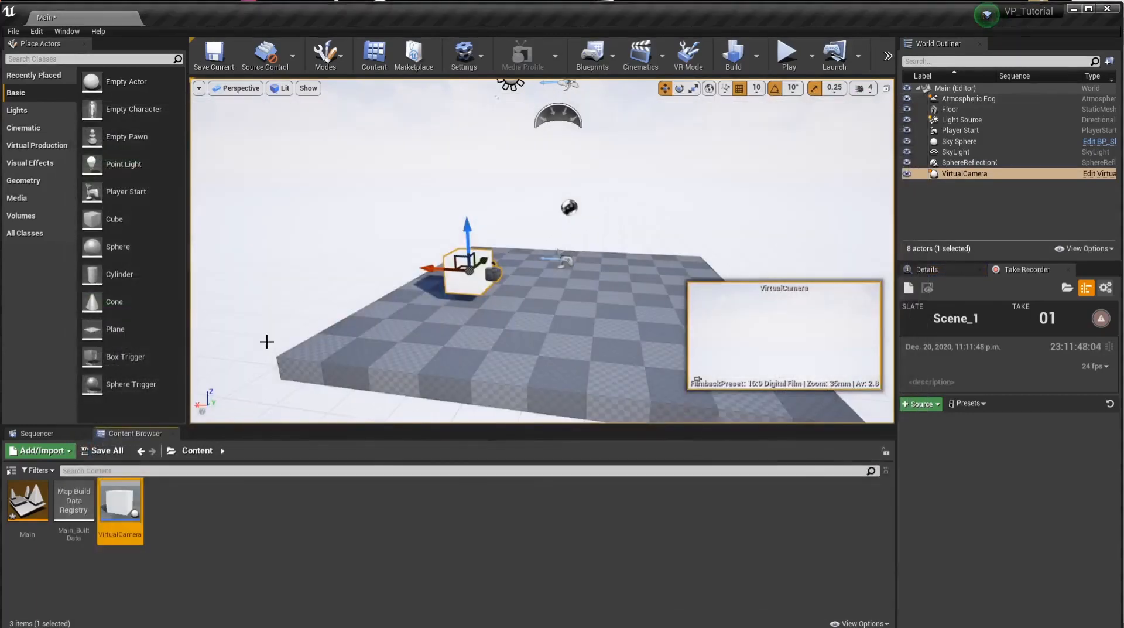
{"action": "mouse_move", "coordinate": [705, 192]}
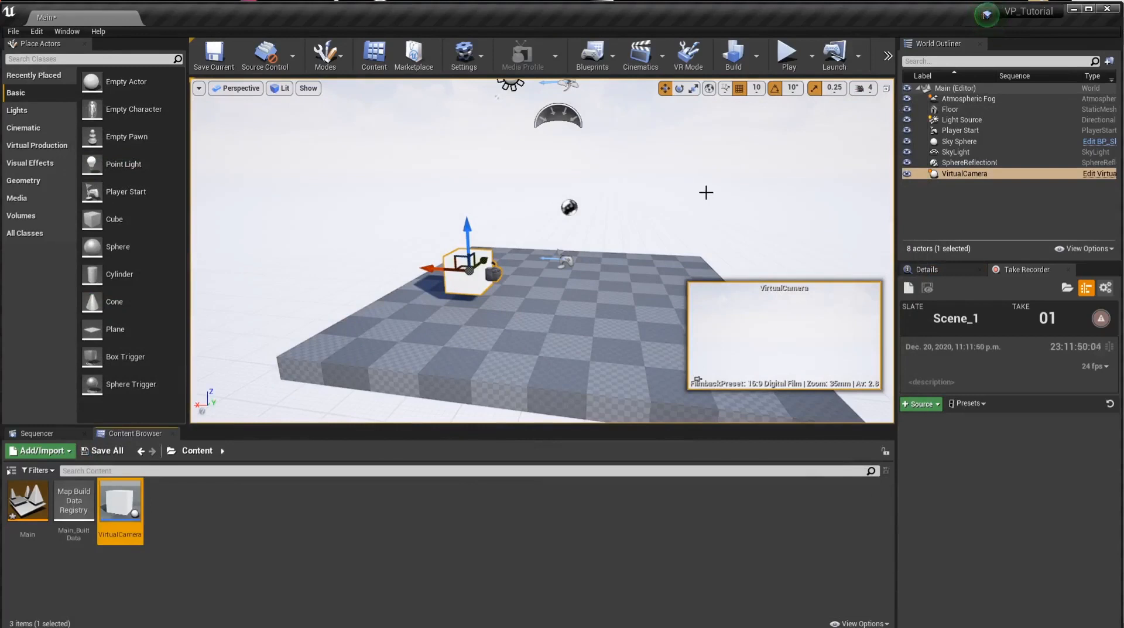
{"action": "left_click", "coordinate": [805, 55]}
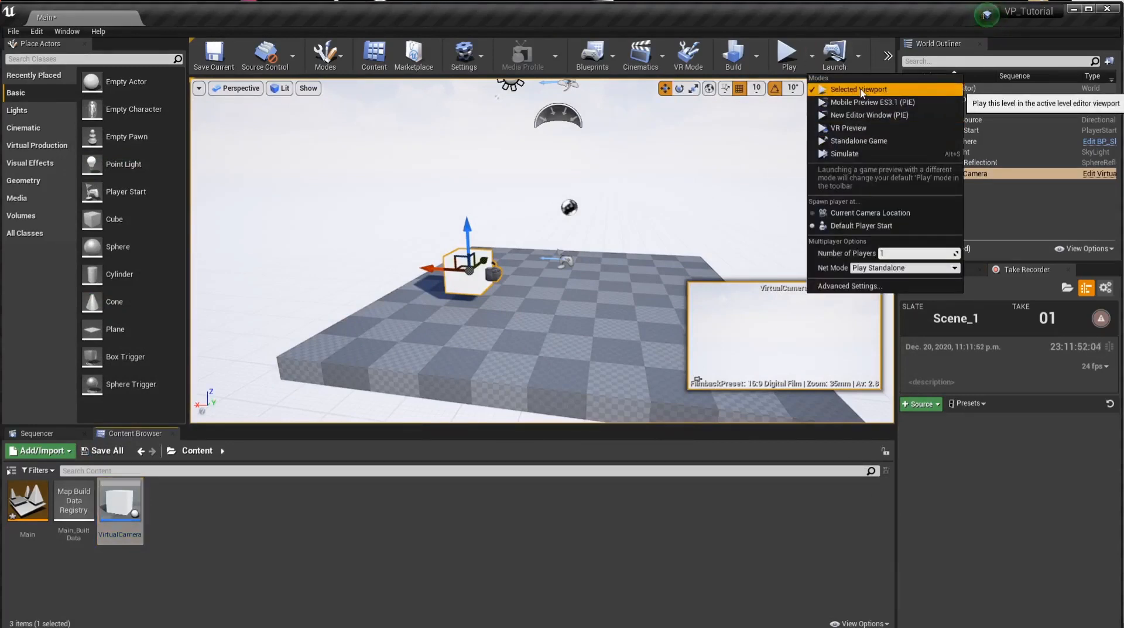
{"action": "left_click", "coordinate": [857, 89]}
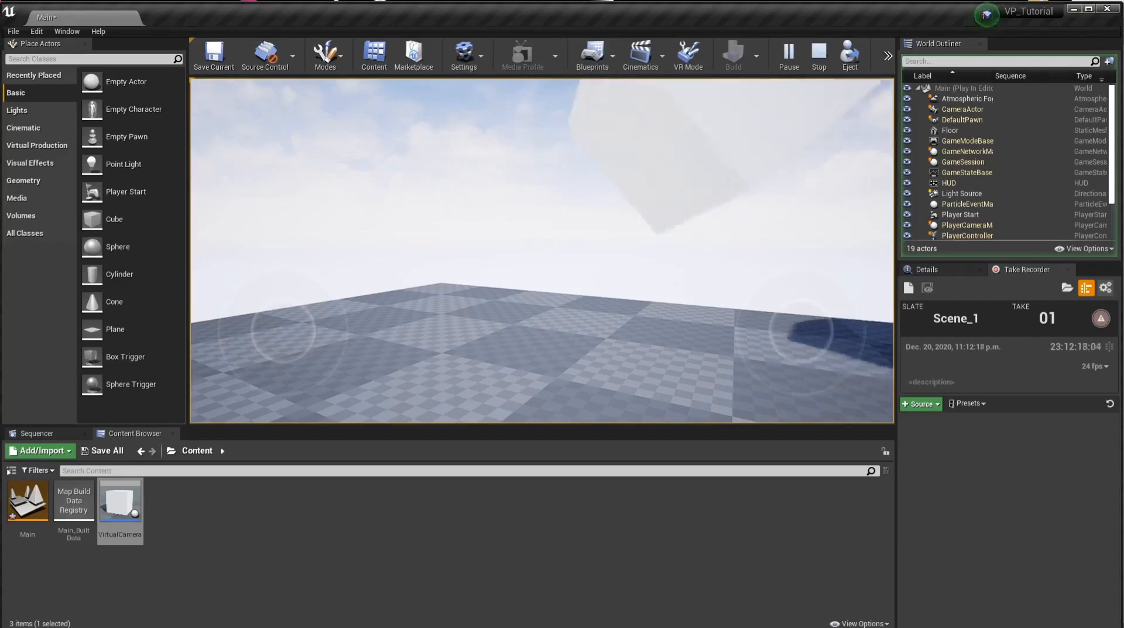
{"action": "left_click", "coordinate": [818, 55]}
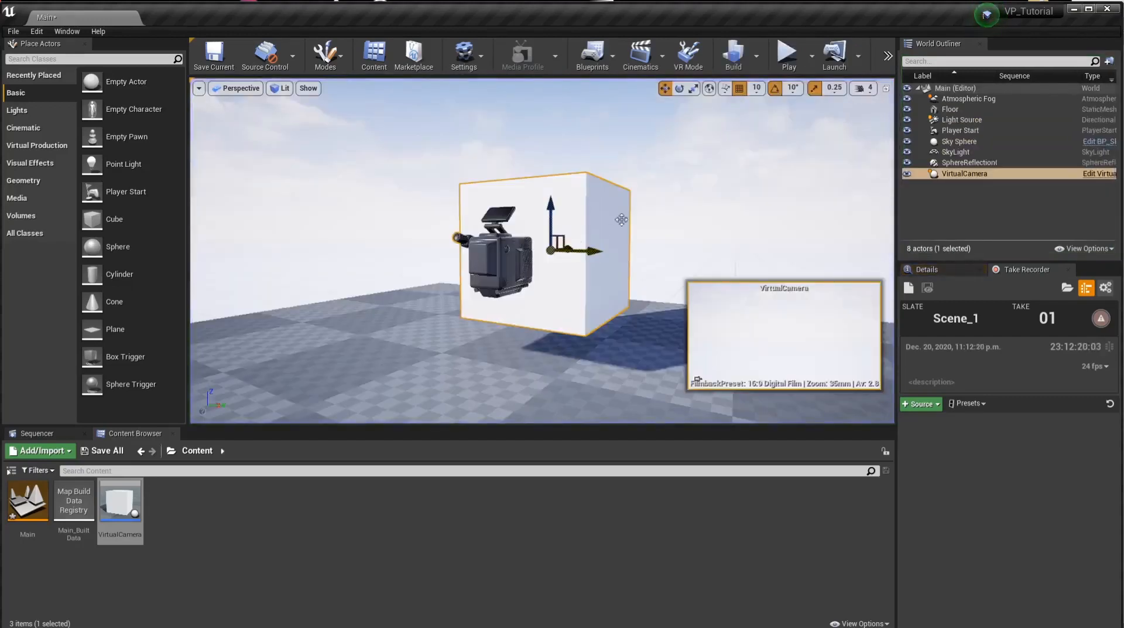
{"action": "double_click", "coordinate": [119, 500]}
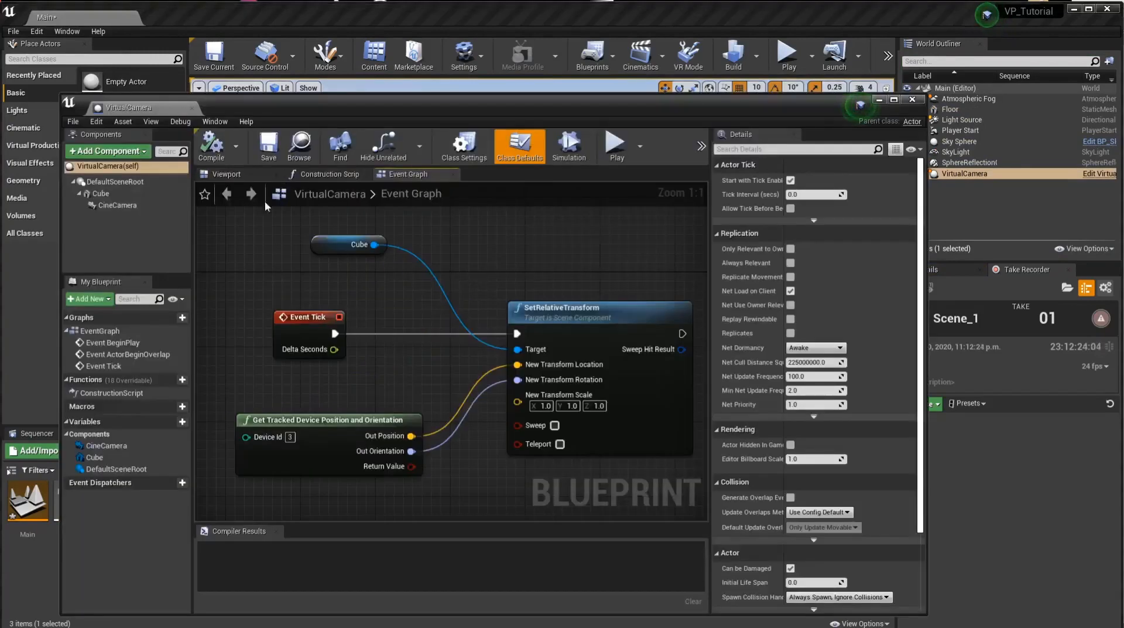
{"action": "left_click", "coordinate": [100, 193]}
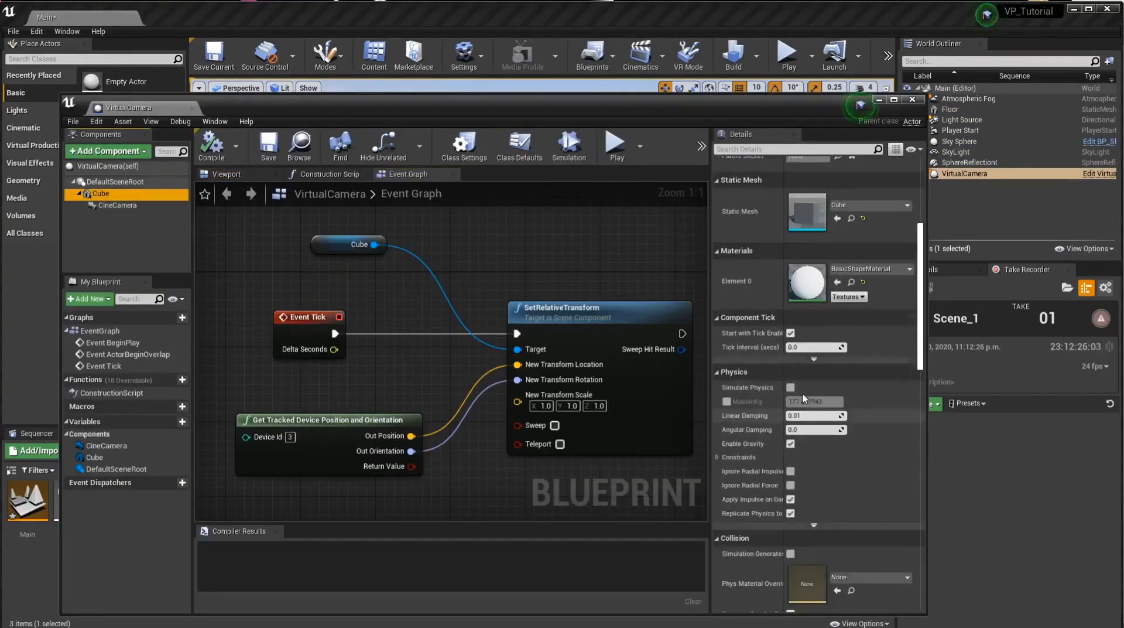
{"action": "scroll", "scroll_direction": "down", "scroll_amount": 3}
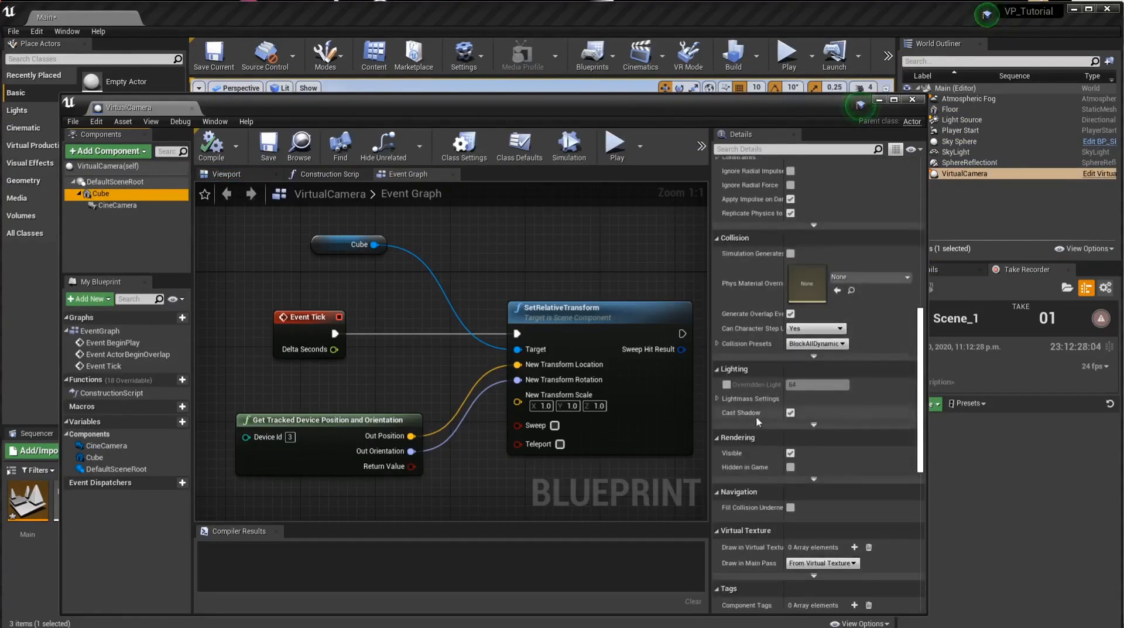
{"action": "scroll", "scroll_direction": "down", "scroll_amount": 3}
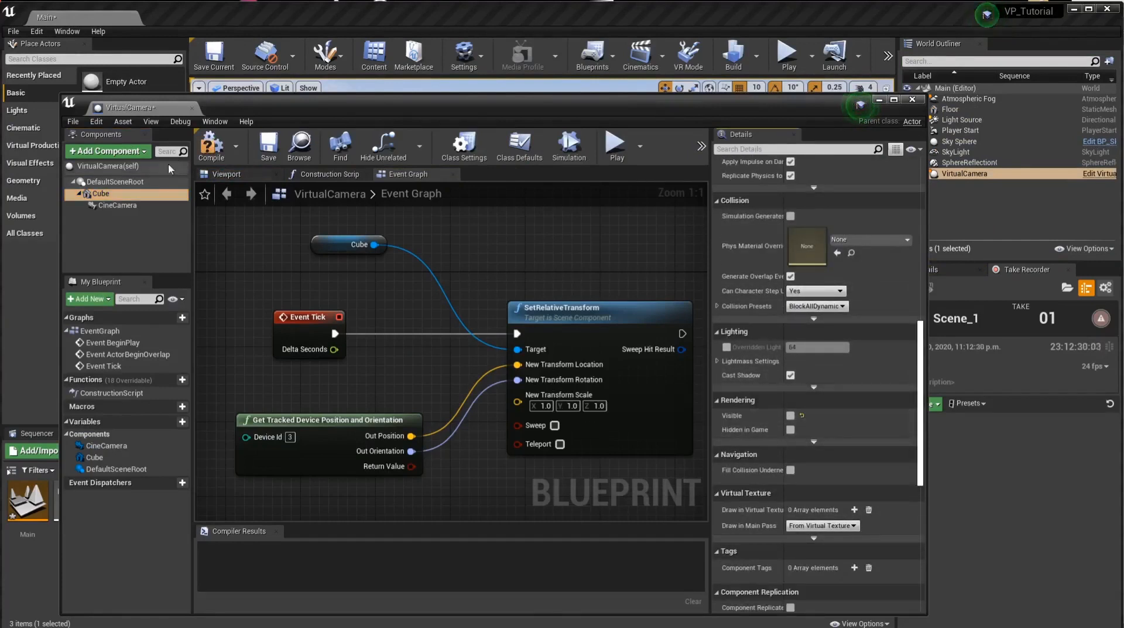
{"action": "left_click", "coordinate": [226, 173]}
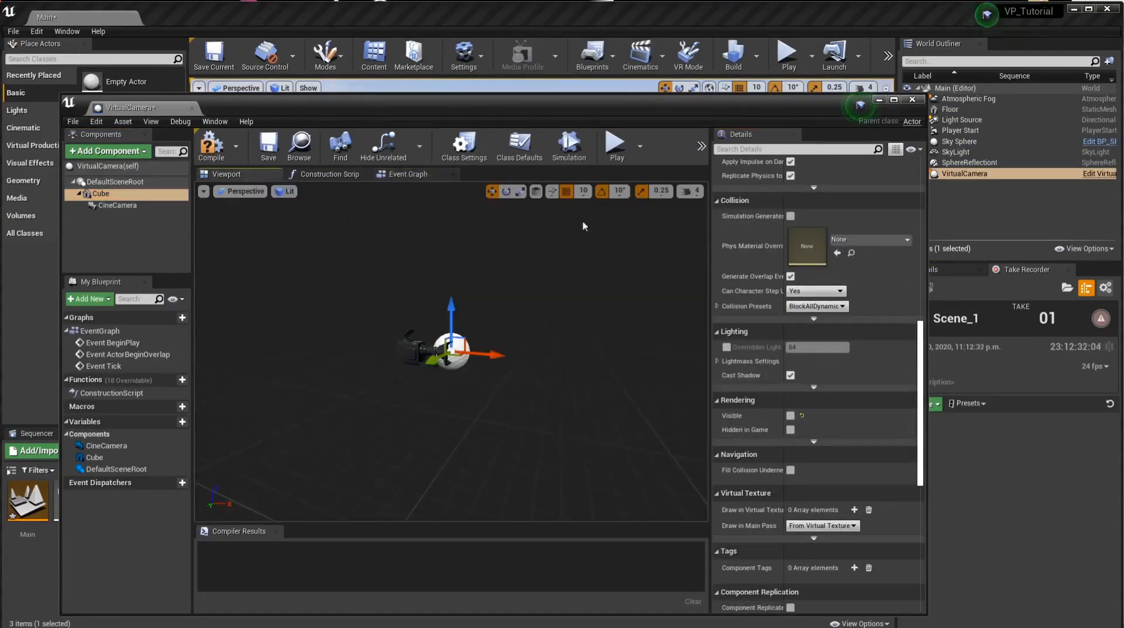
{"action": "left_click", "coordinate": [911, 100]}
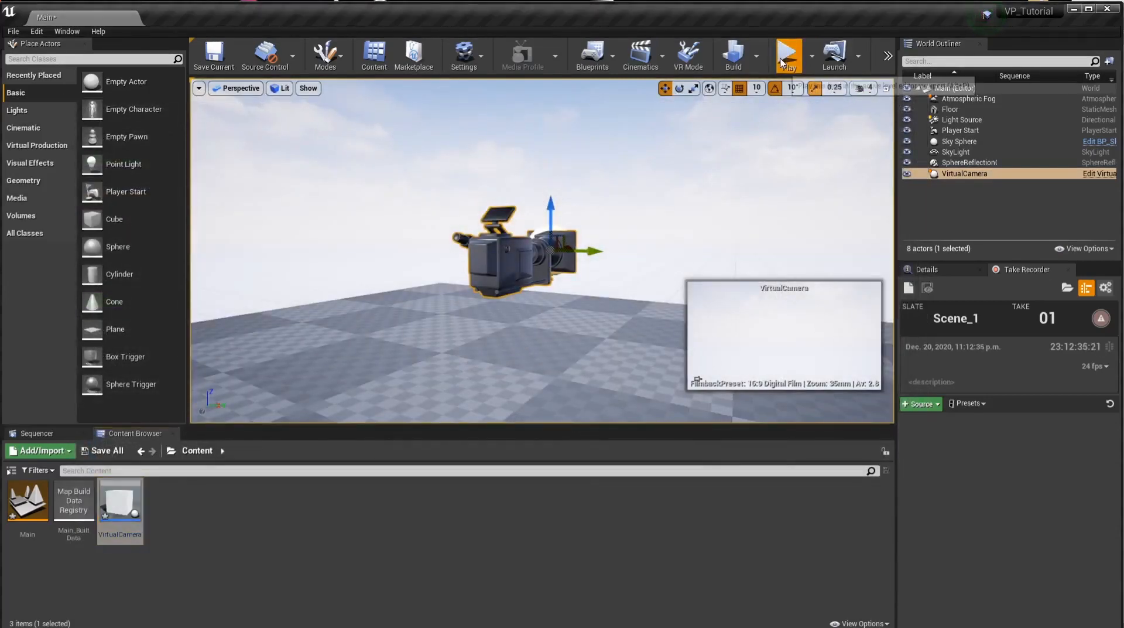
Step: Open the Main level's blueprint from the Blueprints menu, showing its Event Graph
{"action": "left_click", "coordinate": [788, 55]}
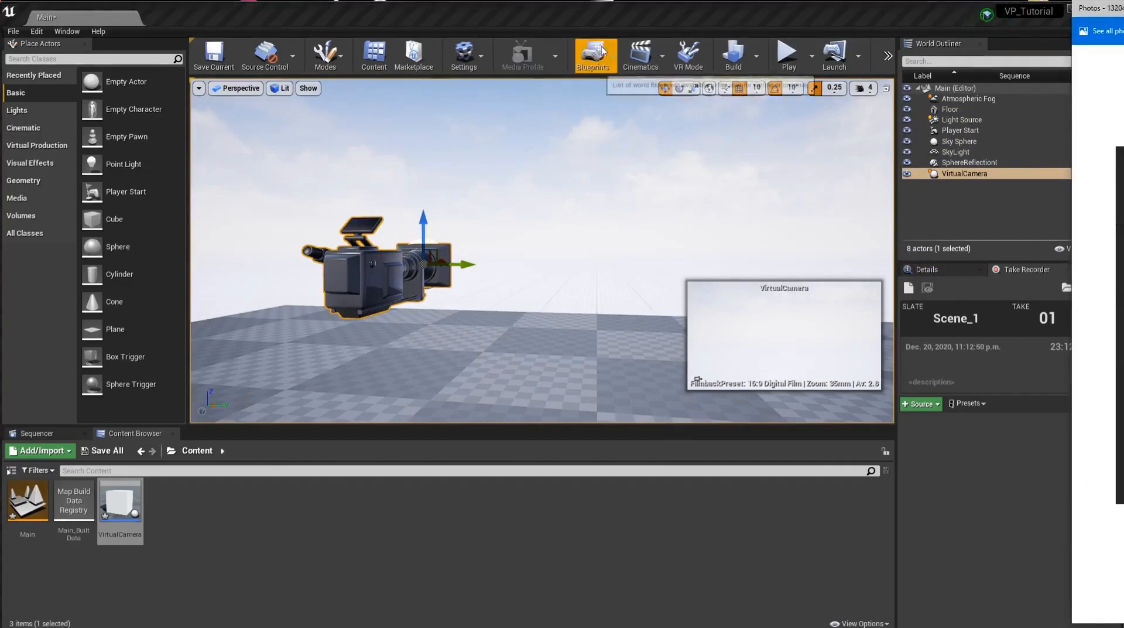
{"action": "left_click", "coordinate": [593, 55]}
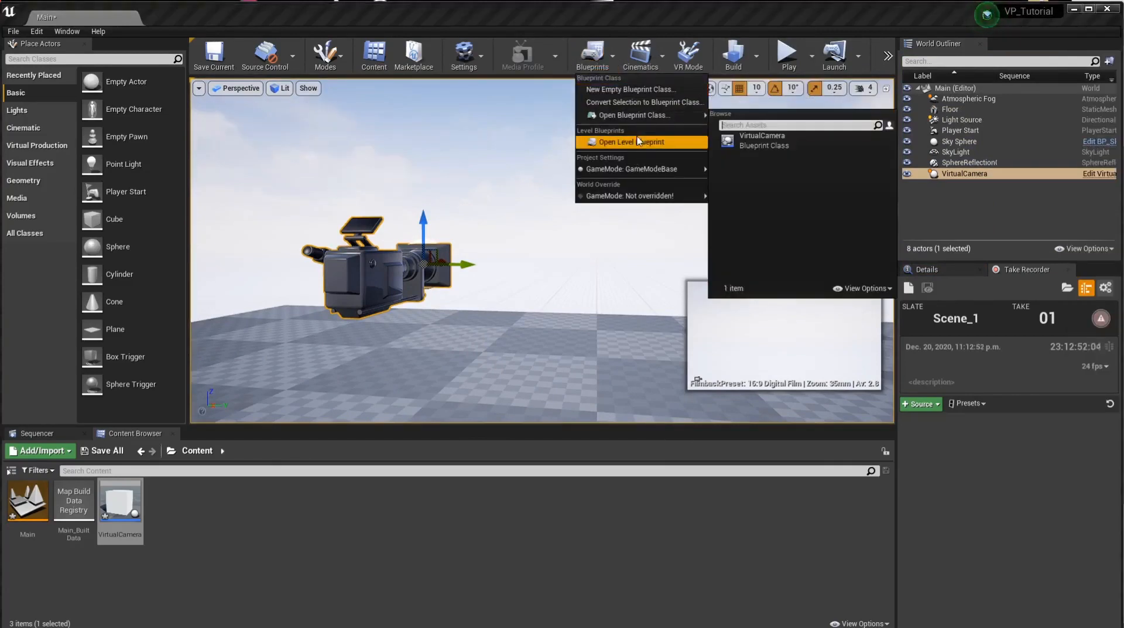
{"action": "left_click", "coordinate": [626, 142]}
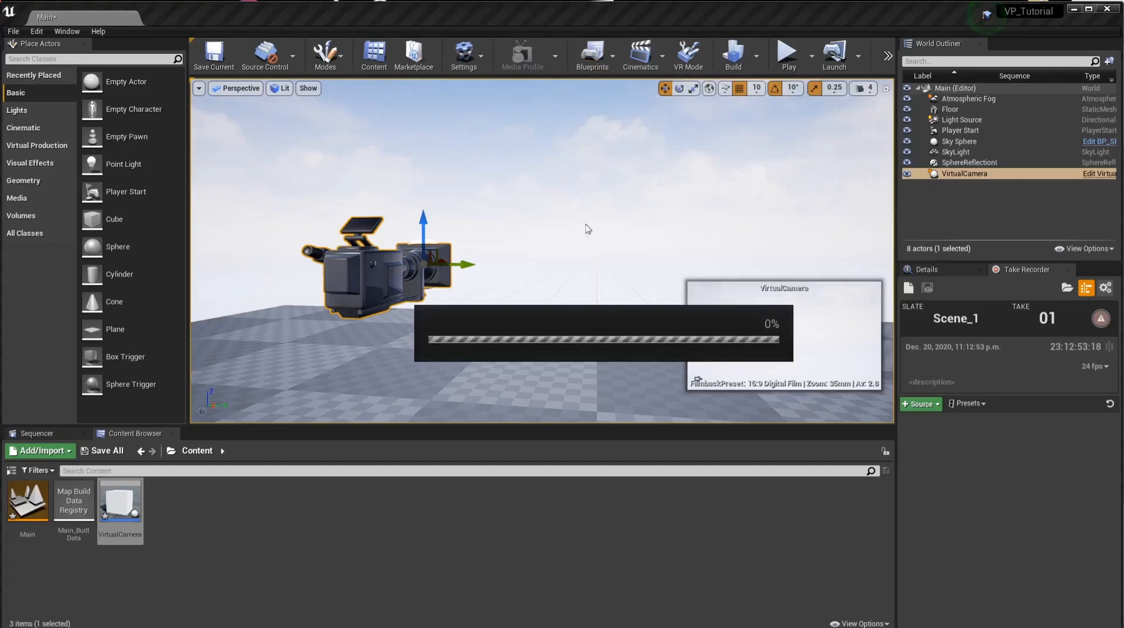
{"action": "left_click", "coordinate": [591, 55]}
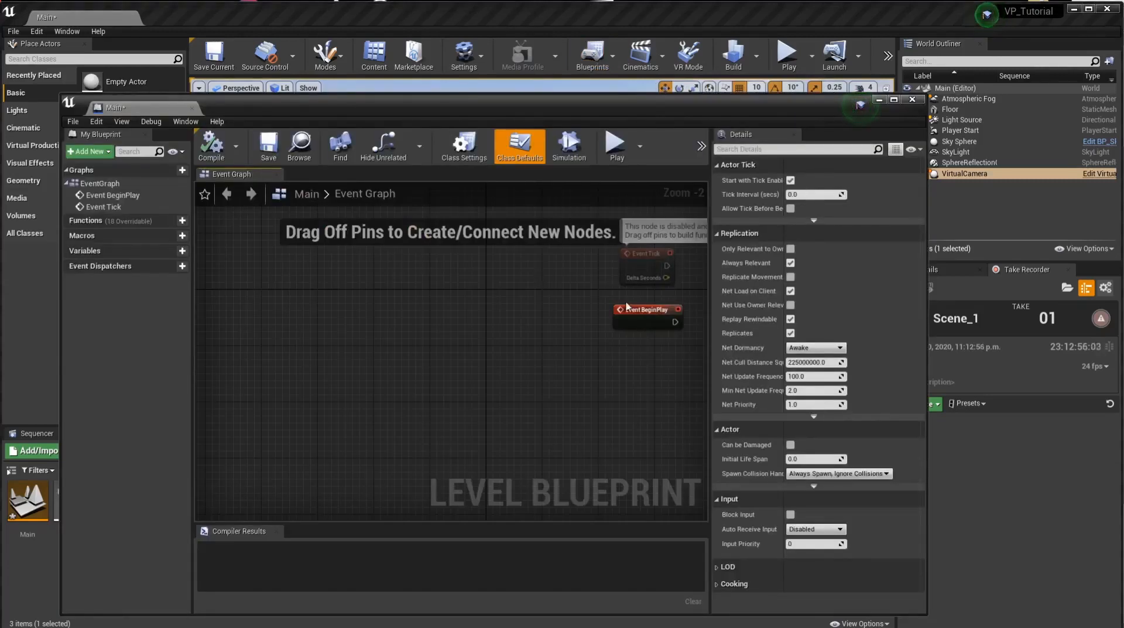
{"action": "mouse_move", "coordinate": [647, 309]}
{"action": "type", "text": "getplayercontro"}
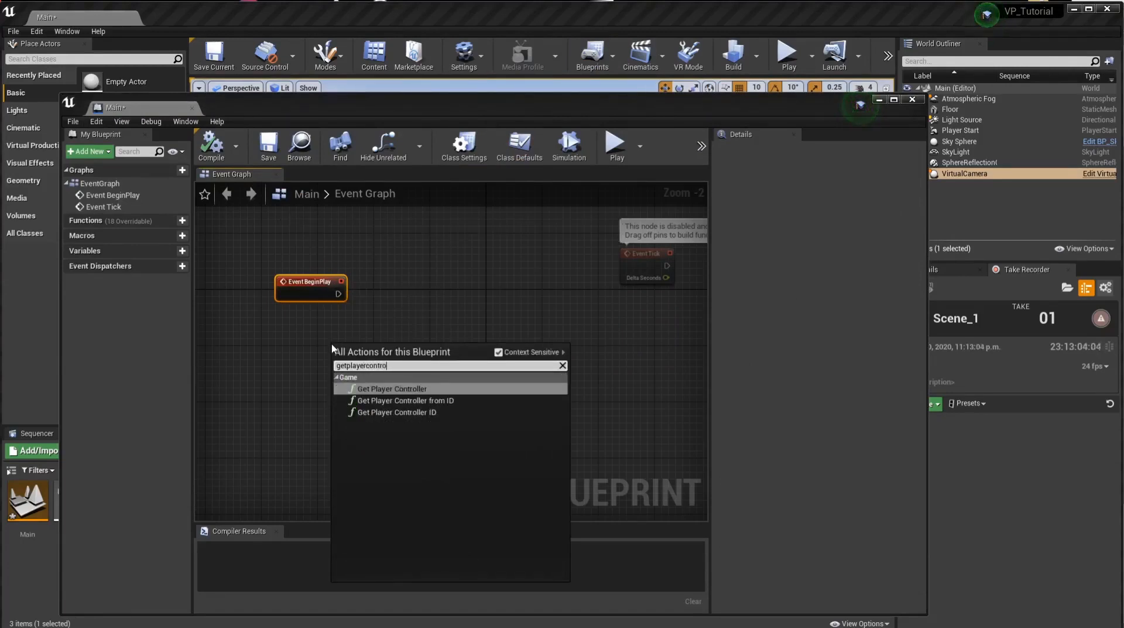
Step: Add a Get Player Controller node below Event BeginPlay in the level blueprint
{"action": "type", "text": "ll"}
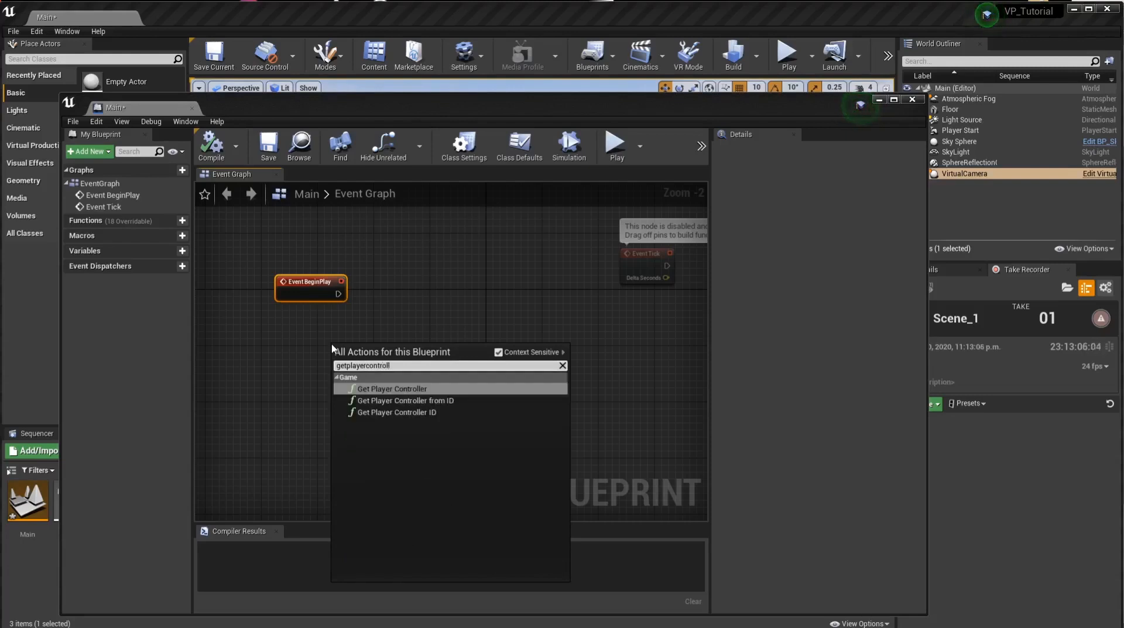
{"action": "left_click", "coordinate": [391, 388]}
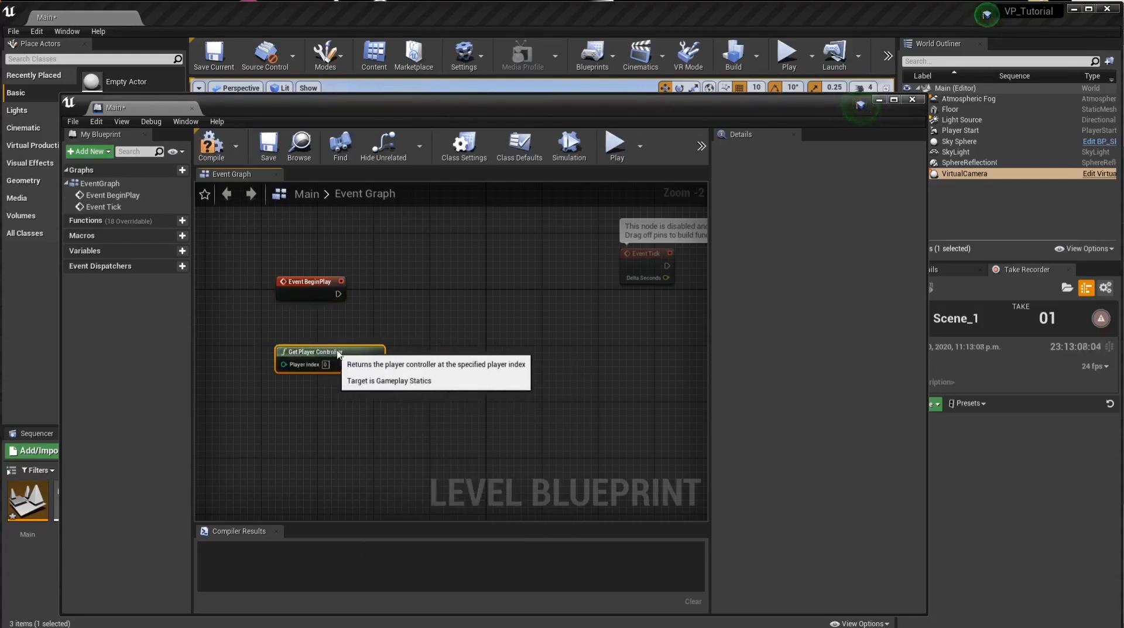
{"action": "mouse_move", "coordinate": [666, 115]}
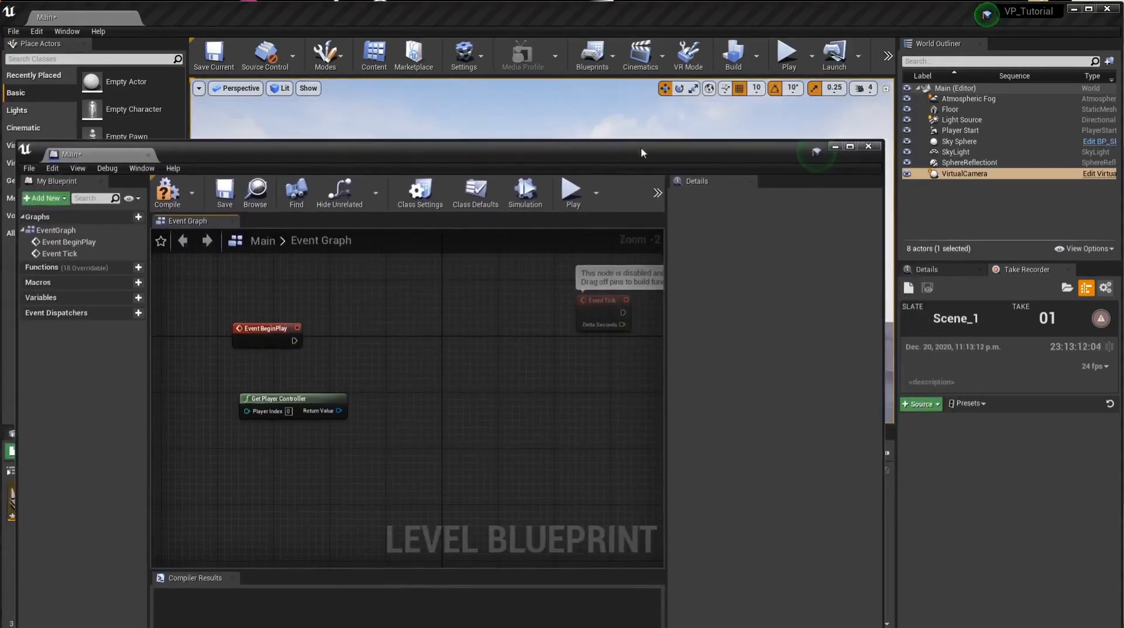
{"action": "mouse_move", "coordinate": [963, 174]}
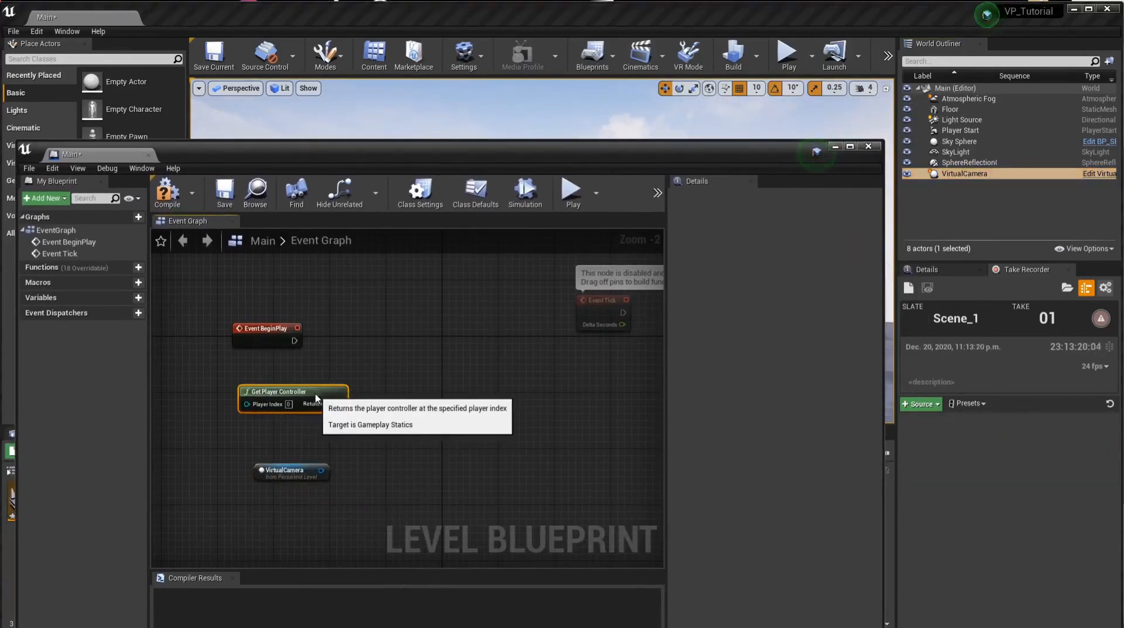
{"action": "mouse_move", "coordinate": [282, 485]}
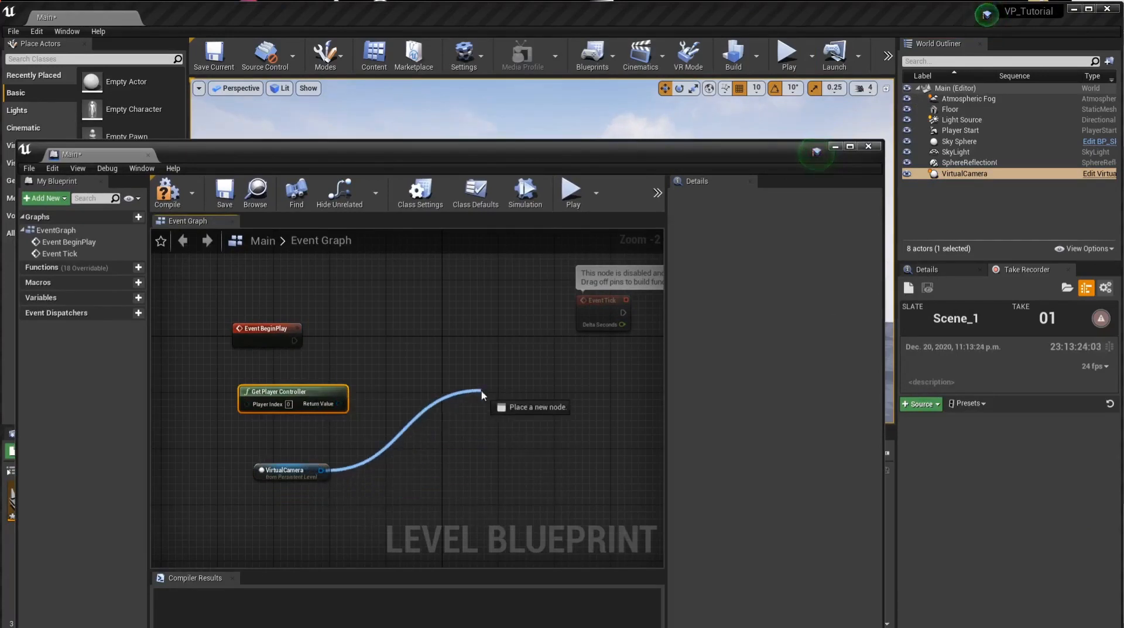
Step: Add Set View Target with Blend from the VirtualCamera reference, driven by BeginPlay on the player controller, and close the blueprint
{"action": "left_click", "coordinate": [480, 395]}
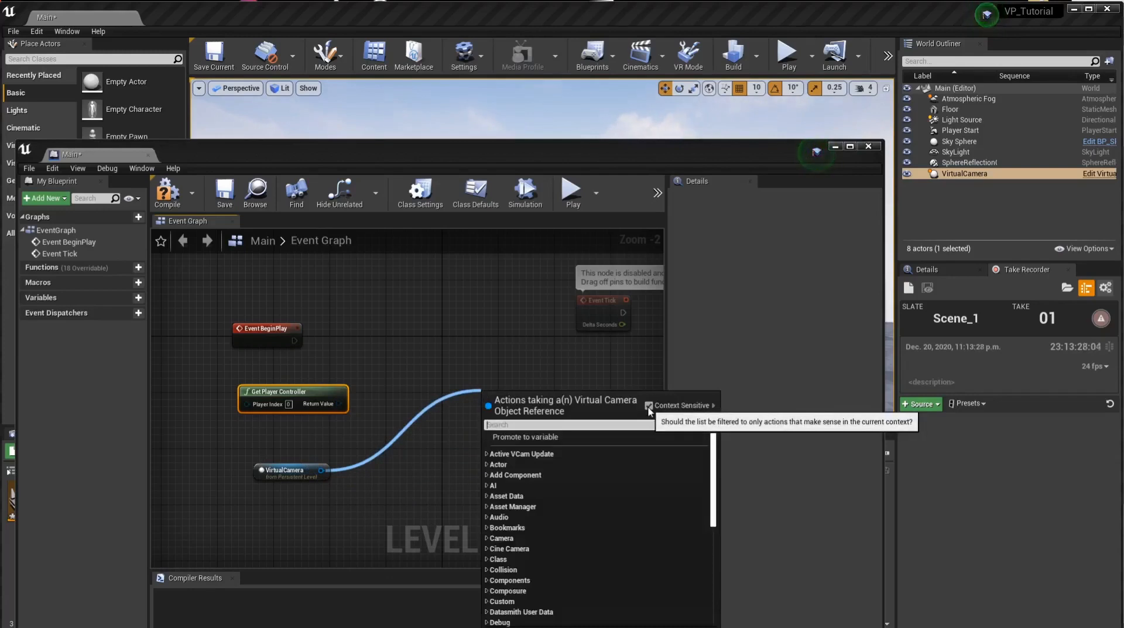
{"action": "left_click", "coordinate": [646, 399]}
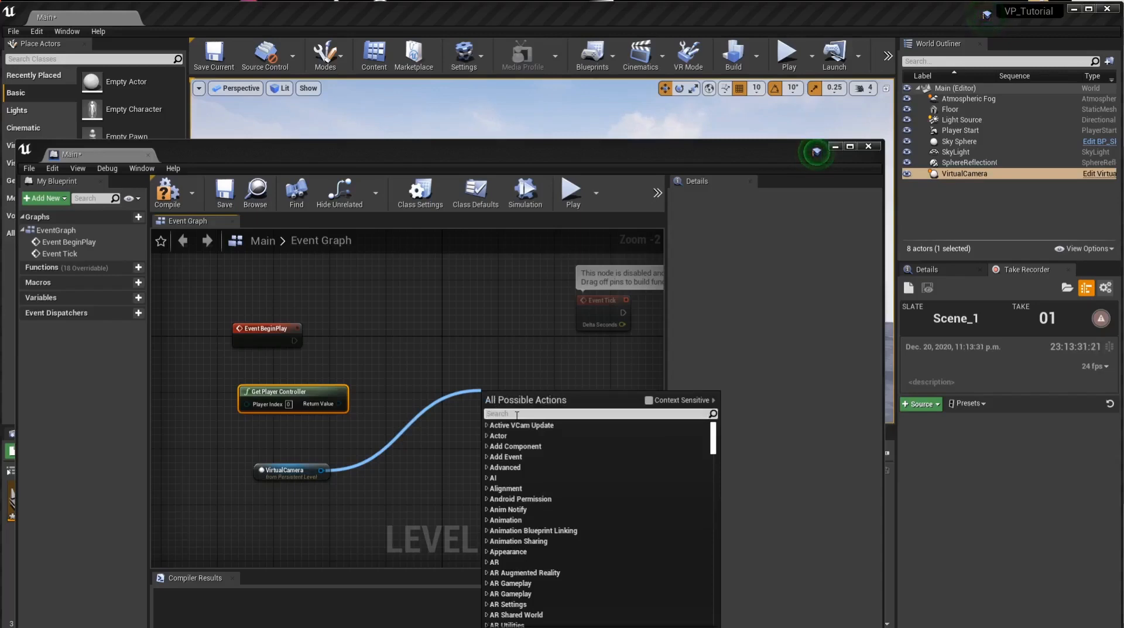
{"action": "type", "text": "setviewtargetwi"}
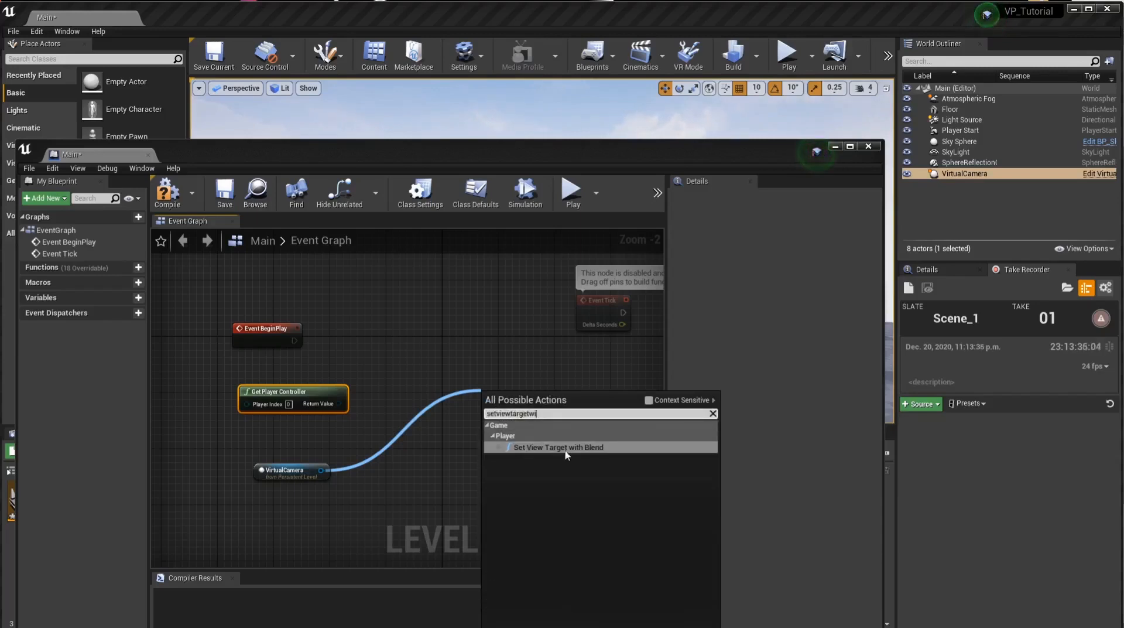
{"action": "left_click", "coordinate": [558, 446]}
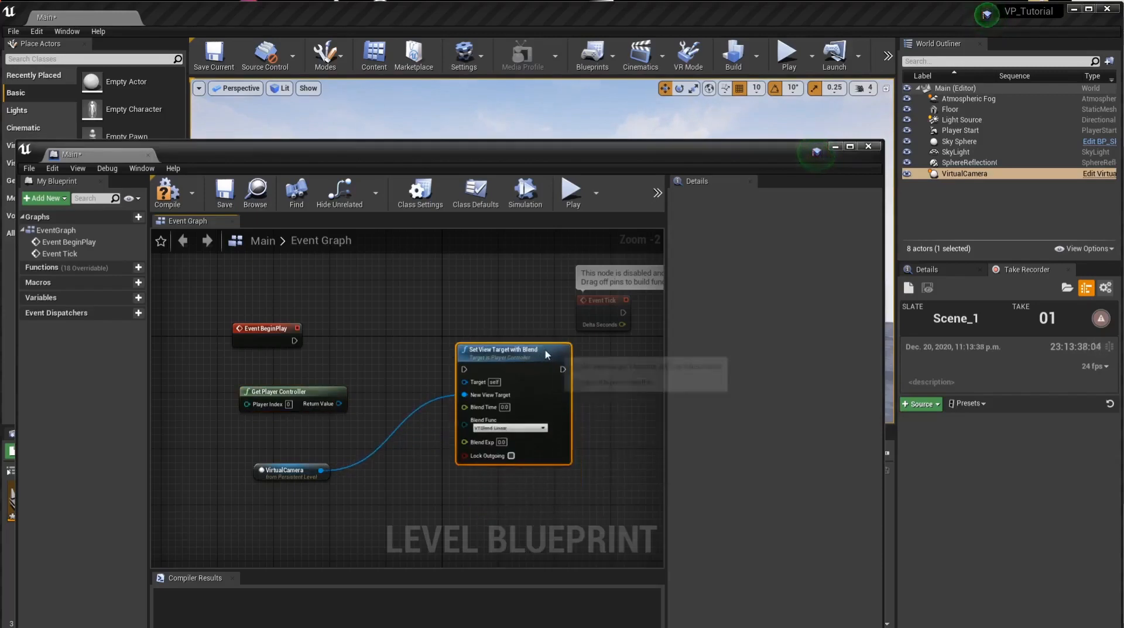
{"action": "mouse_move", "coordinate": [298, 348]}
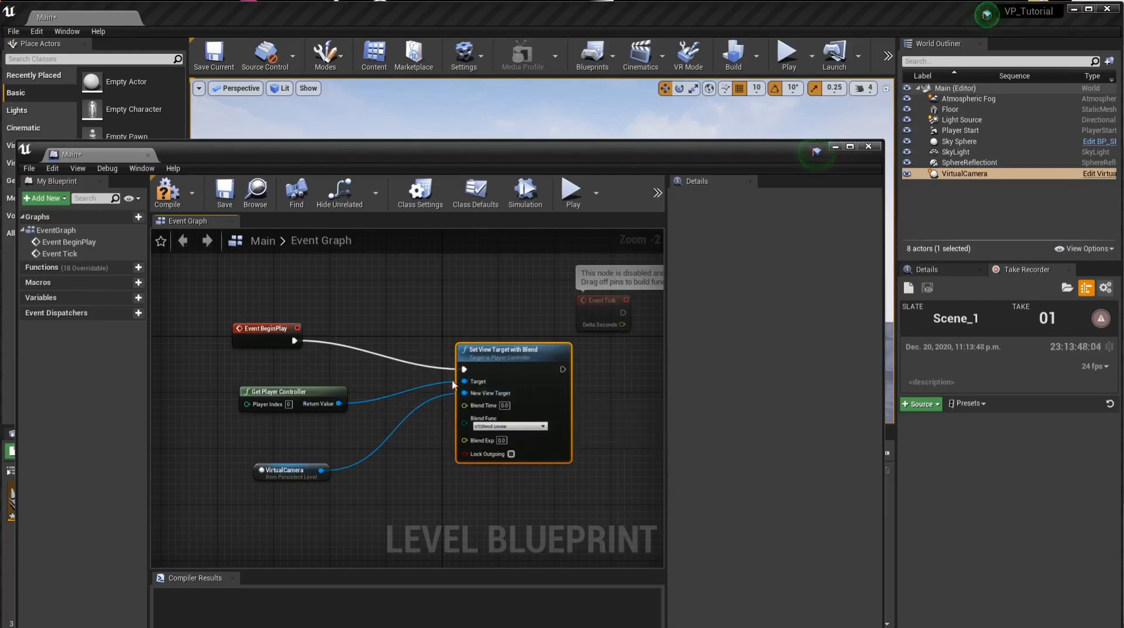
{"action": "mouse_move", "coordinate": [315, 484]}
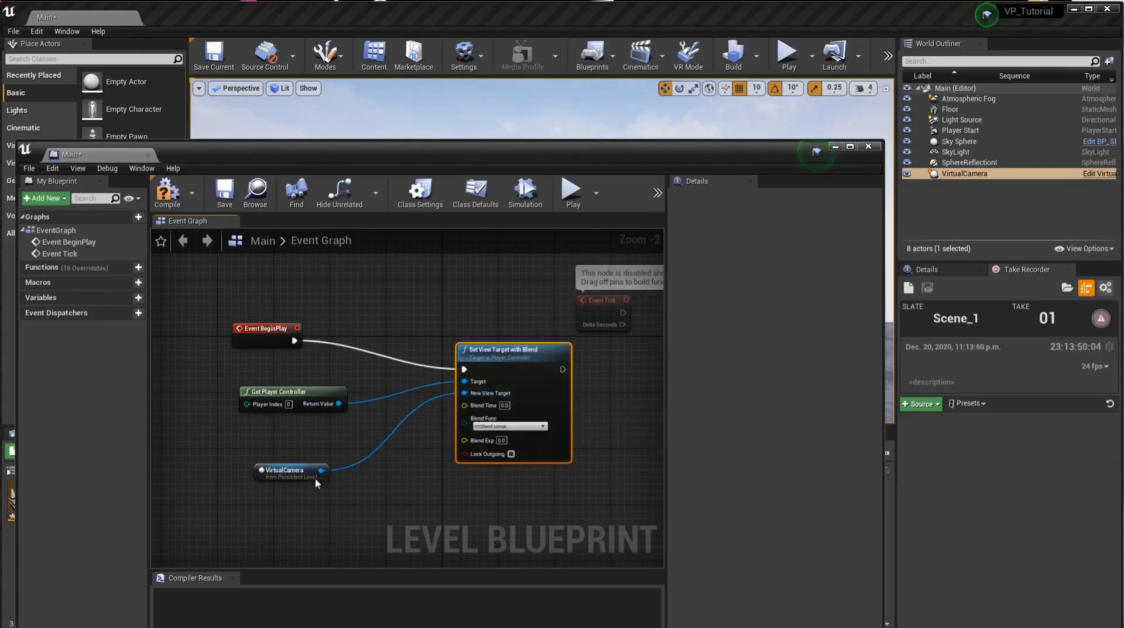
{"action": "mouse_move", "coordinate": [287, 396]}
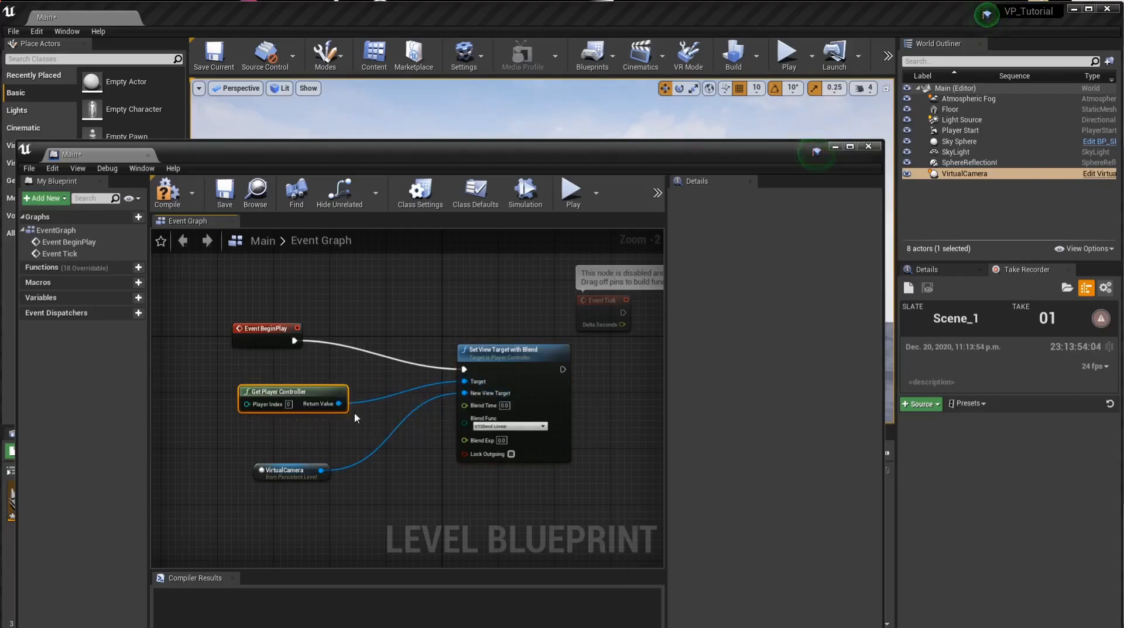
{"action": "mouse_move", "coordinate": [276, 307]}
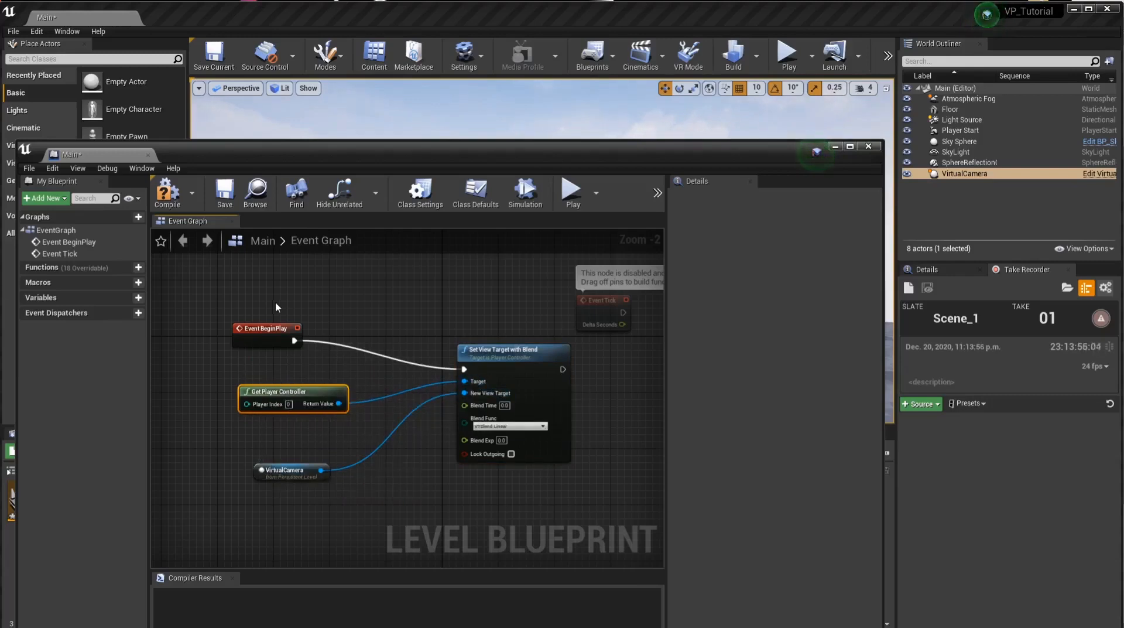
{"action": "left_click", "coordinate": [167, 192]}
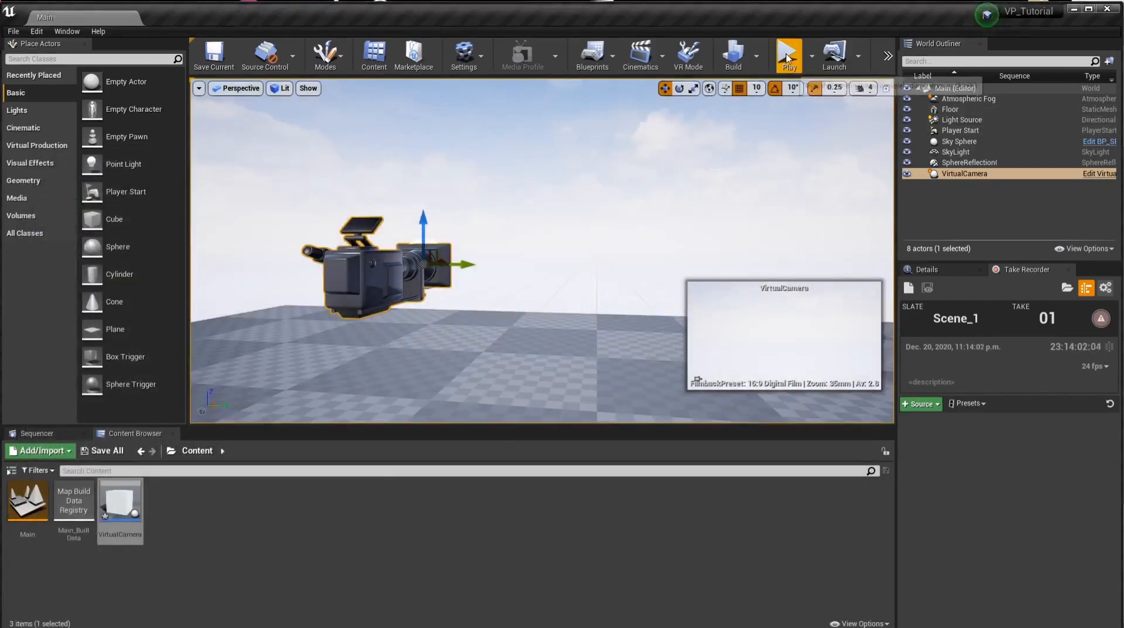
{"action": "left_click", "coordinate": [788, 54]}
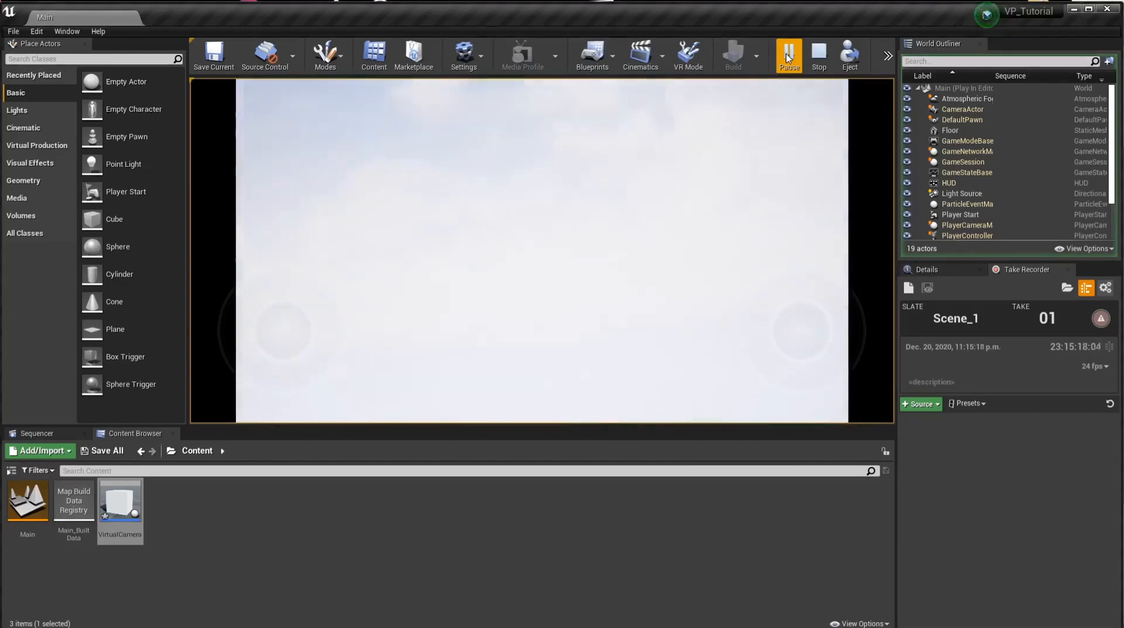
{"action": "left_click", "coordinate": [788, 56]}
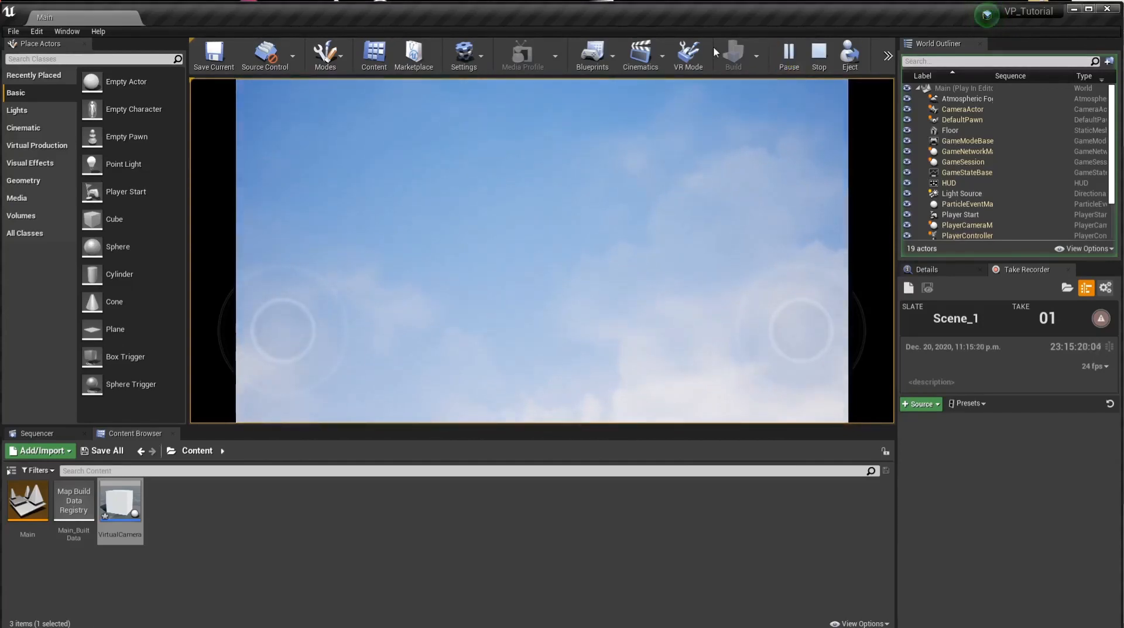
{"action": "left_click", "coordinate": [818, 55]}
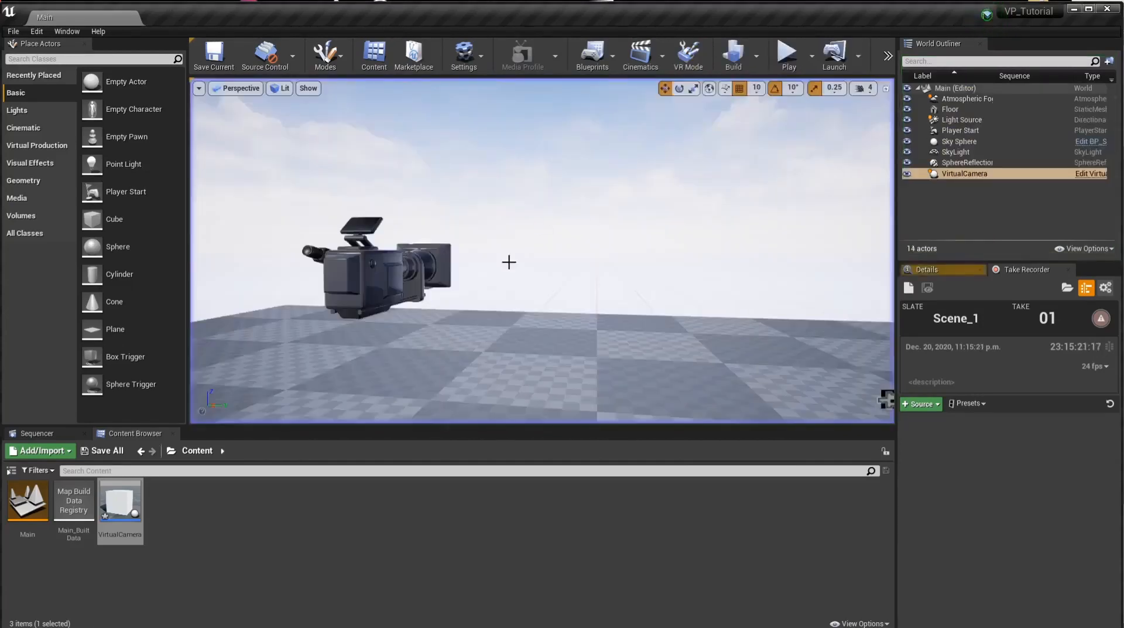